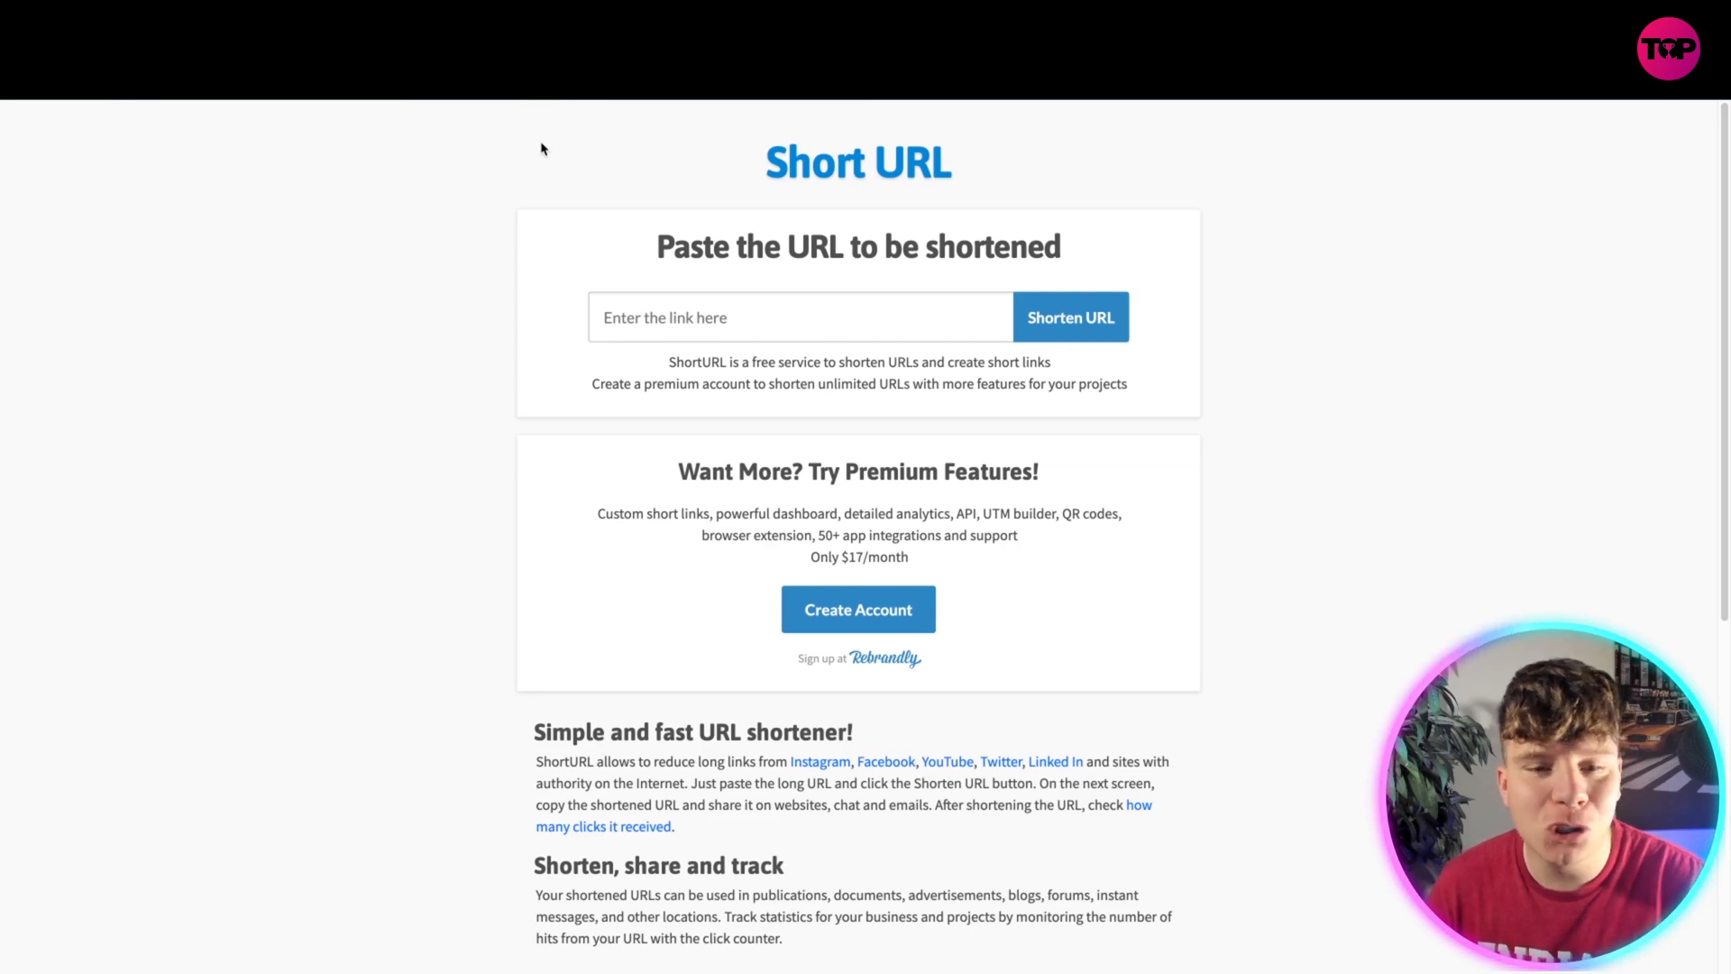
# - Leave Short URL and load the Prime Link shortener homepage
pyautogui.click(799, 317)
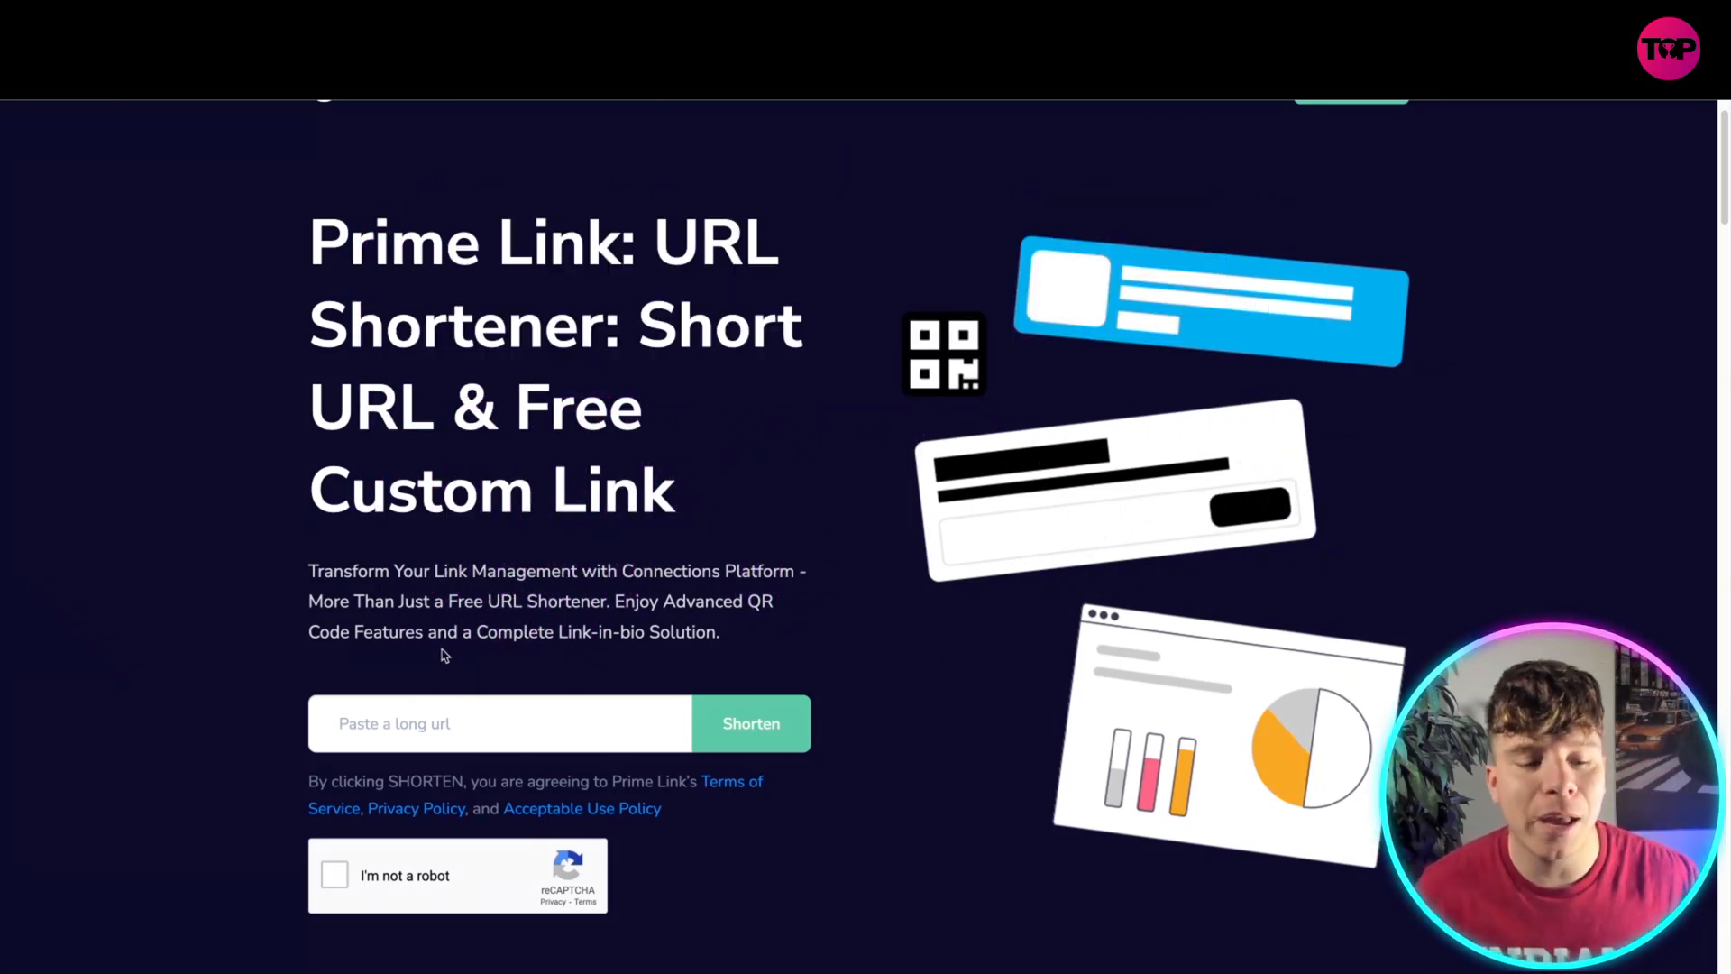
pyautogui.click(500, 723)
pyautogui.write('www.googlegeorgesbbq.com/gdigfrgsvbfsber')
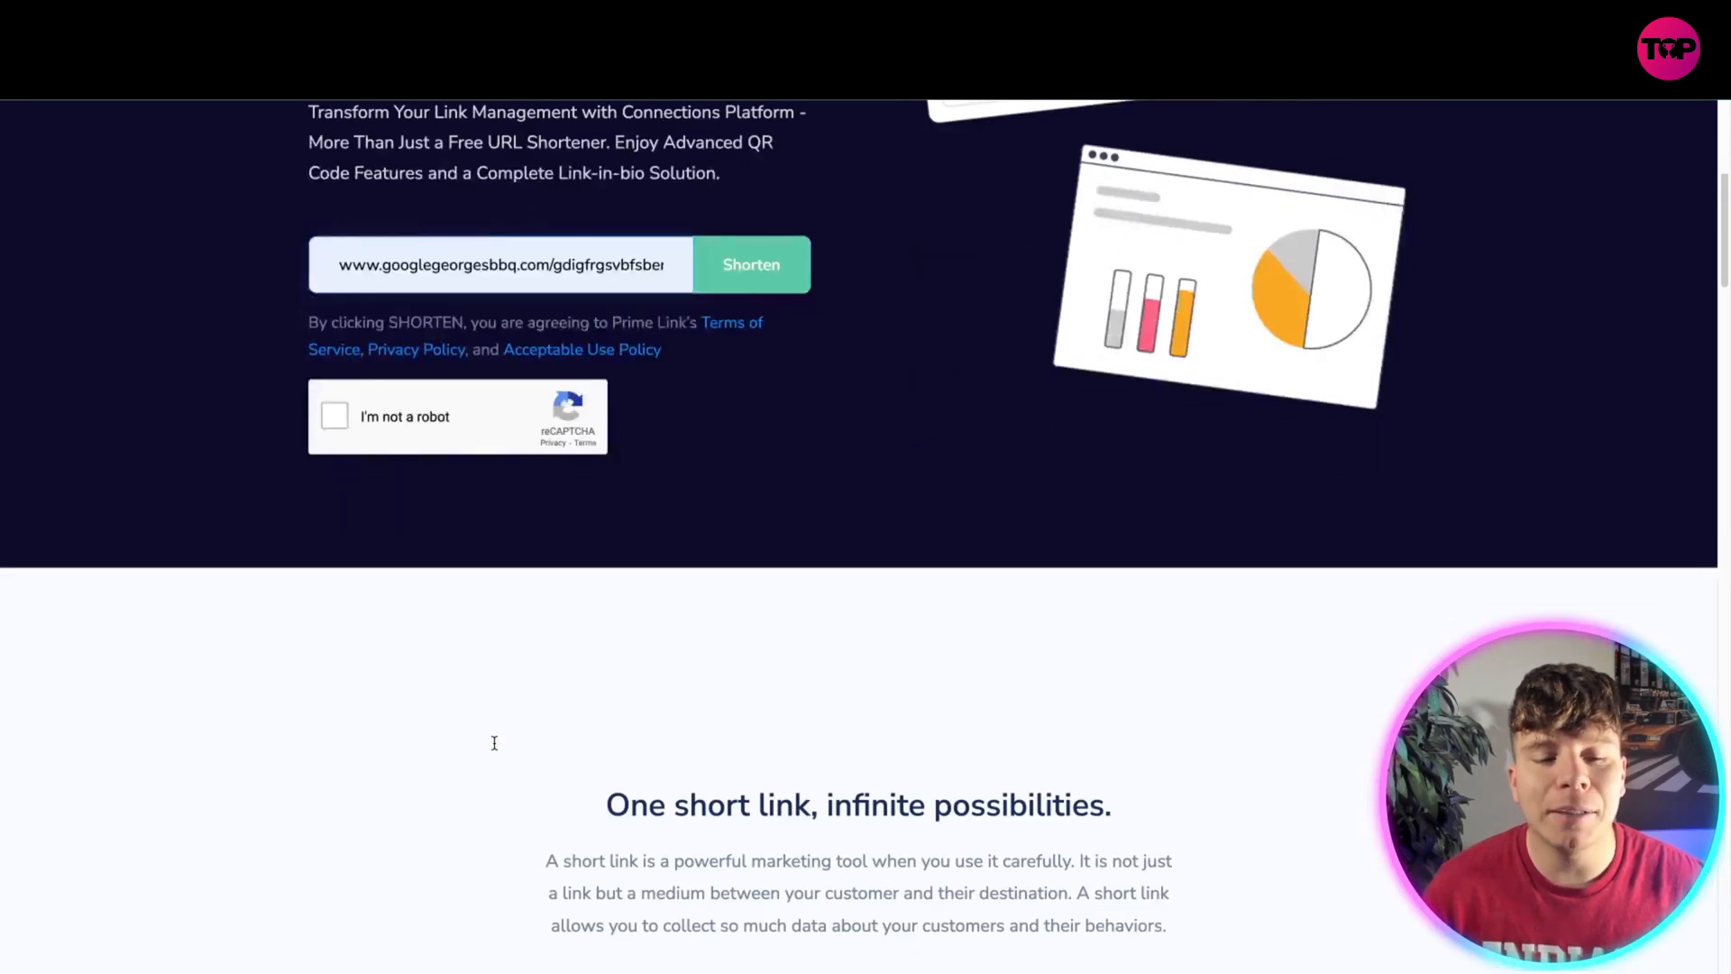
pyautogui.scroll(3)
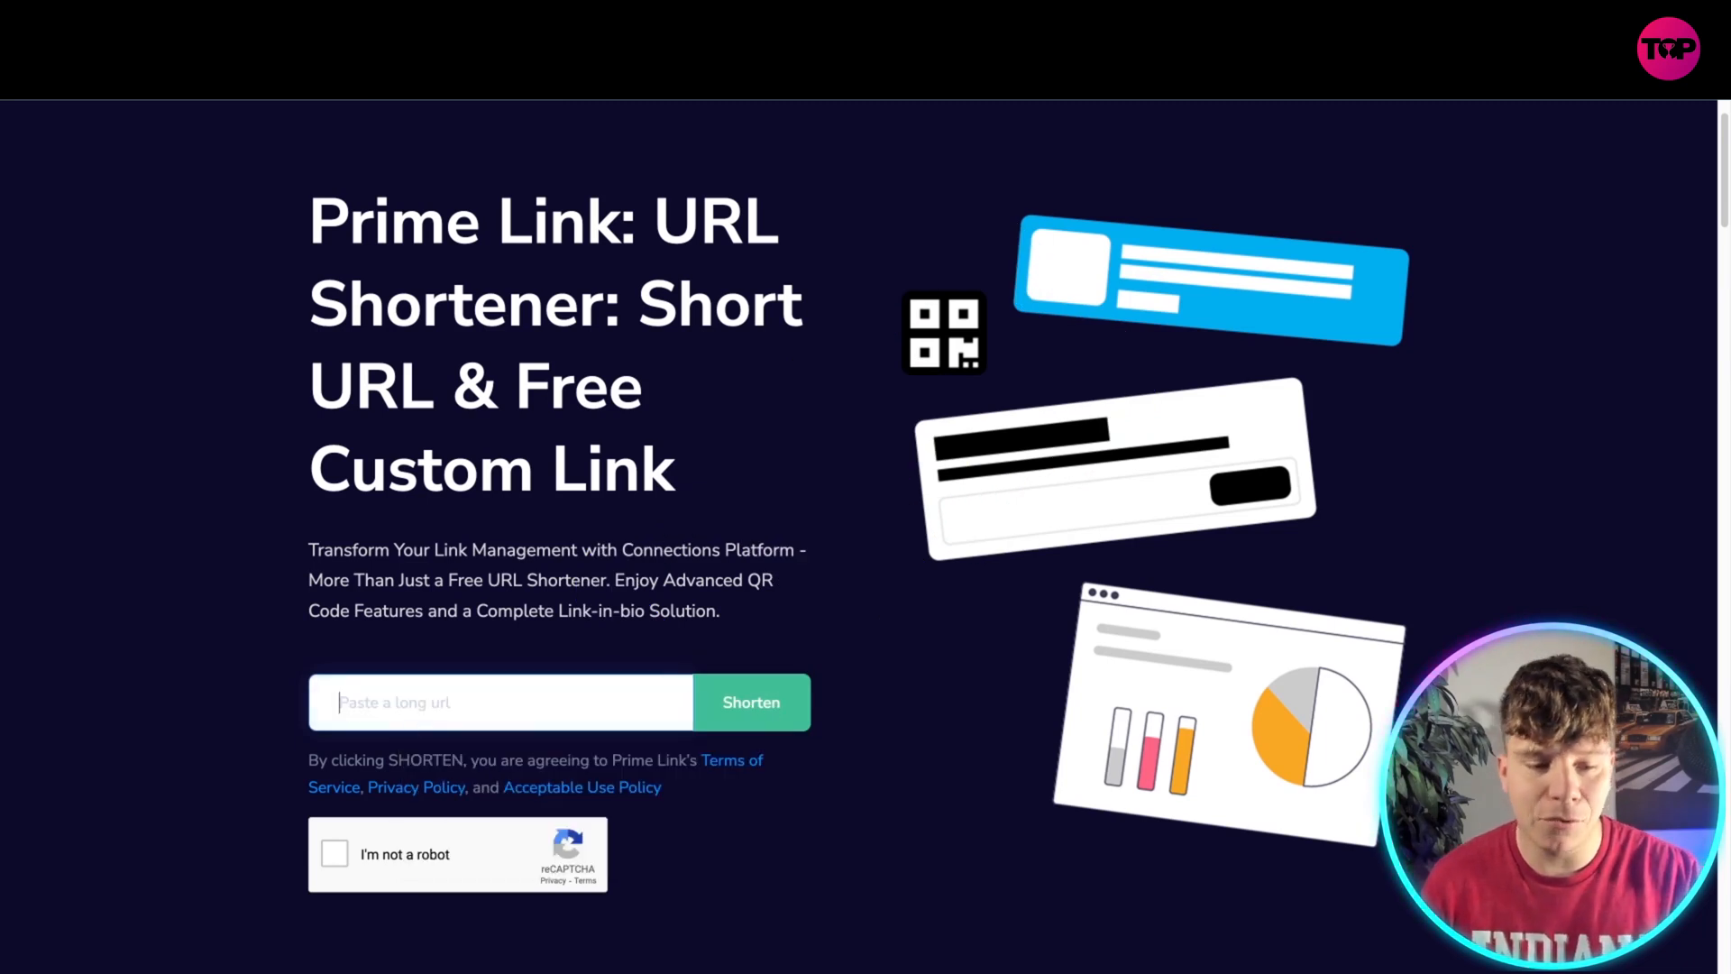
pyautogui.write('www.ge')
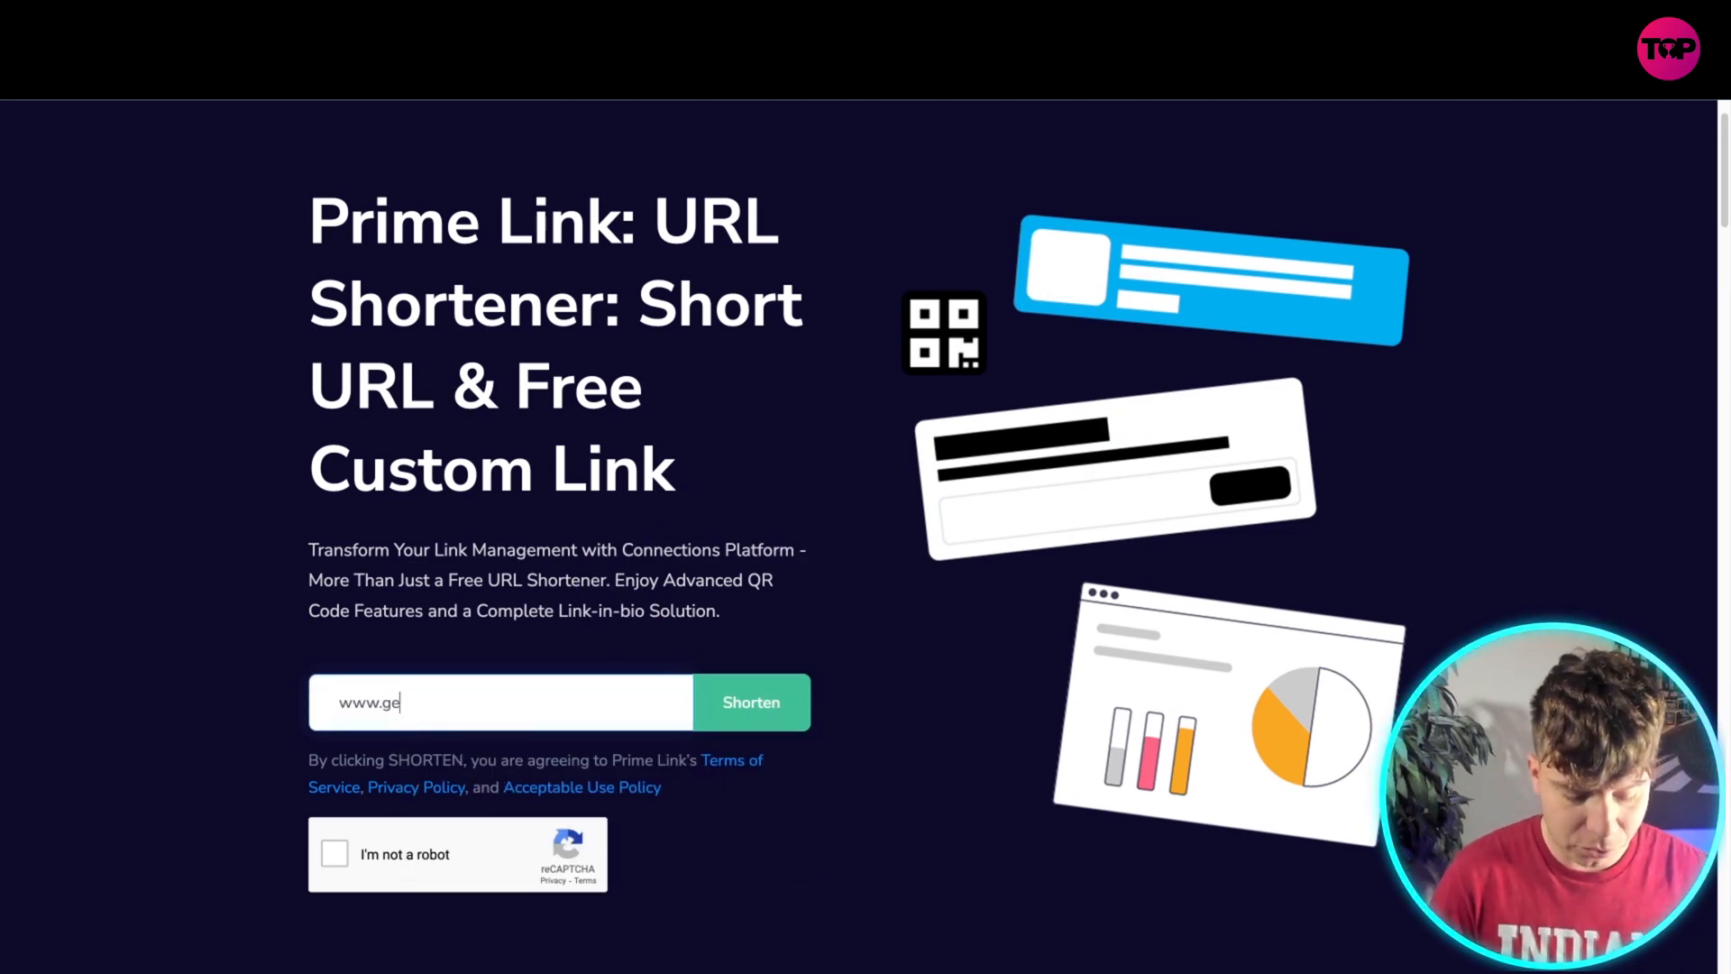
pyautogui.write('orgeisaleen')
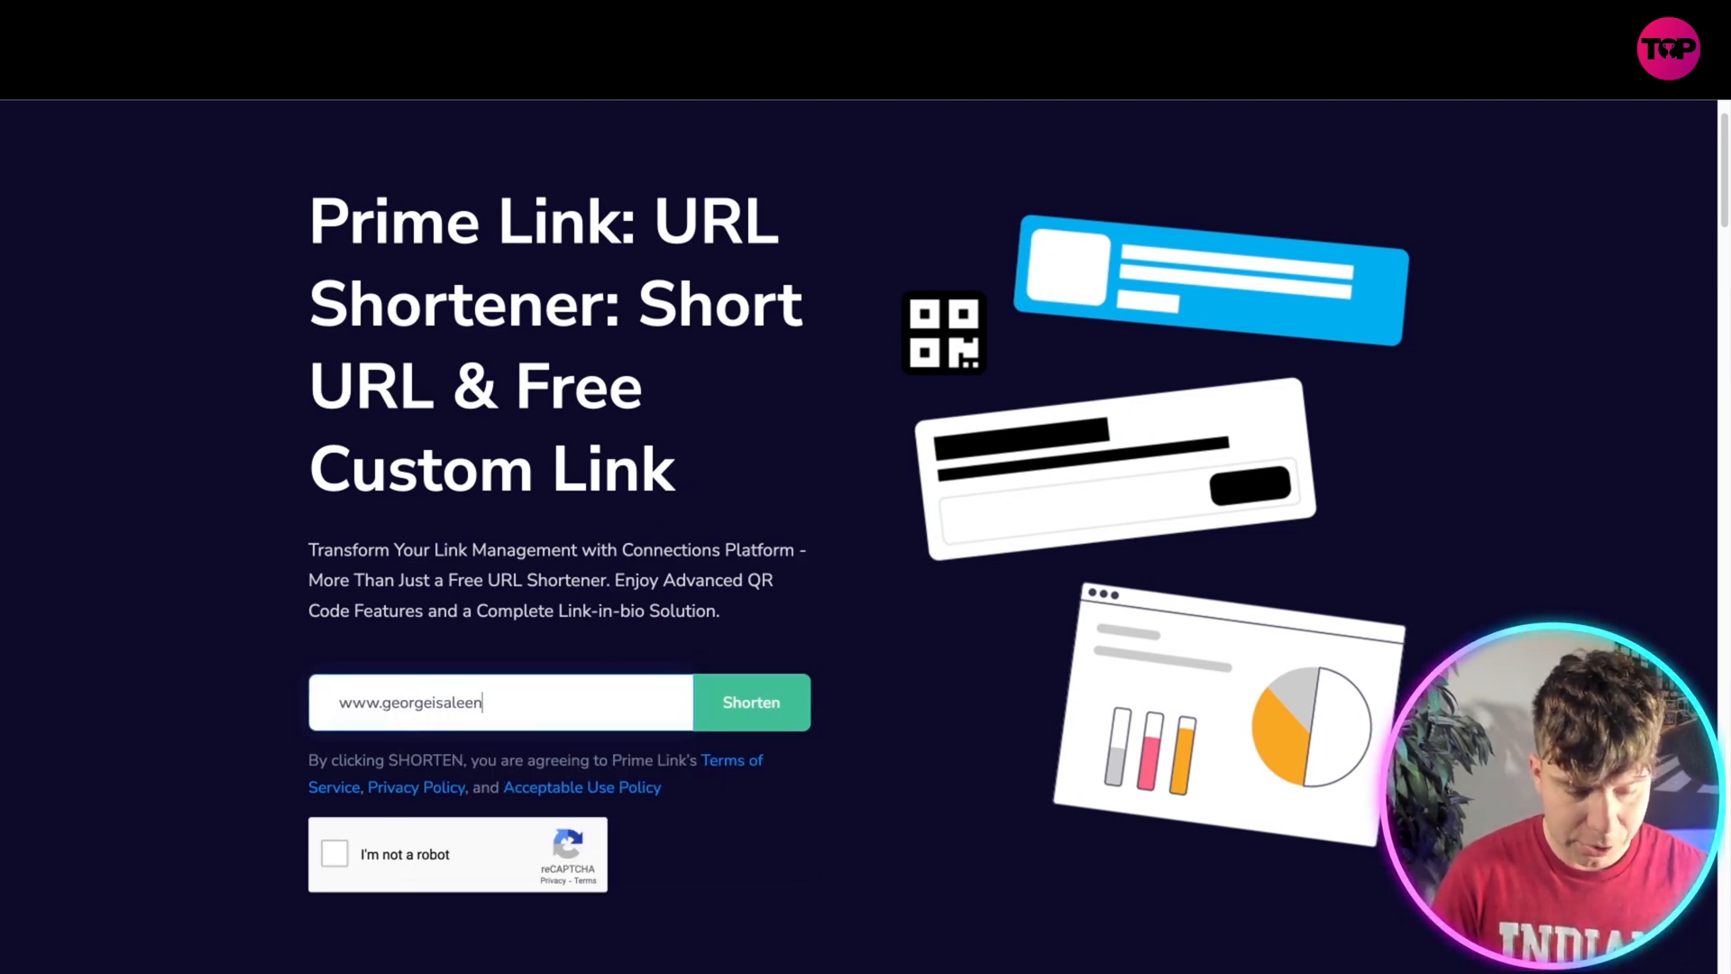
pyautogui.write('dandtalkst')
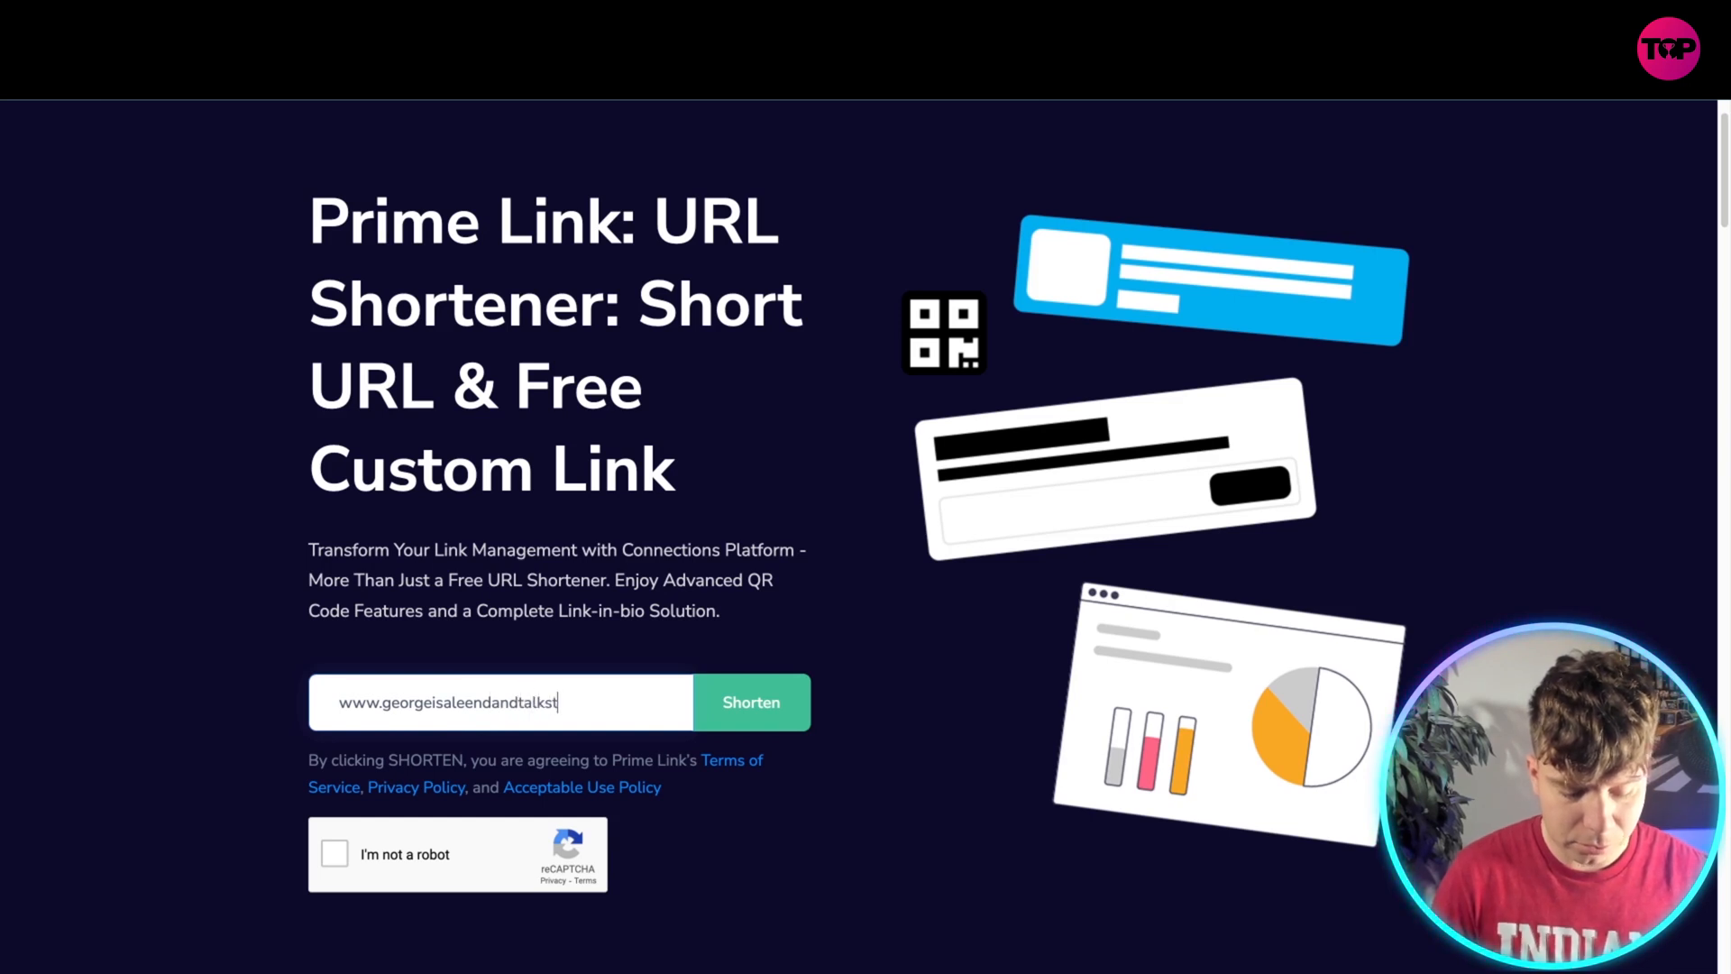
pyautogui.write('omuchtoustogiveusinformation')
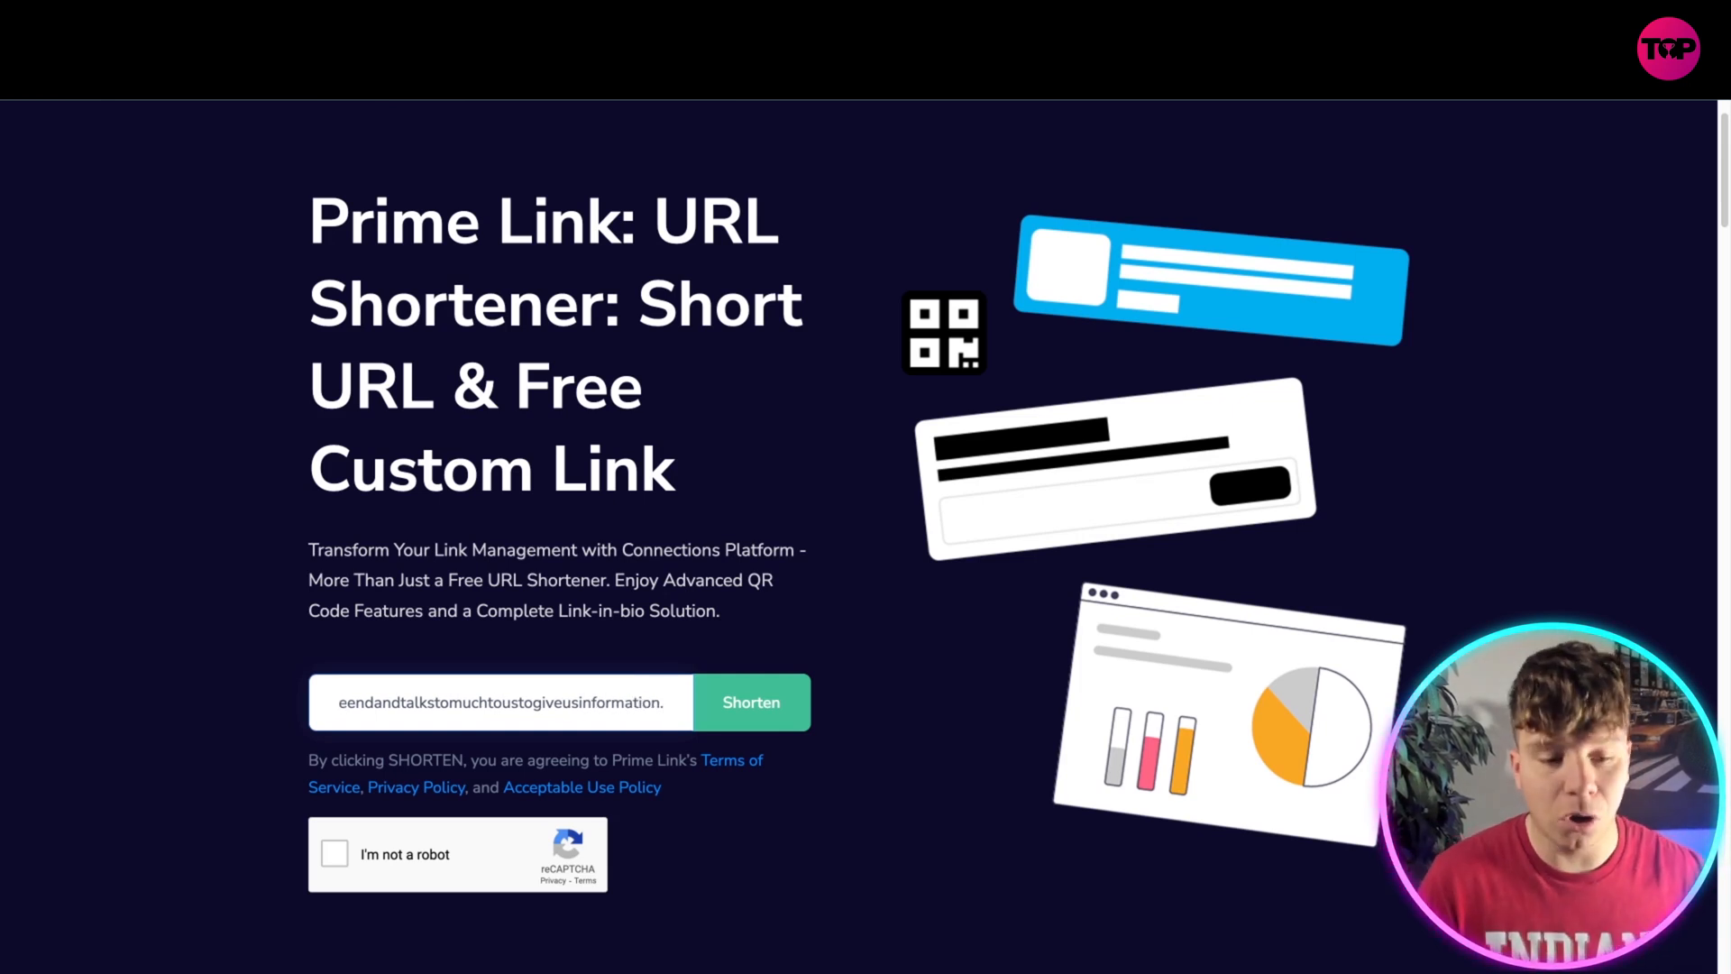
pyautogui.write('.com')
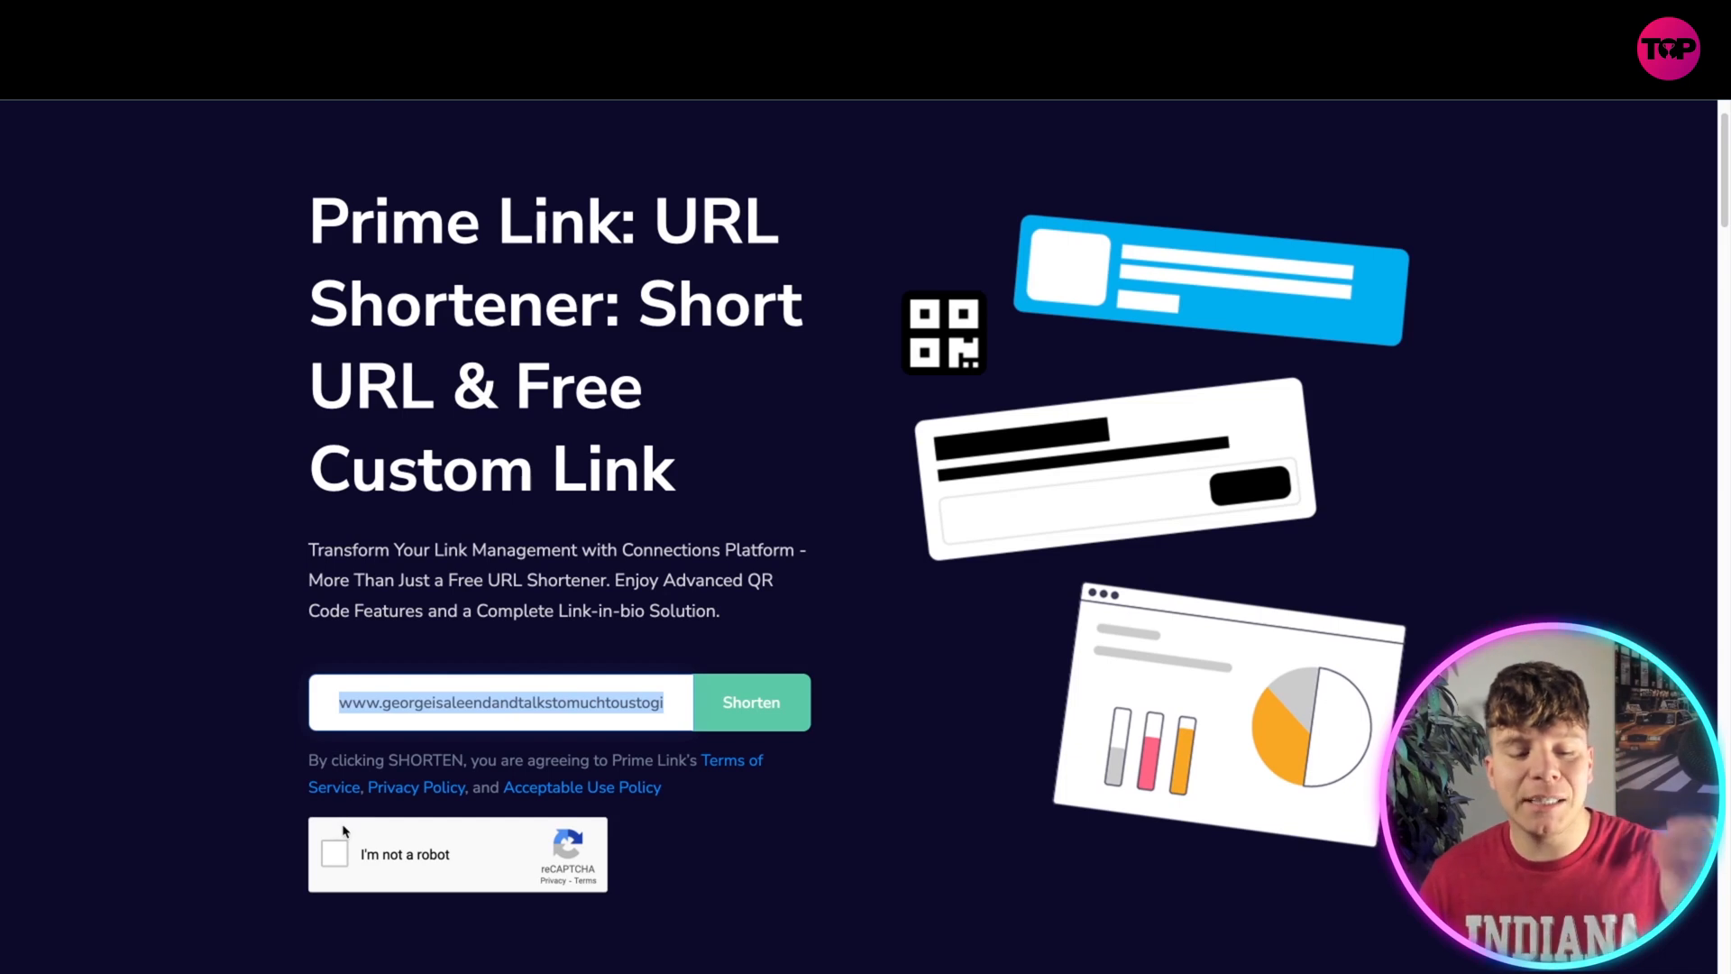
pyautogui.click(336, 853)
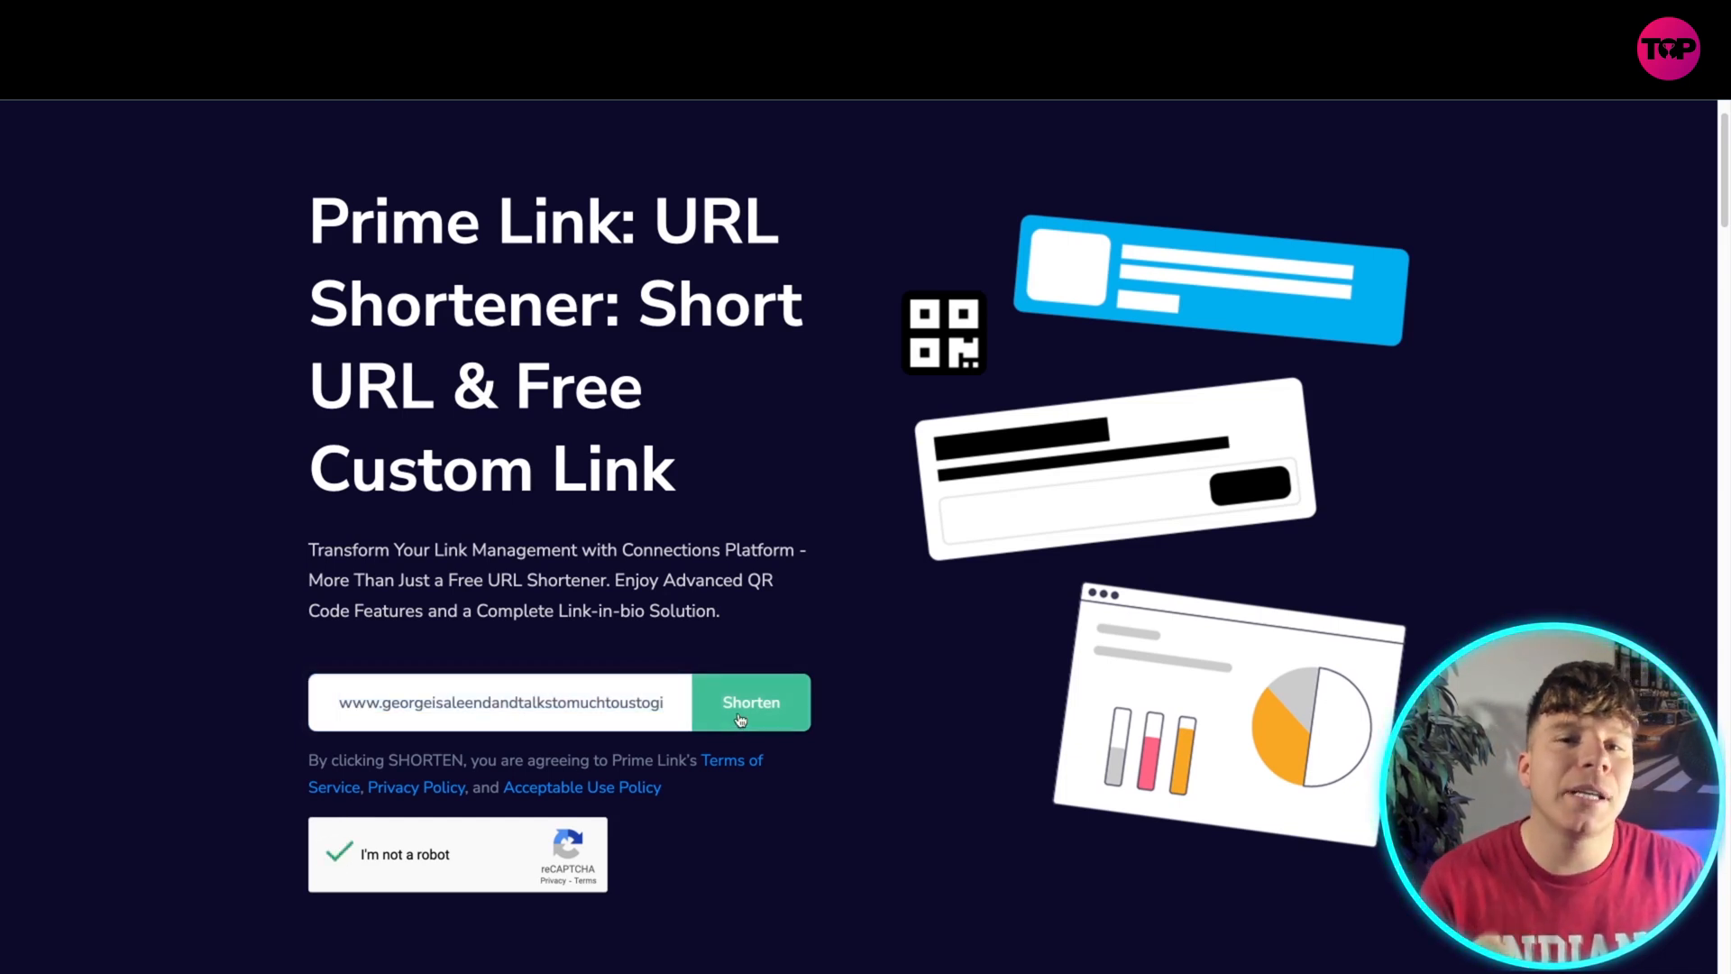
pyautogui.click(751, 702)
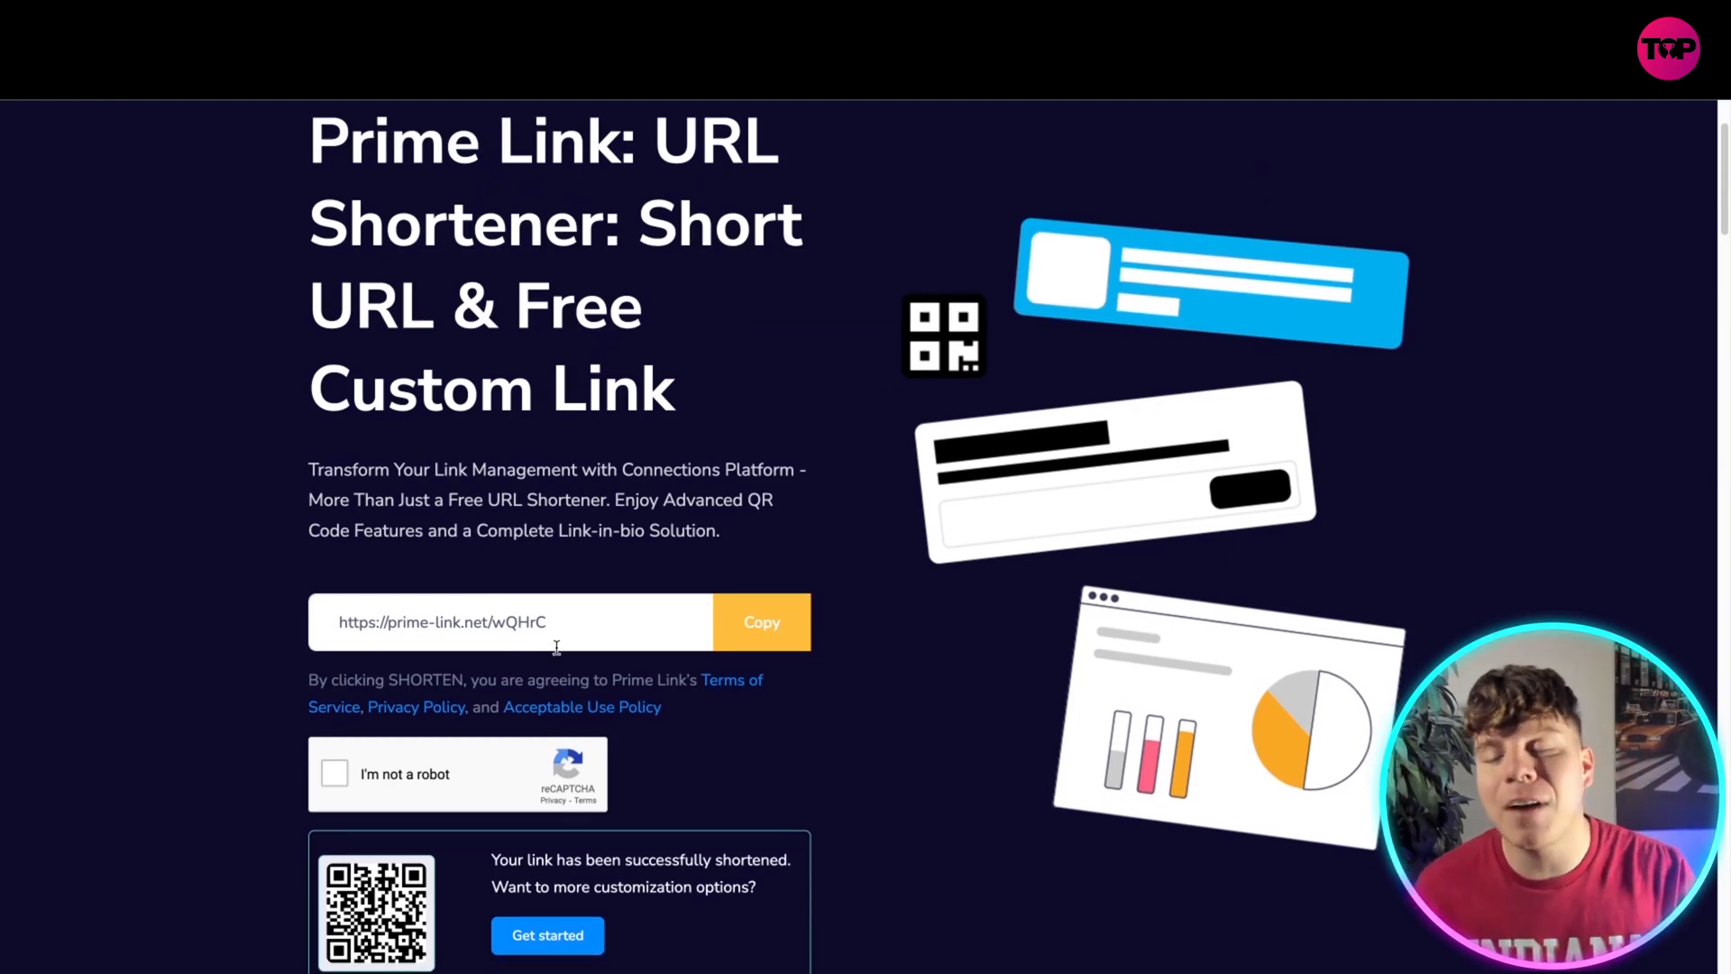
pyautogui.scroll(-3)
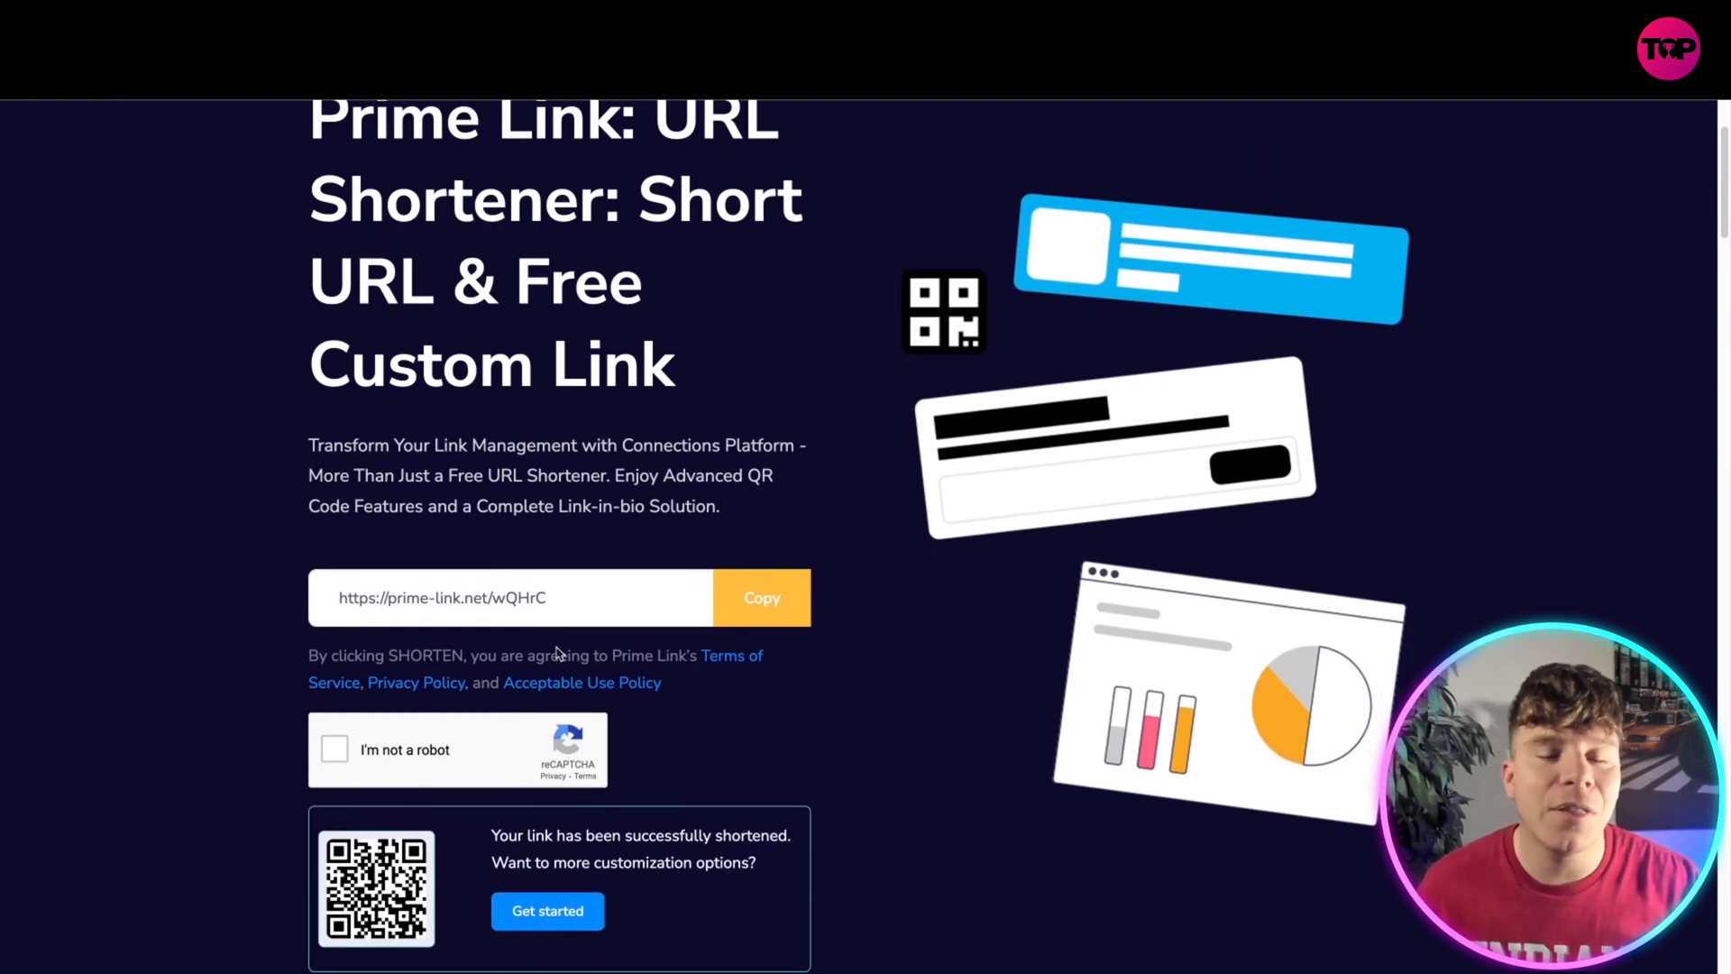
pyautogui.scroll(-3)
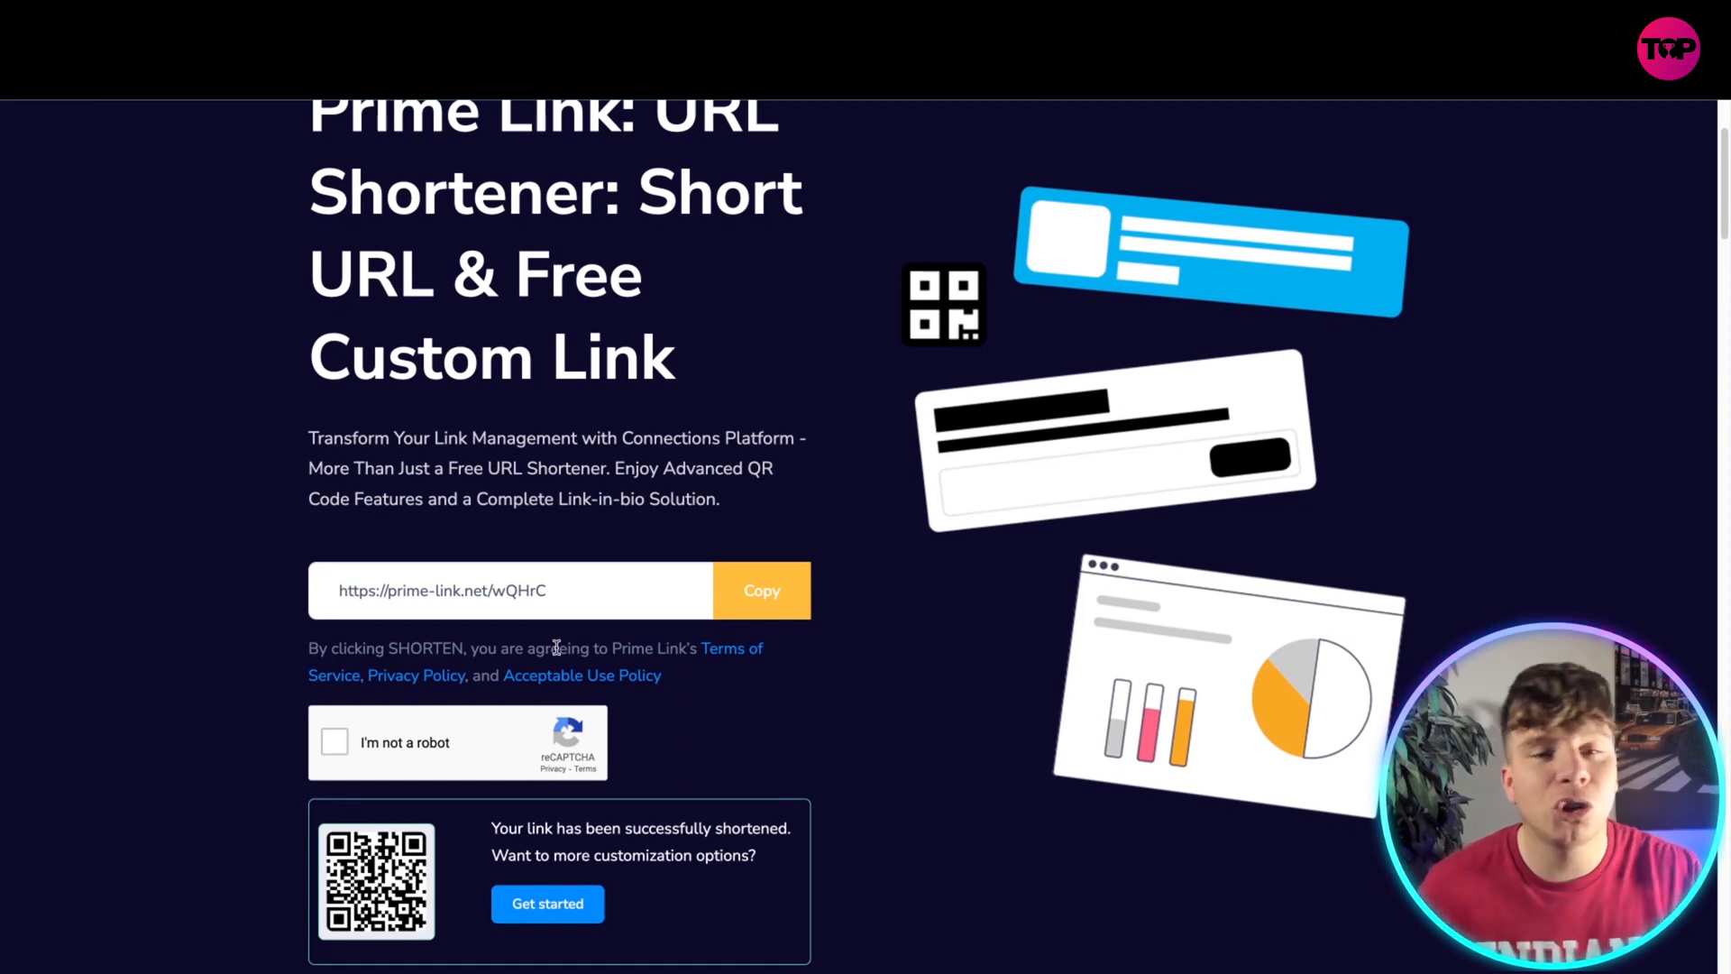
pyautogui.scroll(-3)
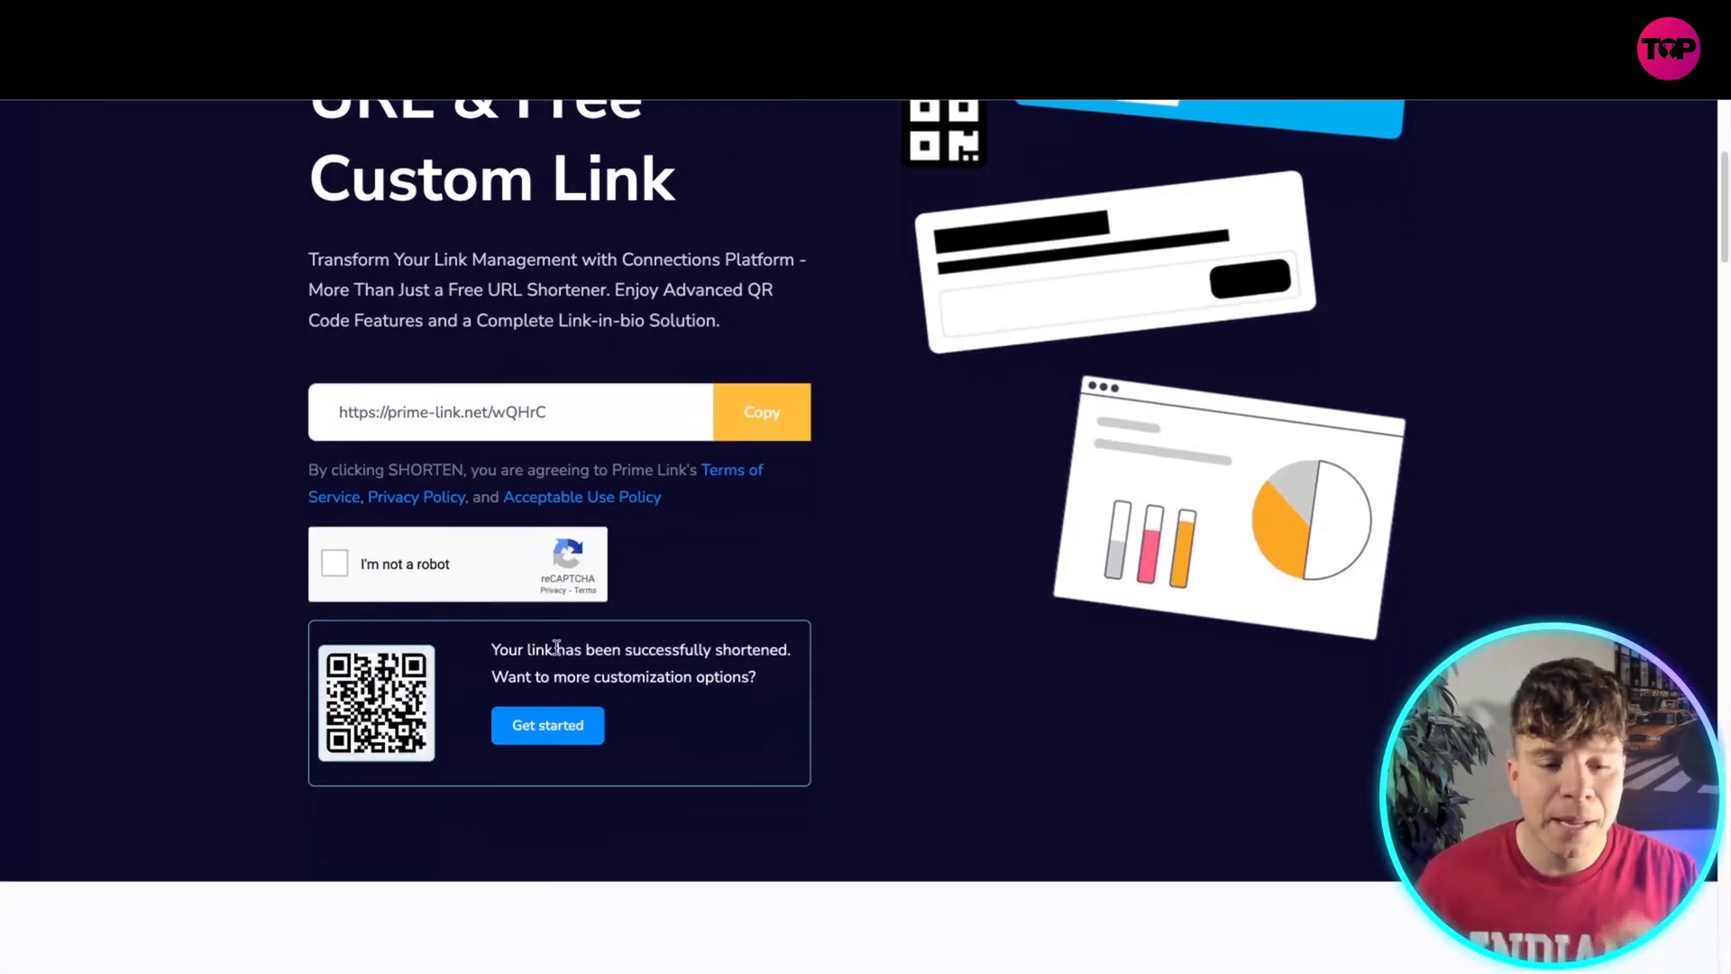
pyautogui.scroll(-3)
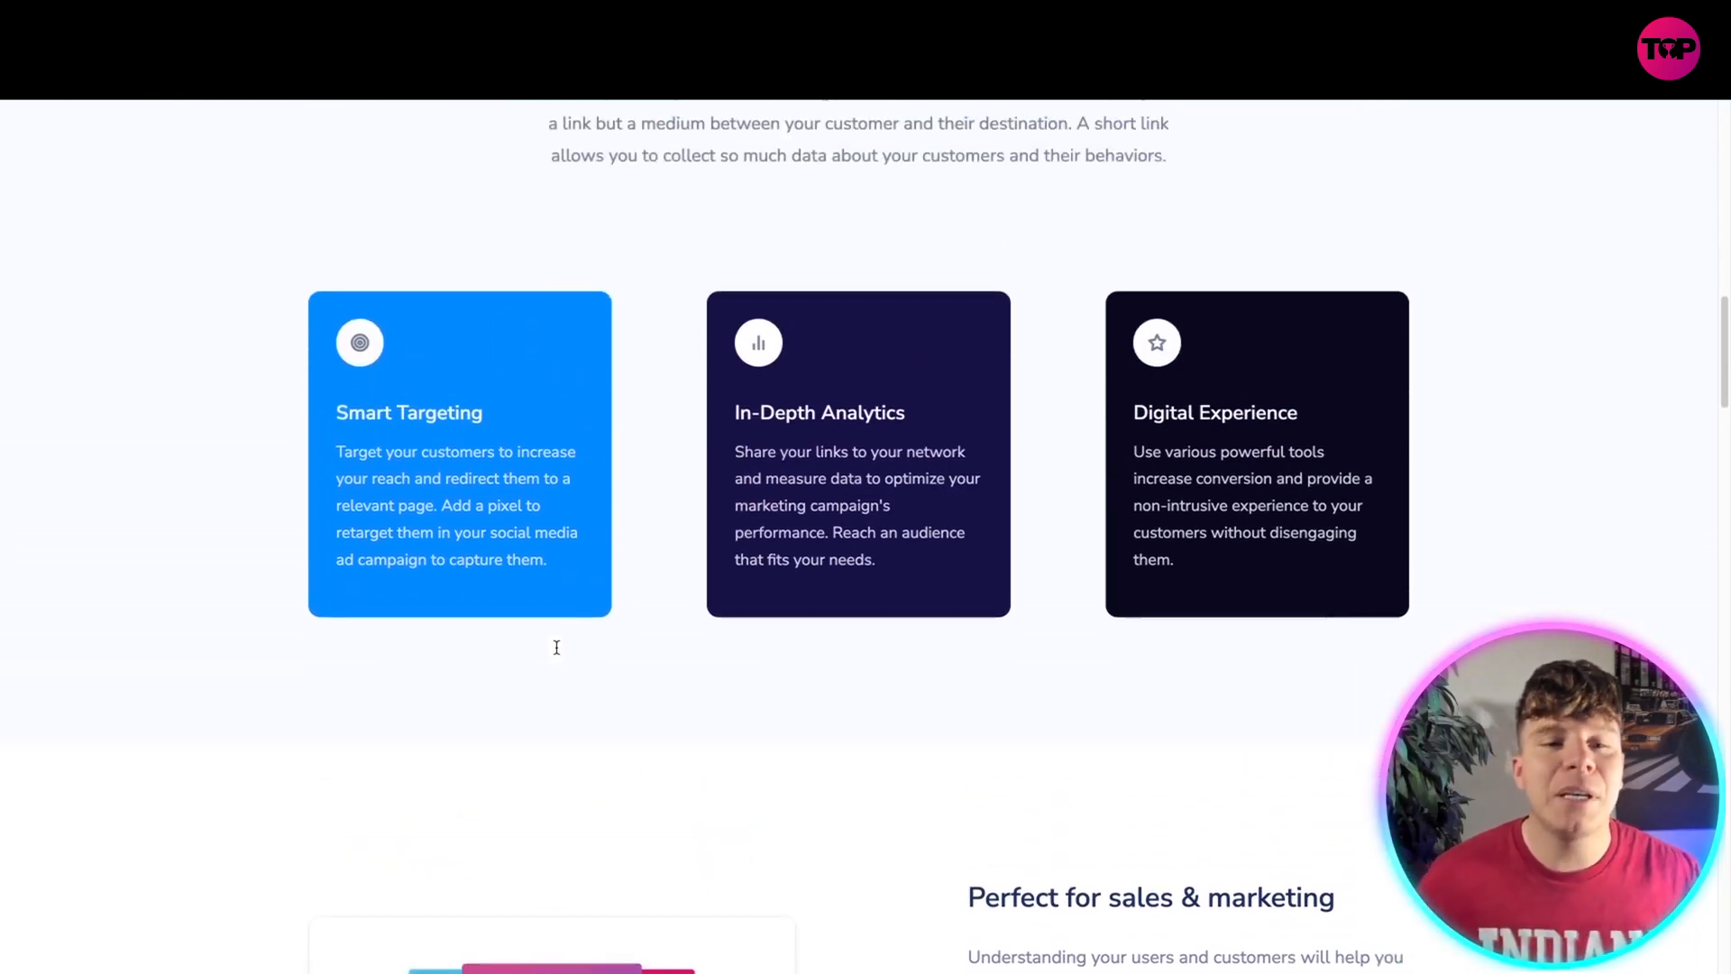
pyautogui.scroll(-3)
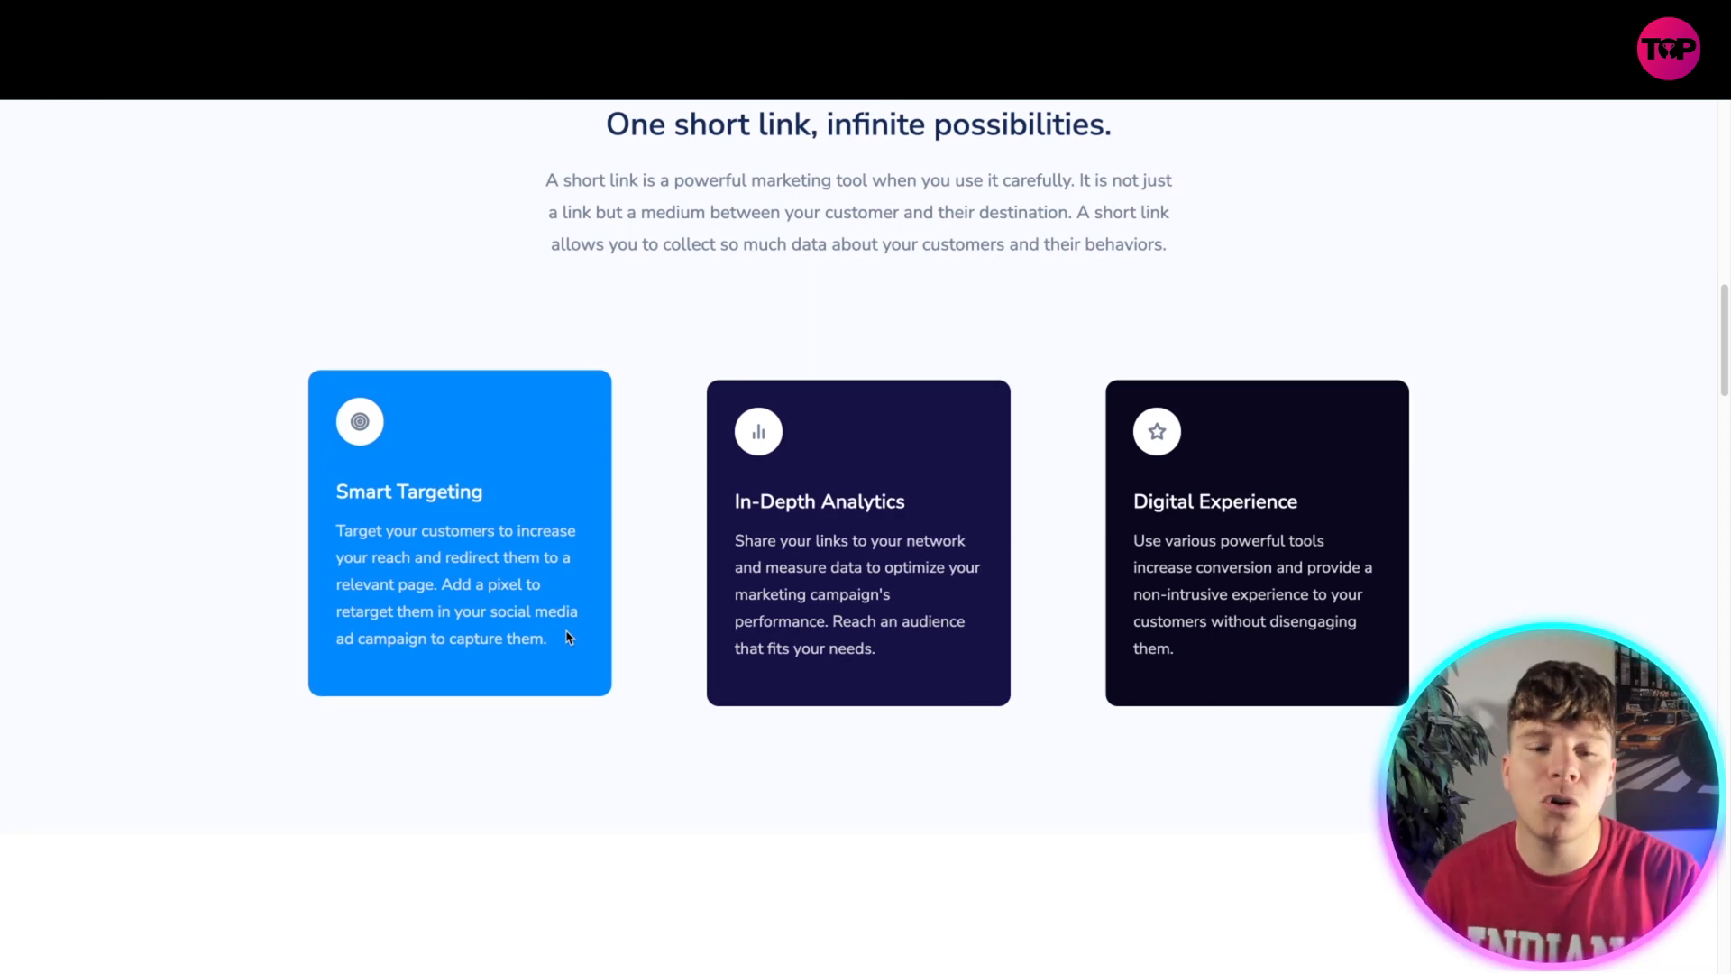
pyautogui.scroll(-3)
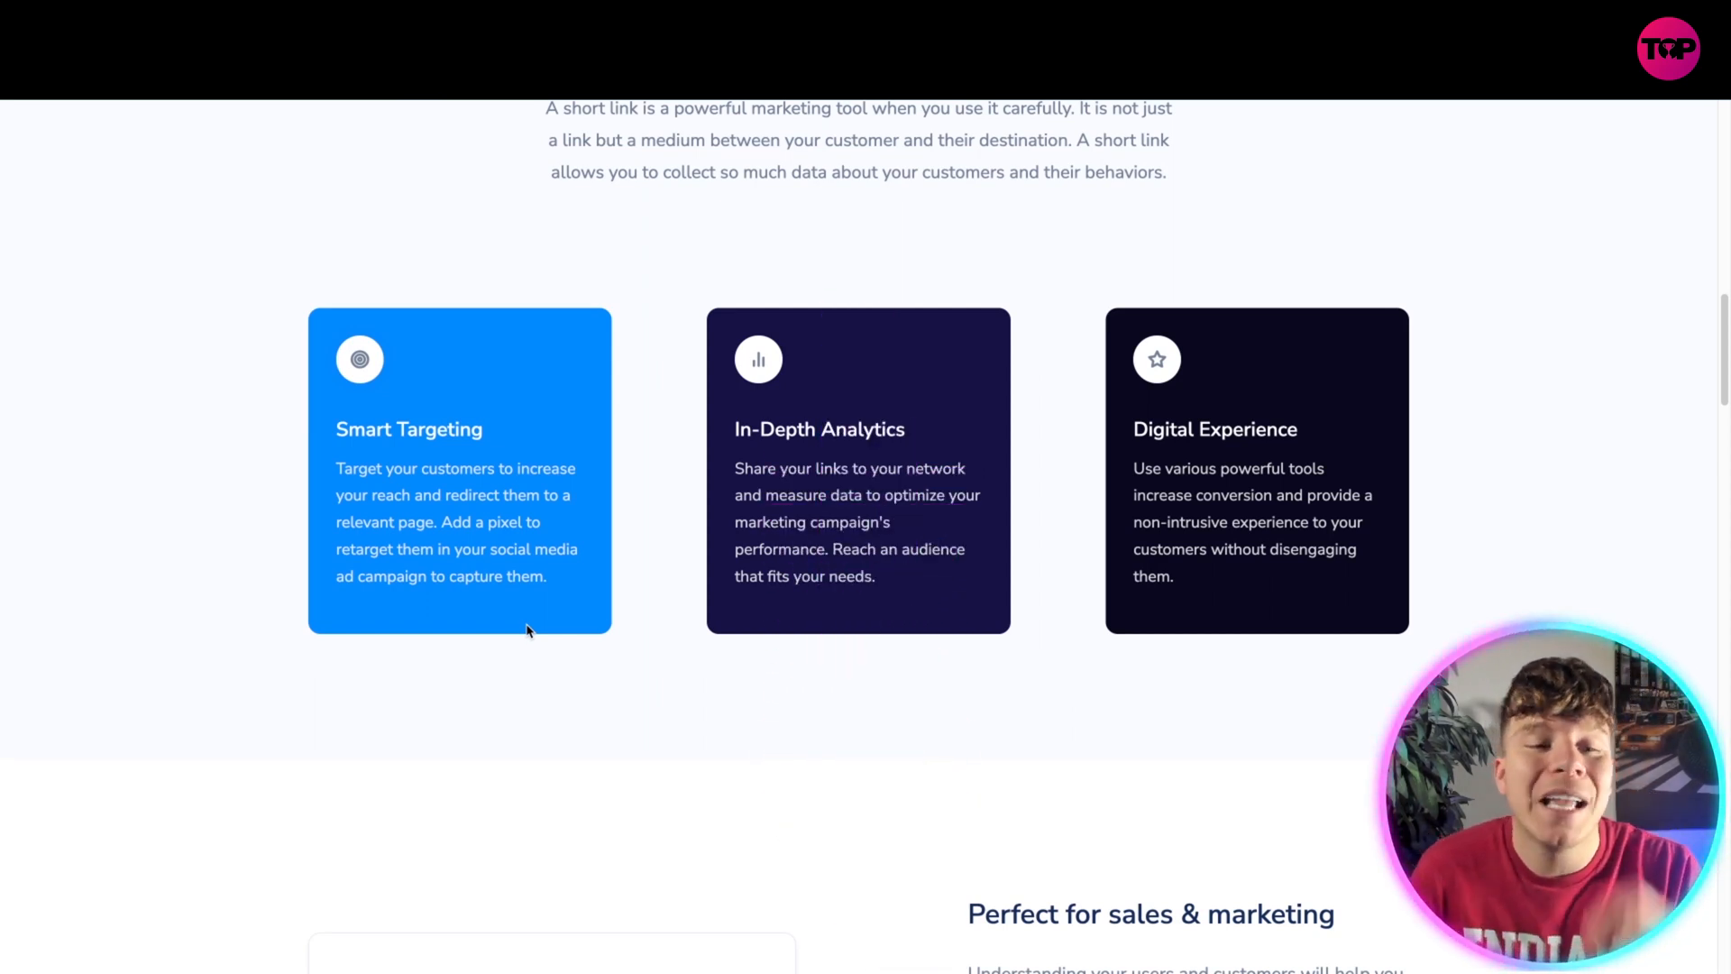
pyautogui.moveTo(520, 641)
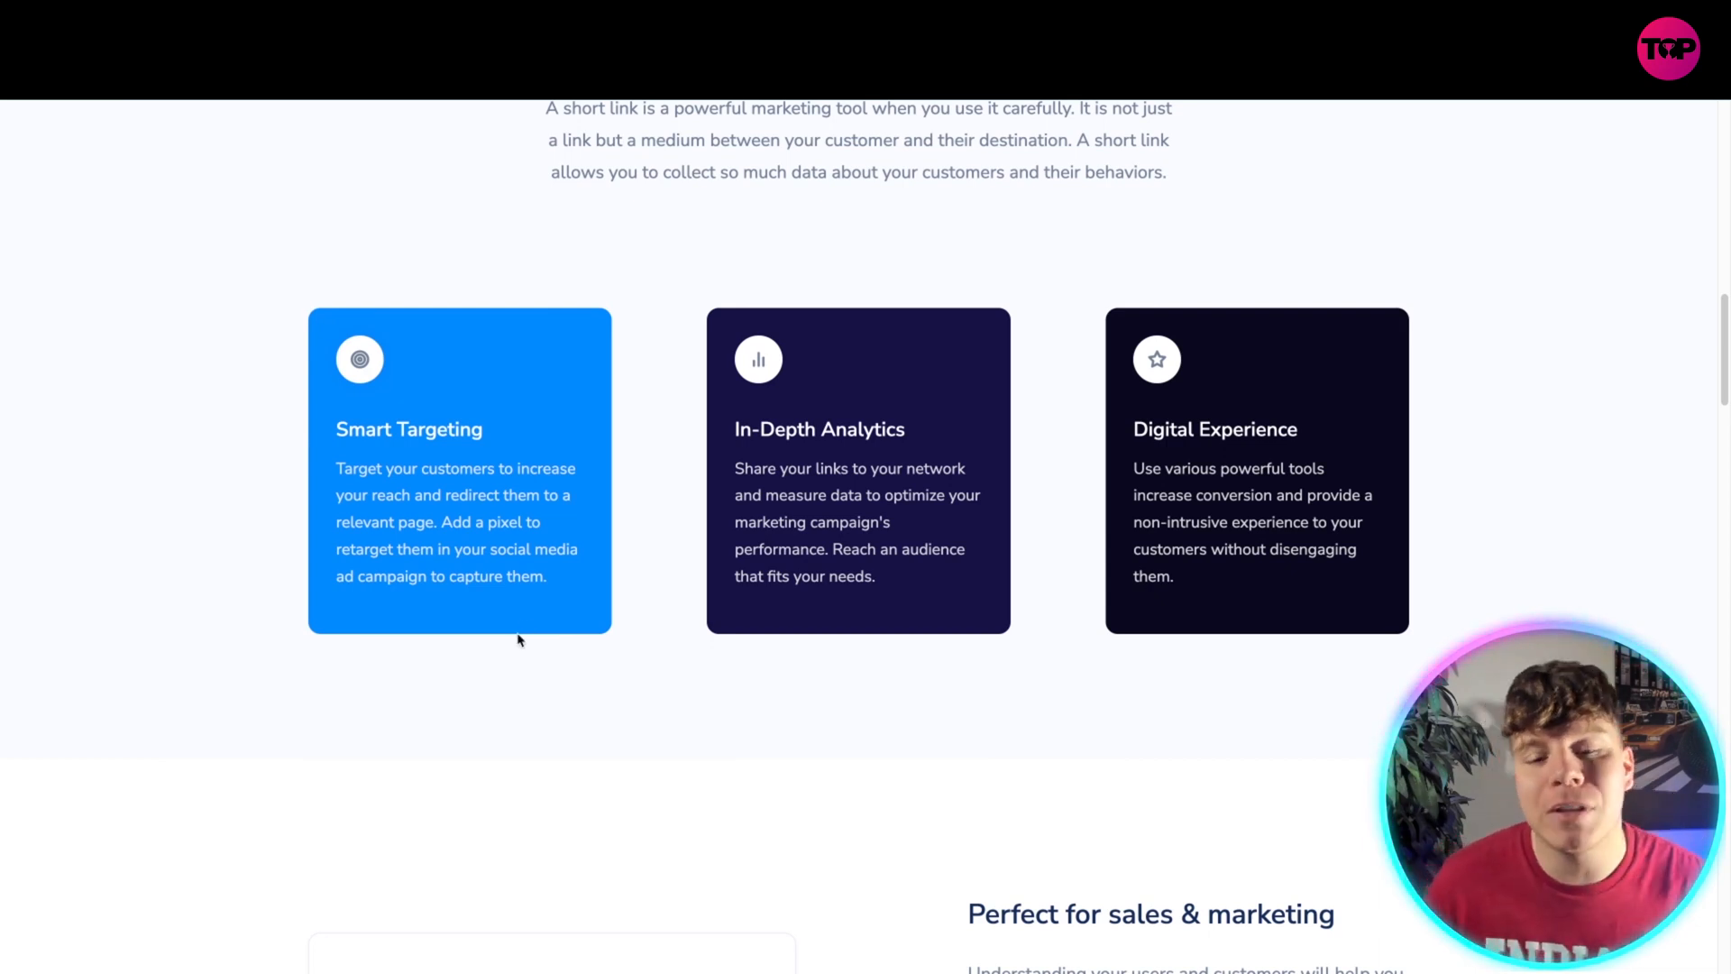
pyautogui.scroll(-3)
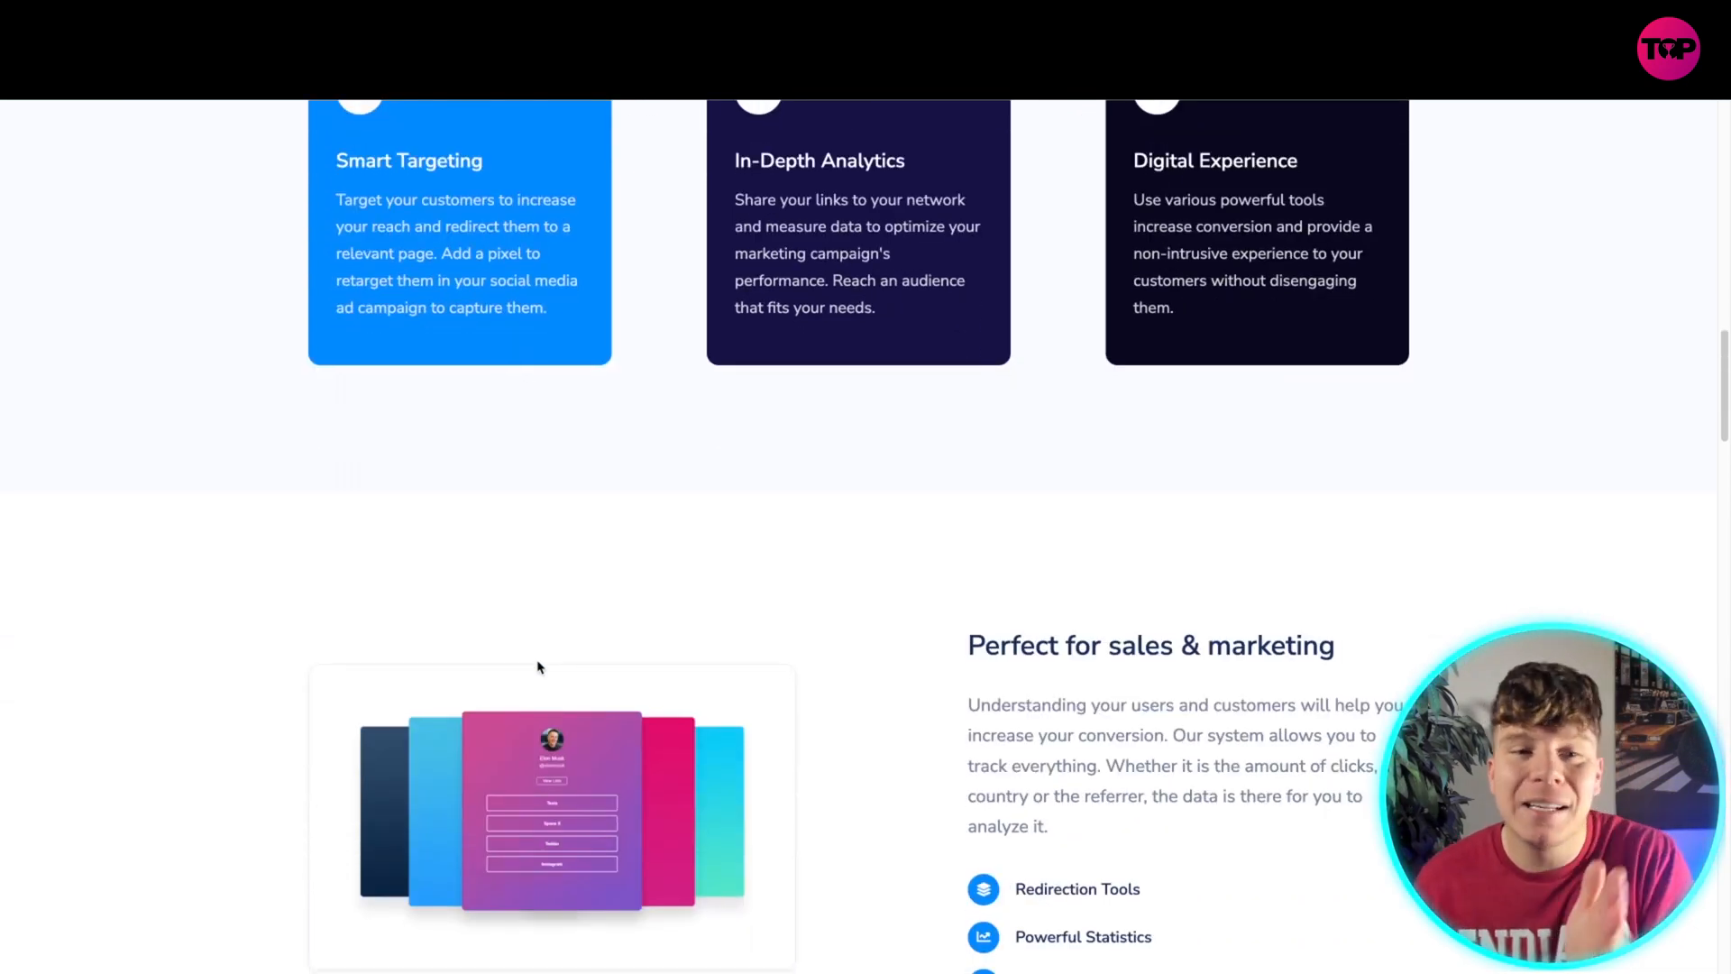
pyautogui.scroll(-3)
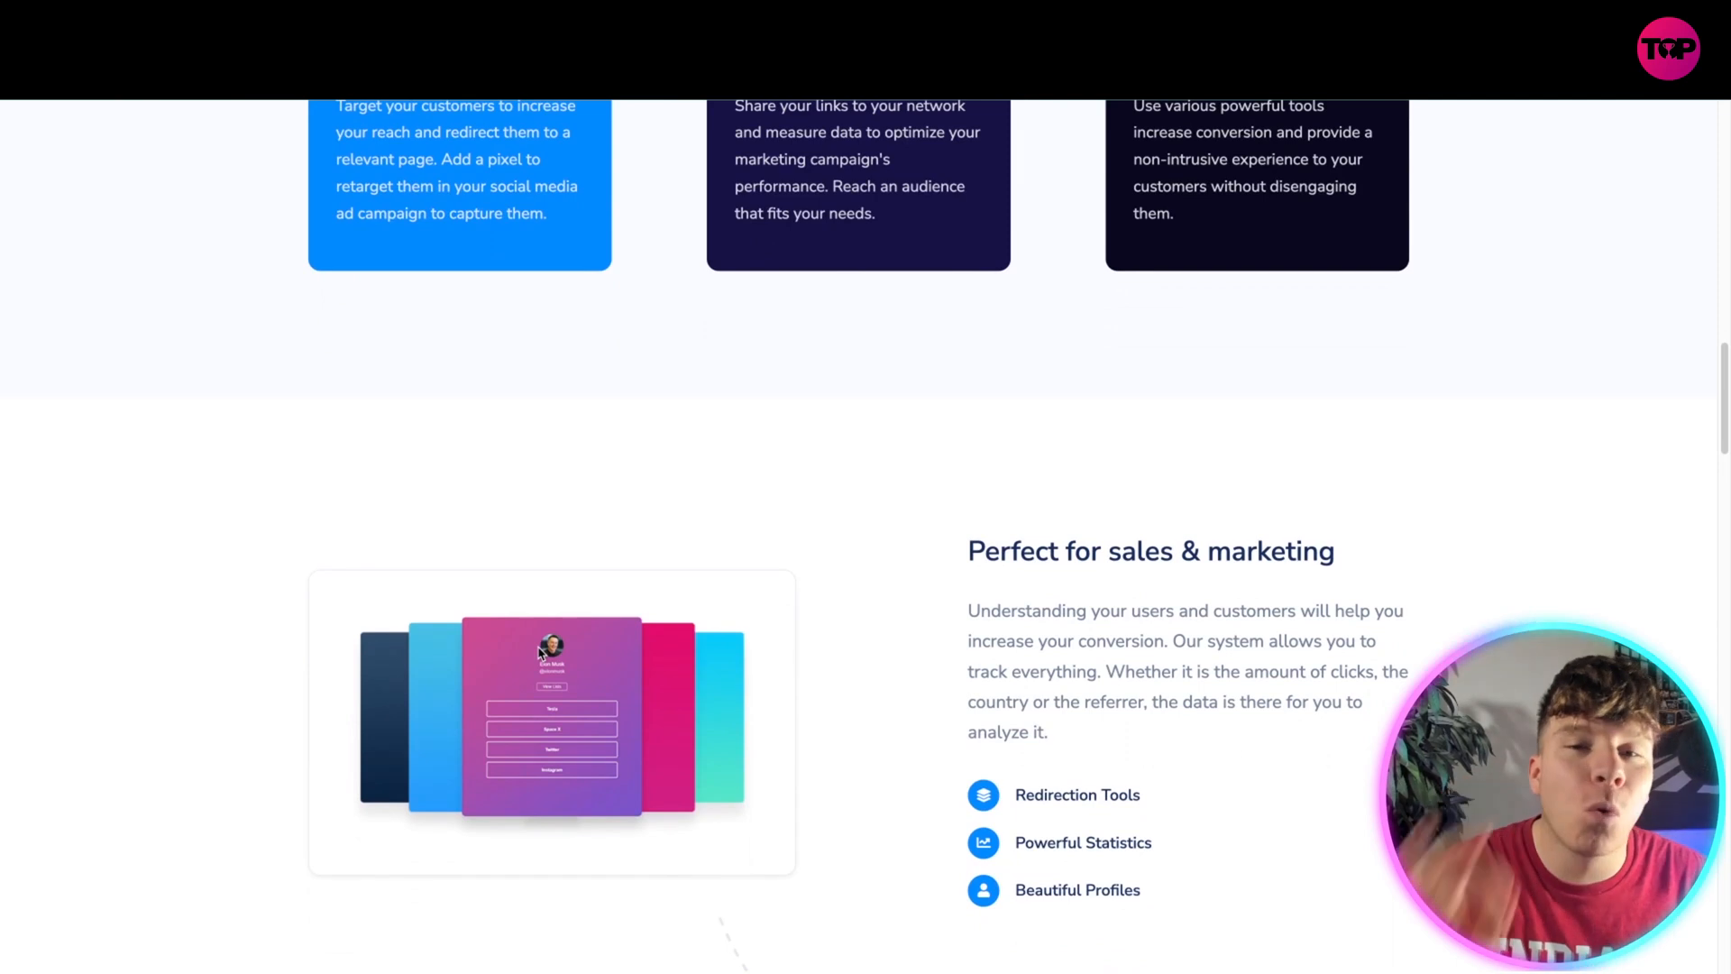
pyautogui.scroll(-3)
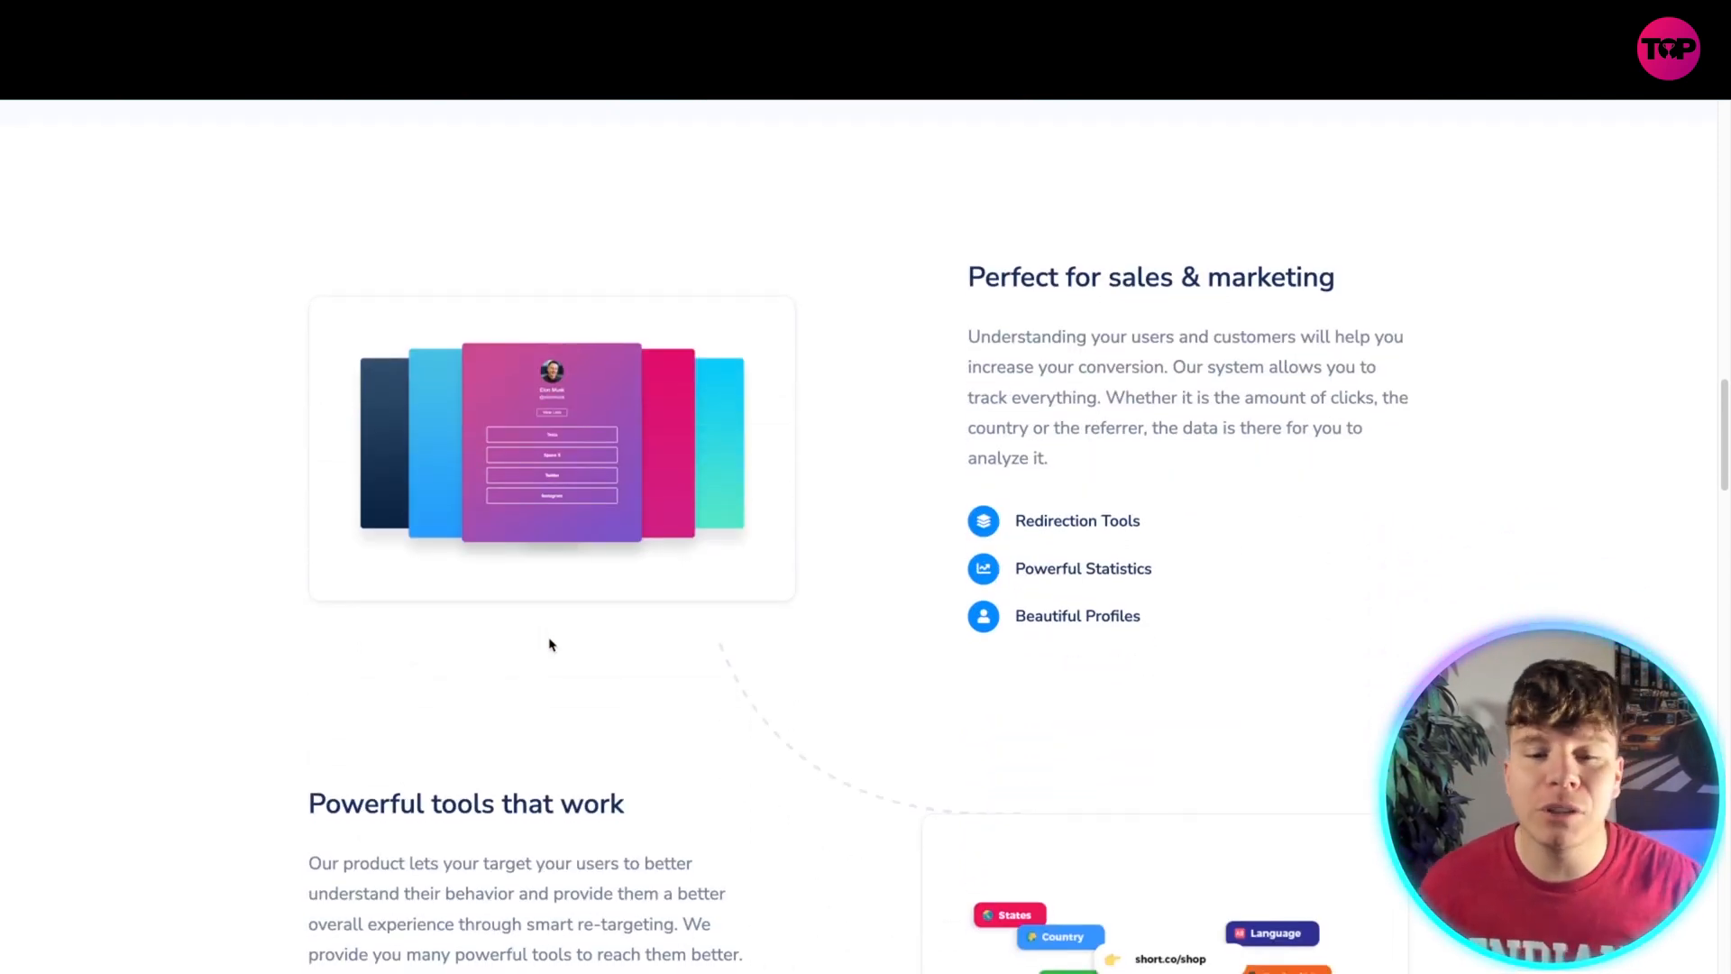
pyautogui.scroll(-3)
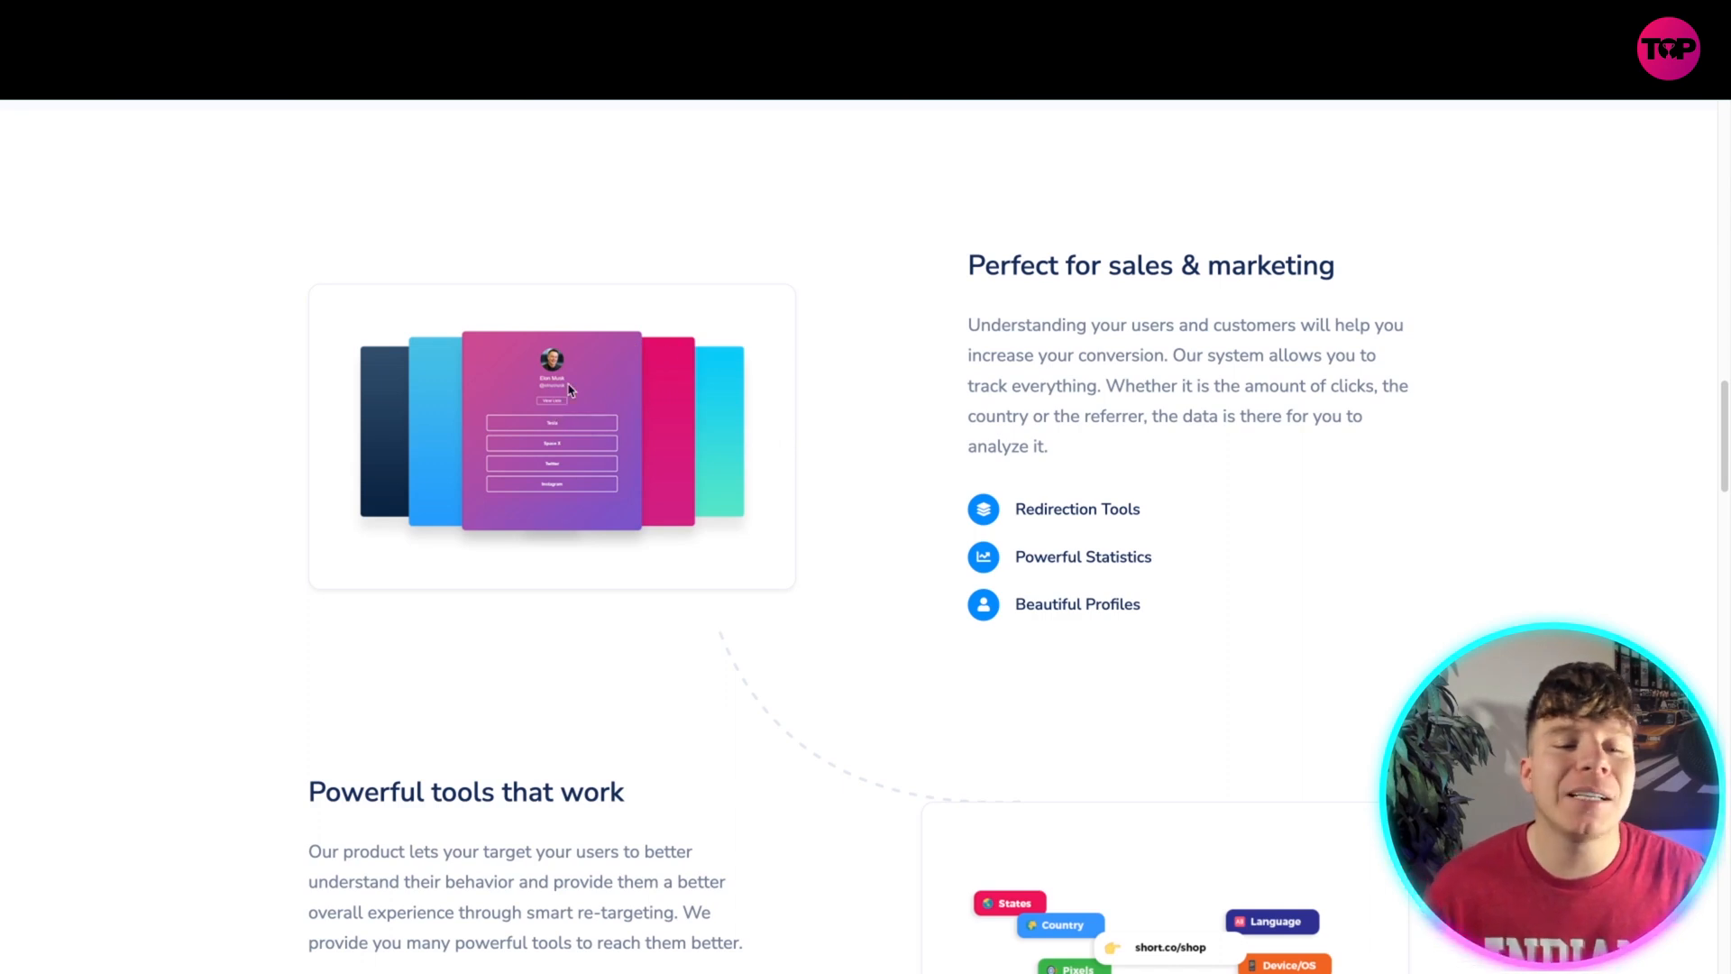
pyautogui.scroll(-3)
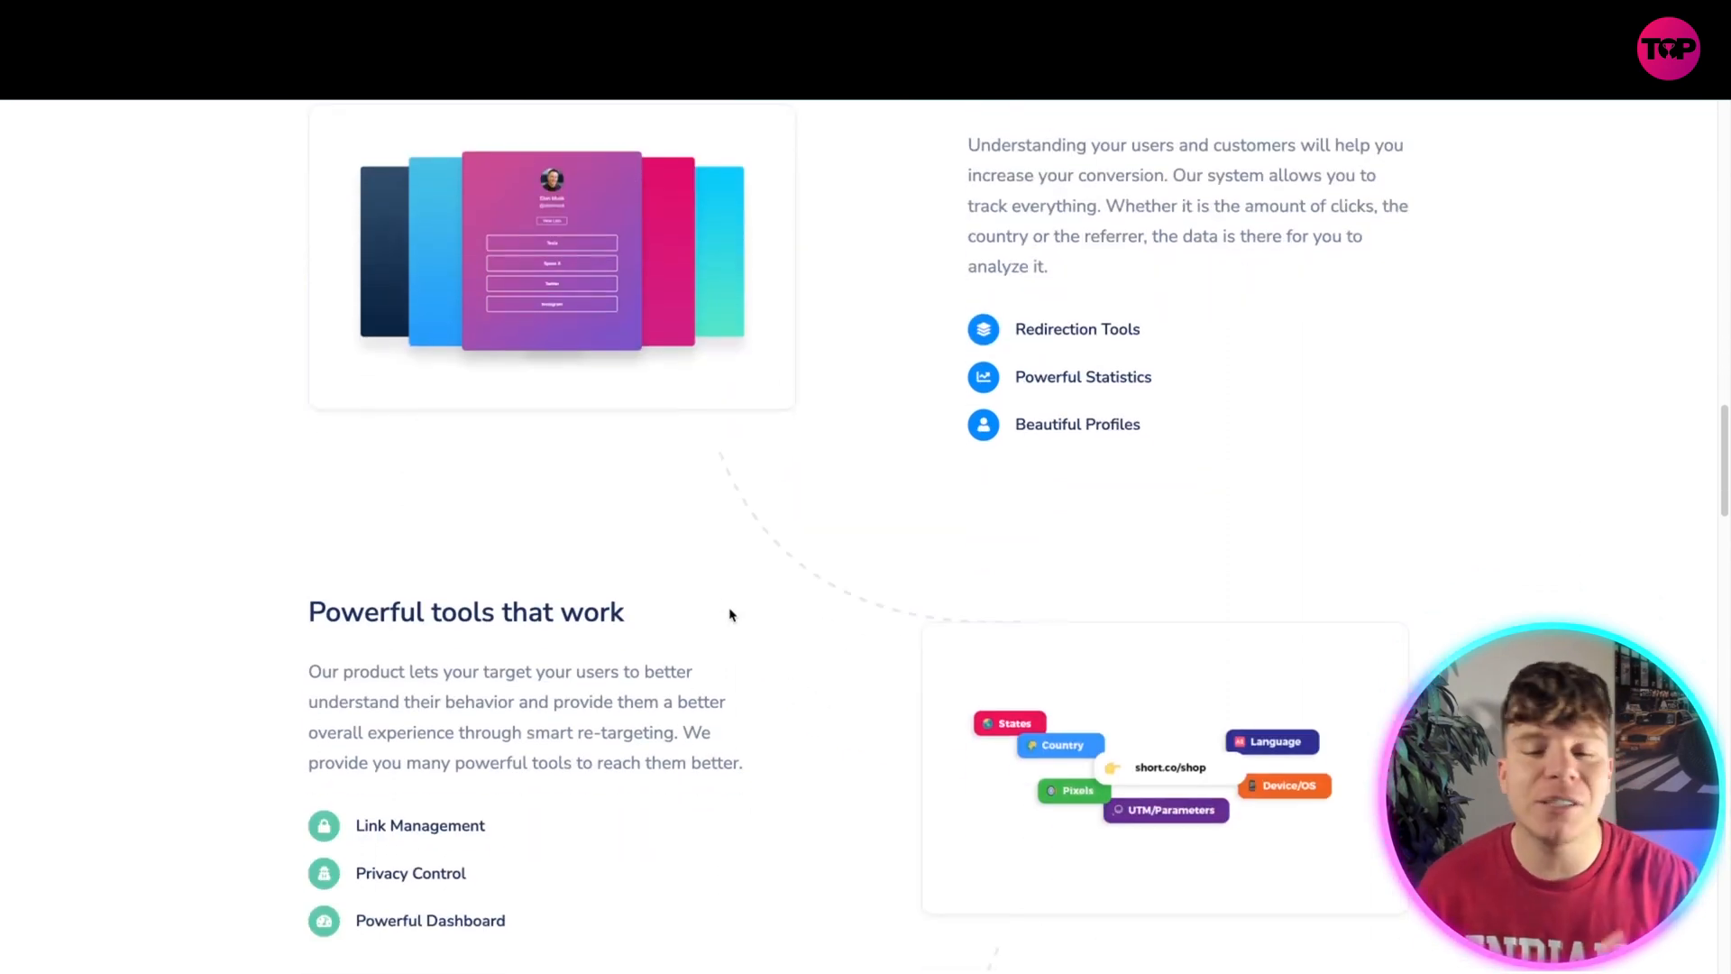
pyautogui.scroll(-3)
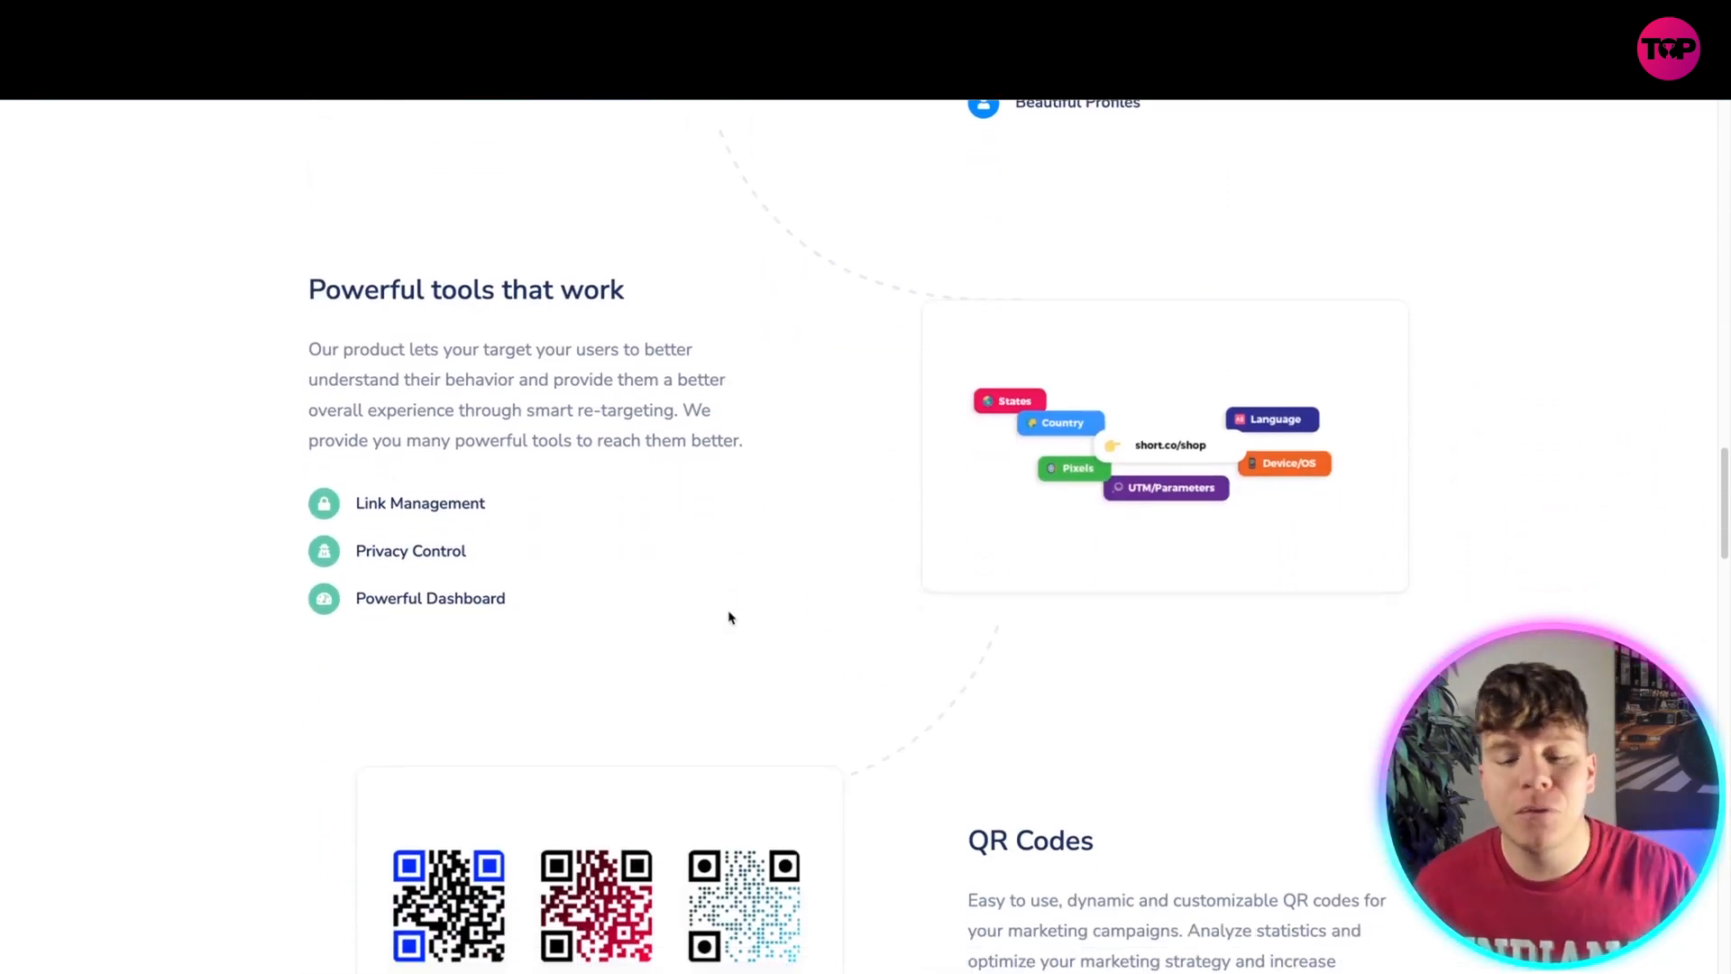
pyautogui.scroll(-3)
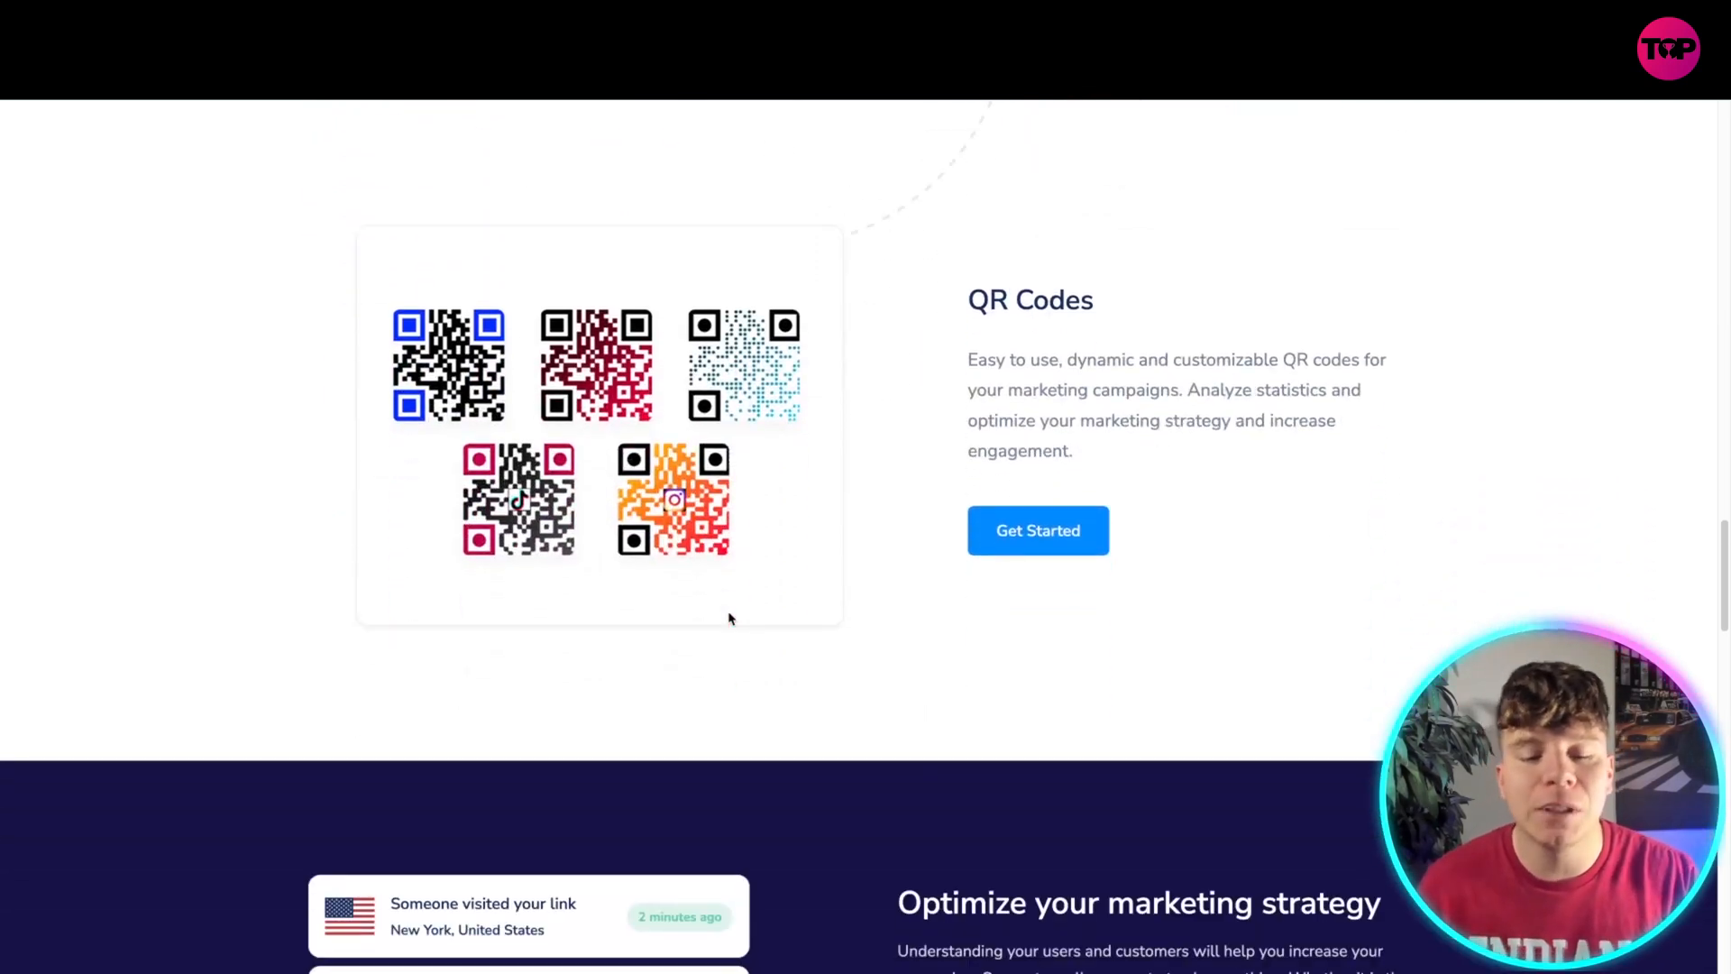
pyautogui.scroll(-3)
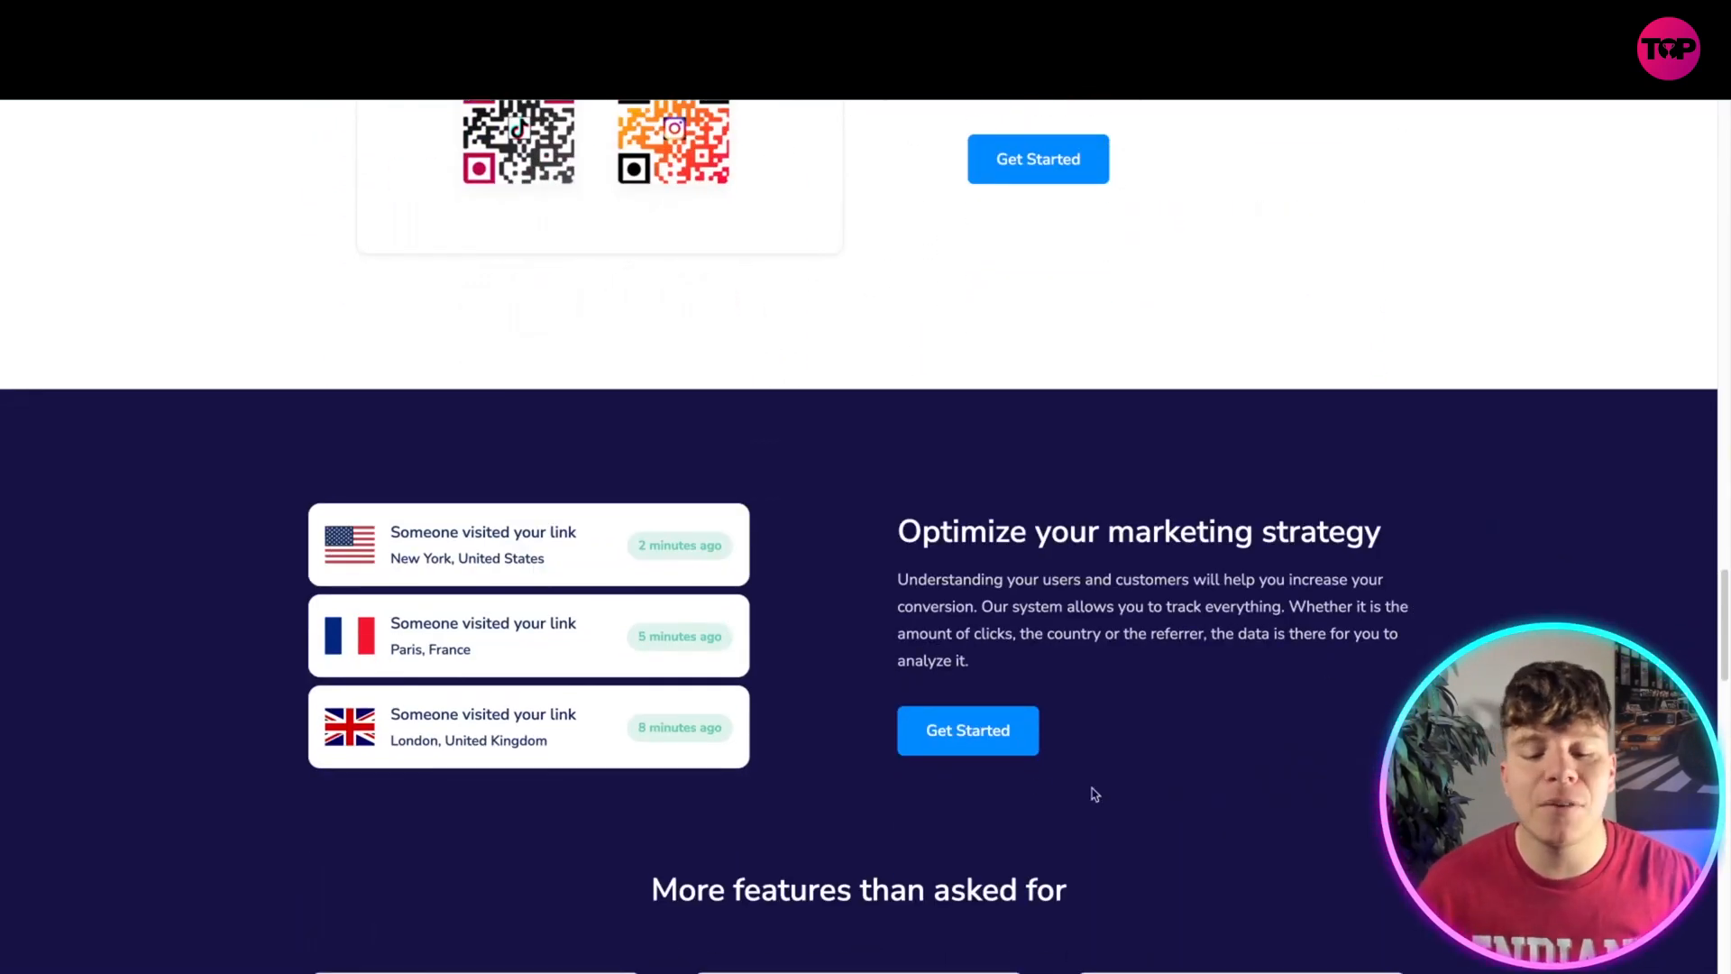
pyautogui.scroll(-3)
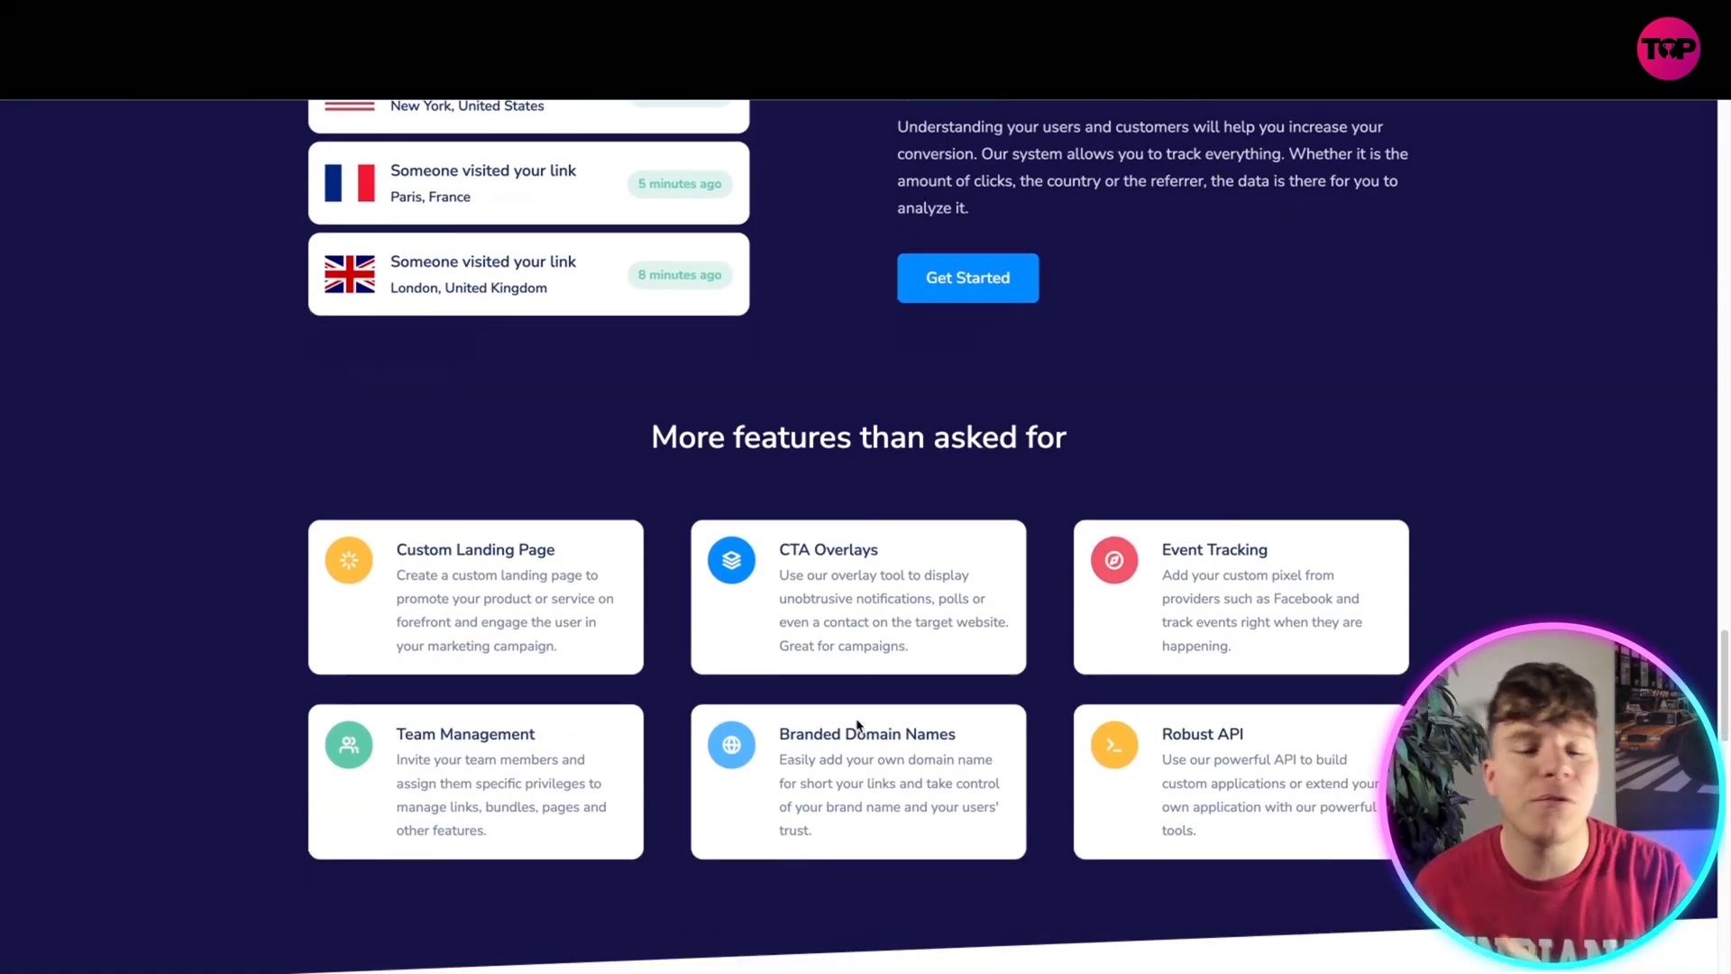
pyautogui.scroll(-3)
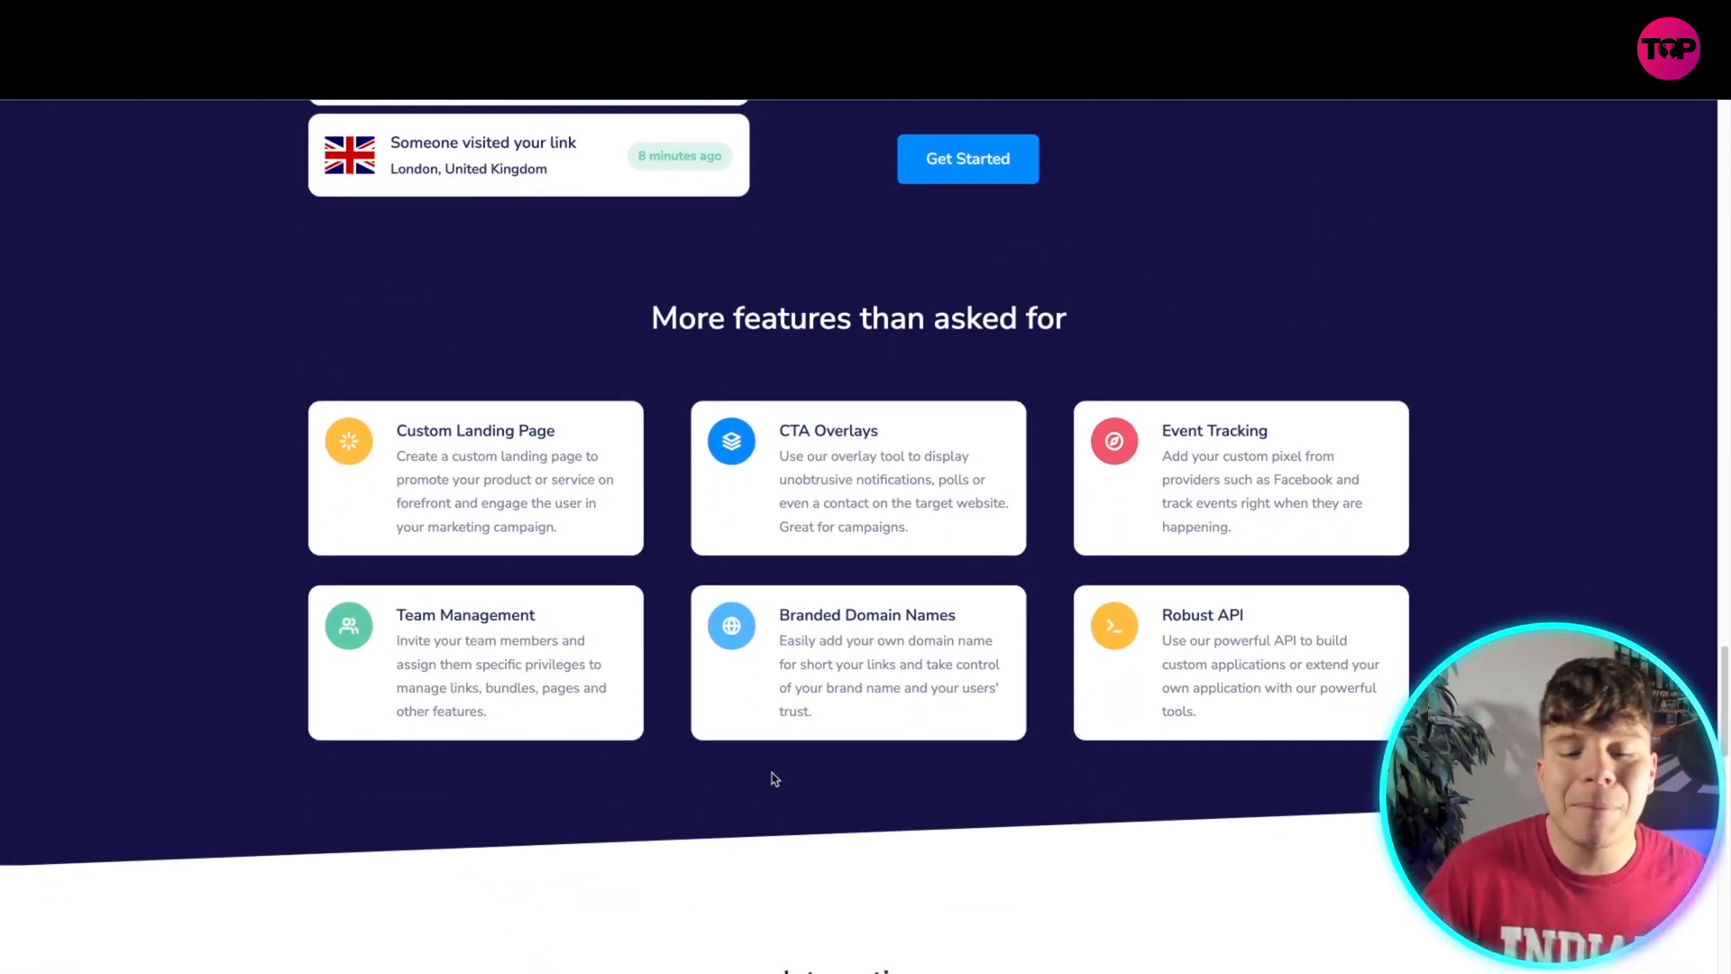
pyautogui.scroll(-3)
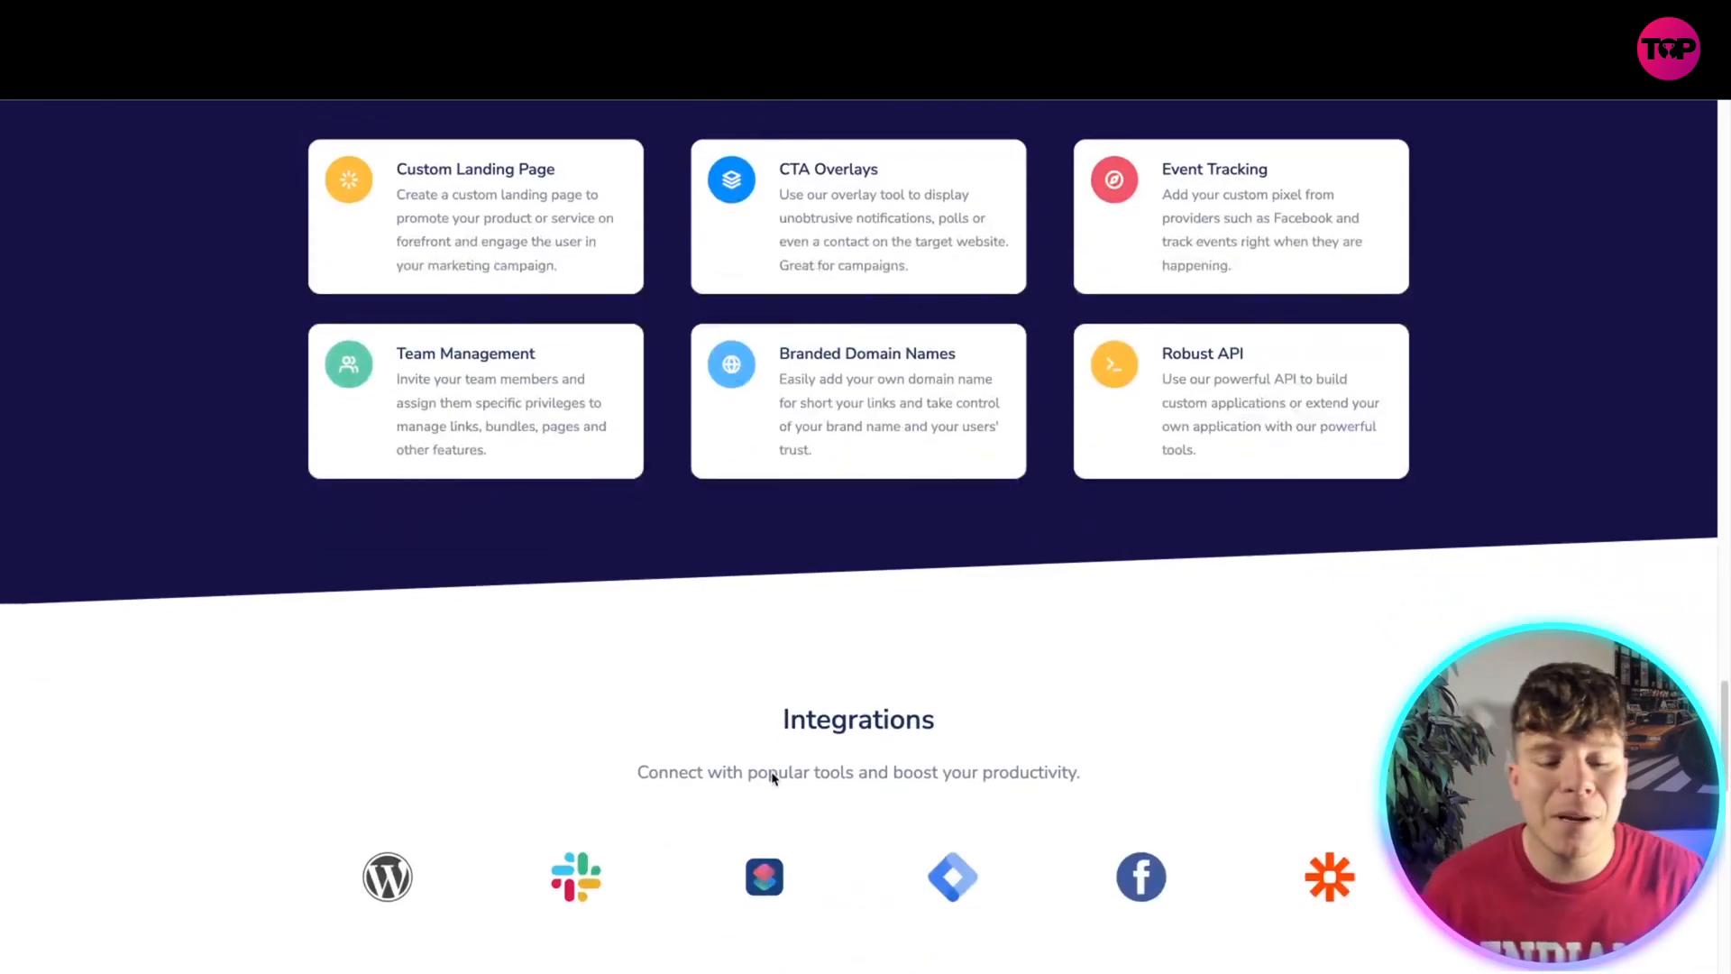
pyautogui.scroll(-3)
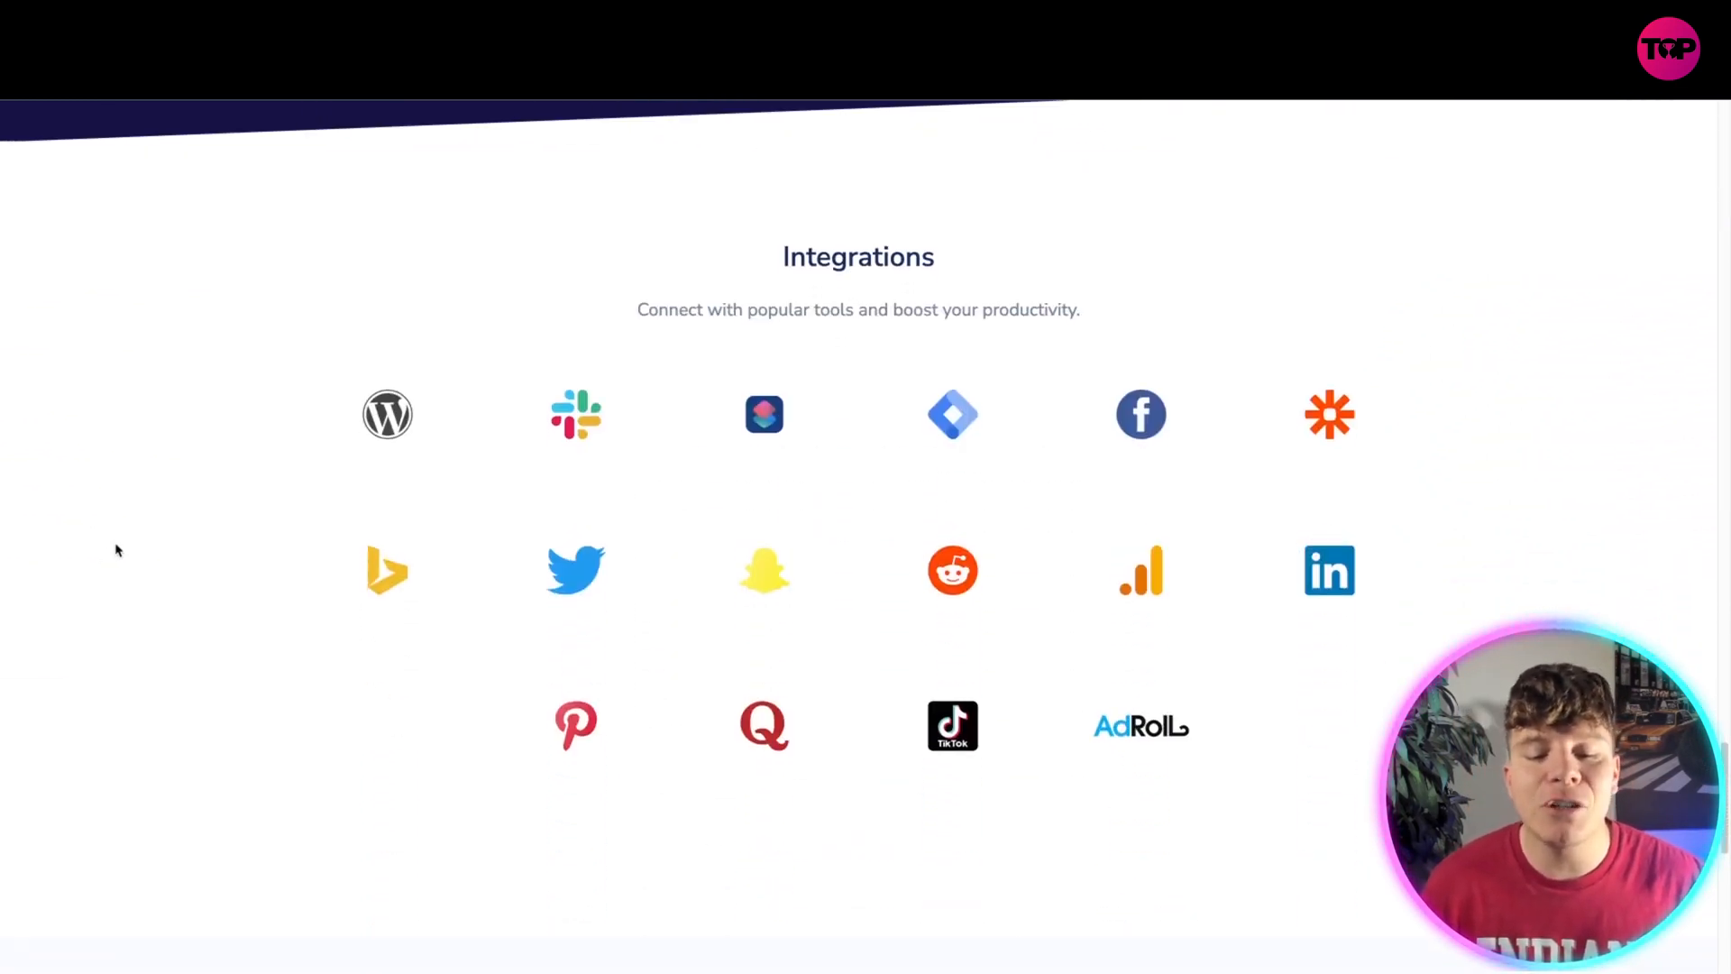
pyautogui.scroll(-3)
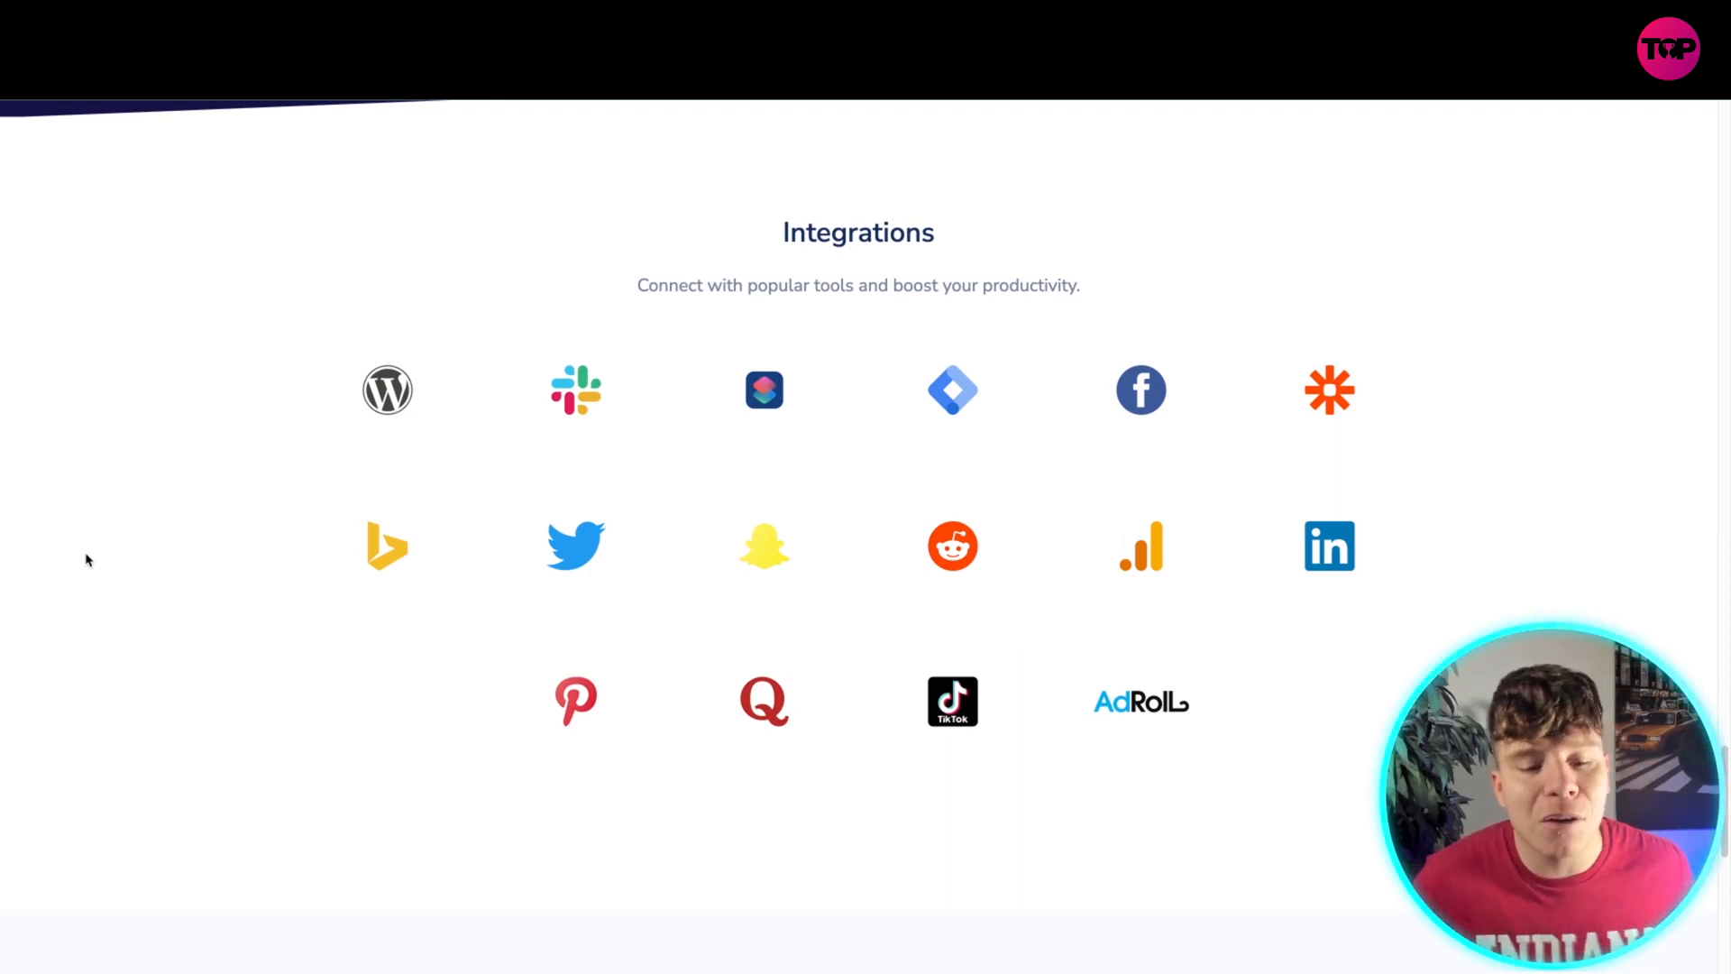
pyautogui.scroll(-3)
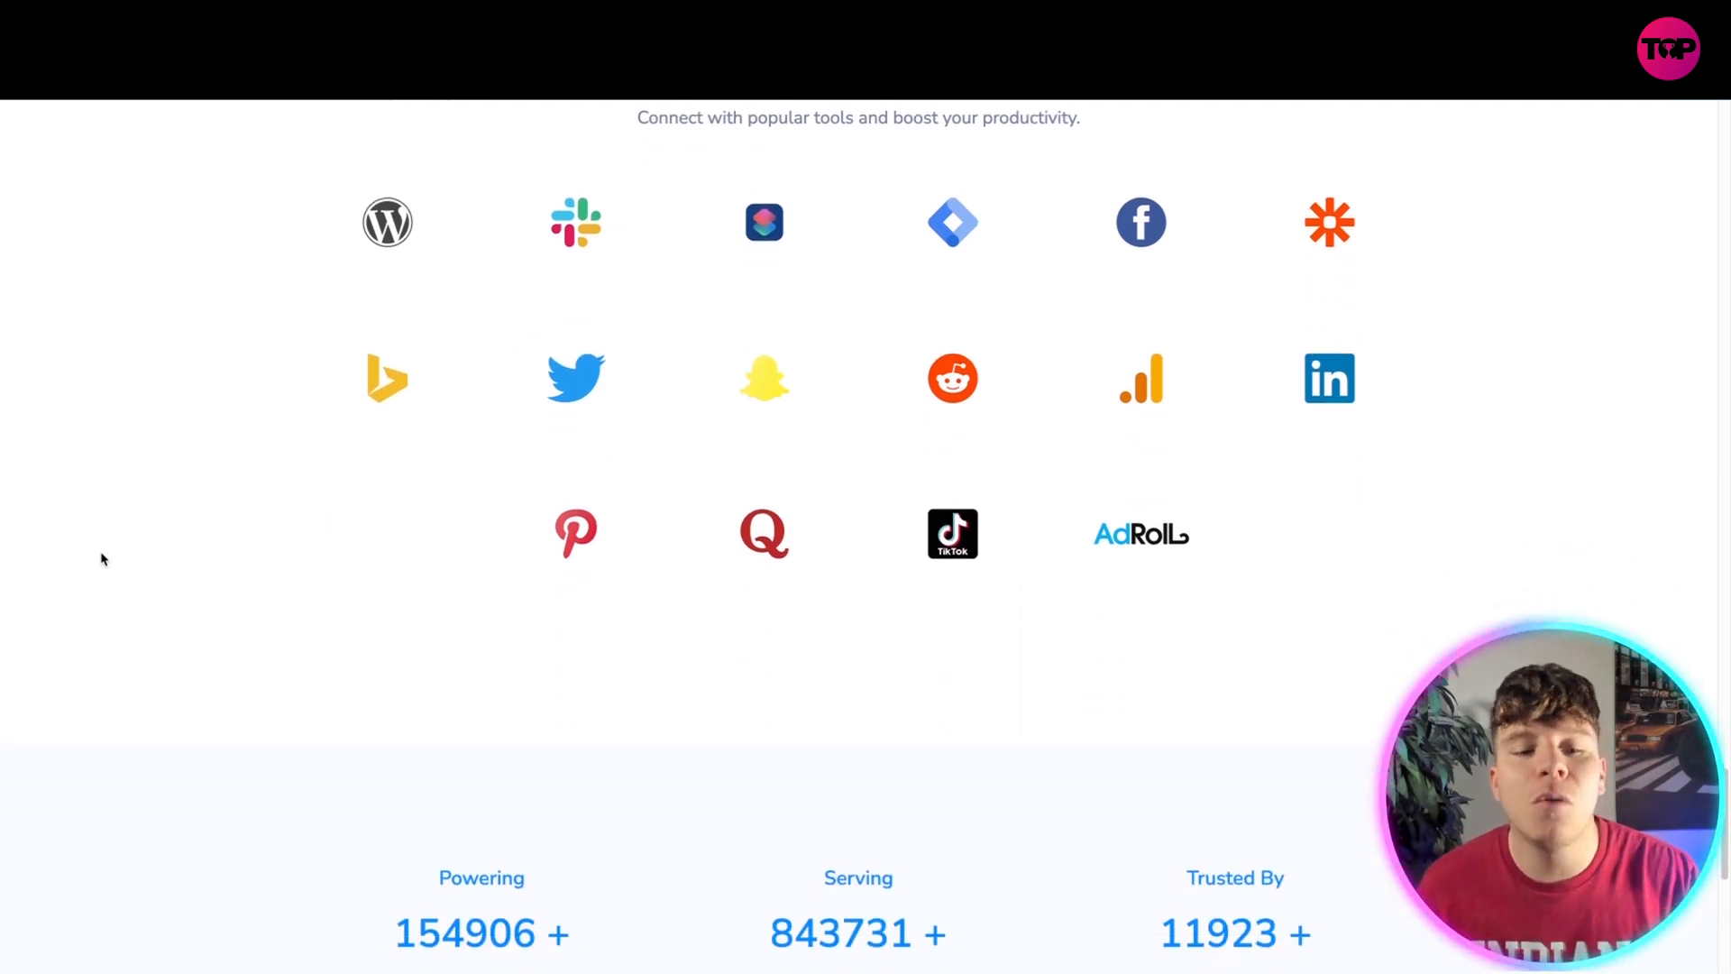
pyautogui.scroll(-3)
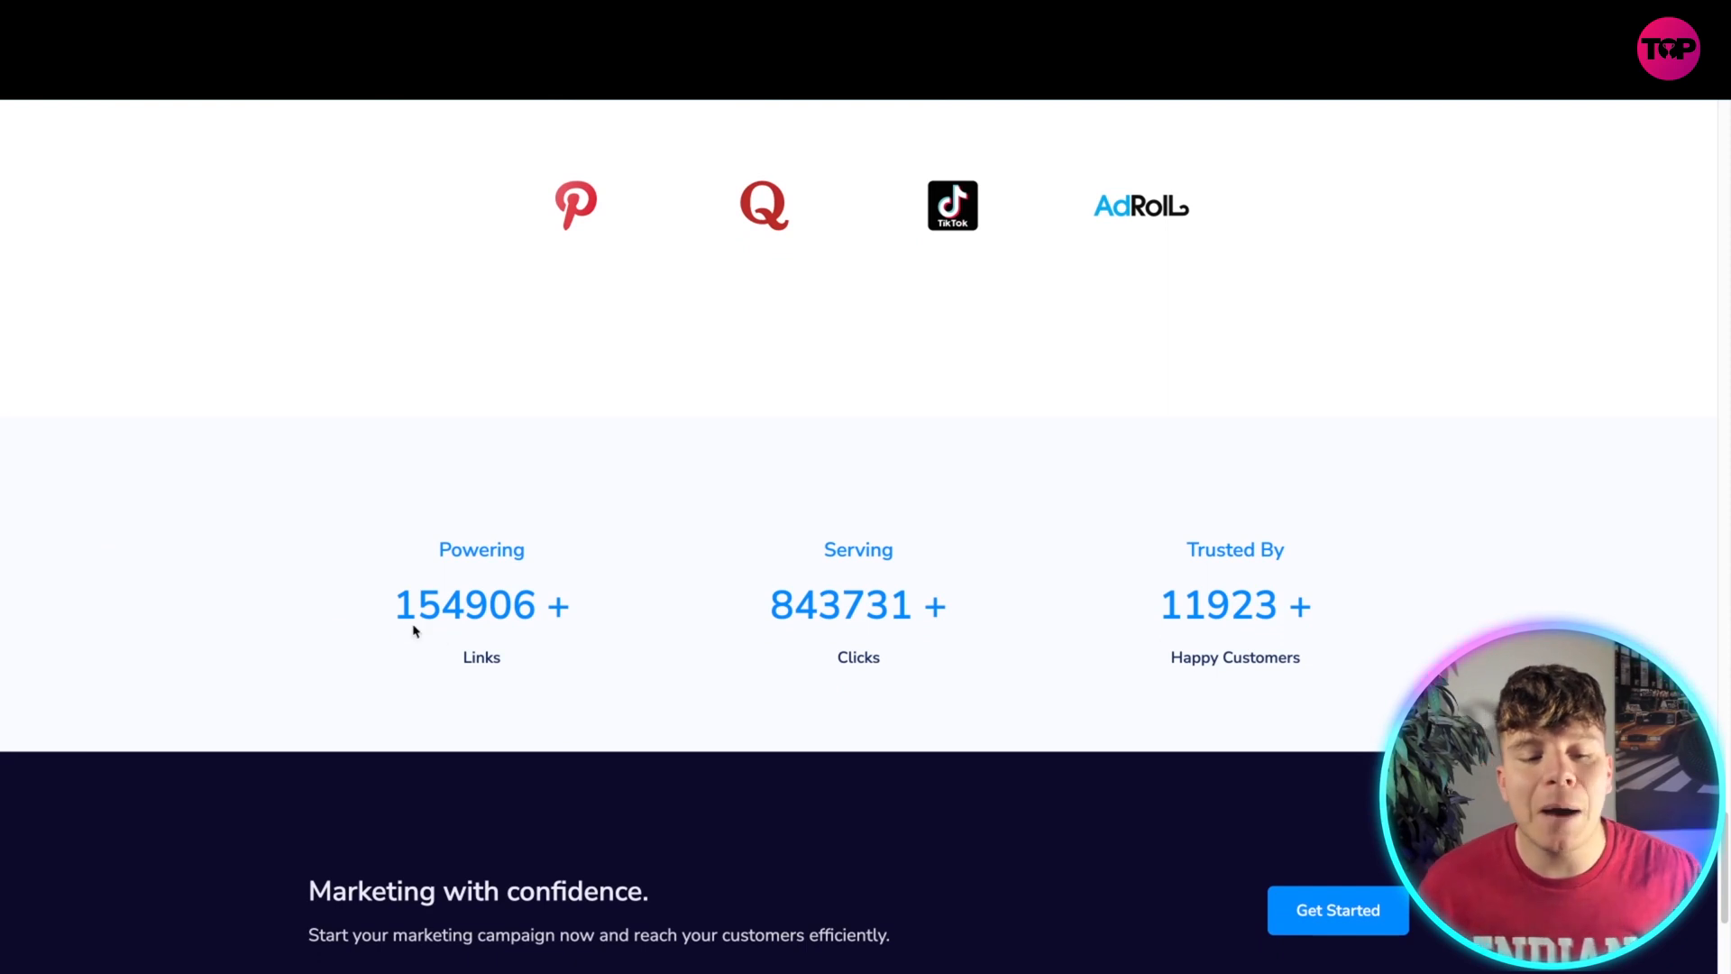
pyautogui.moveTo(366, 742)
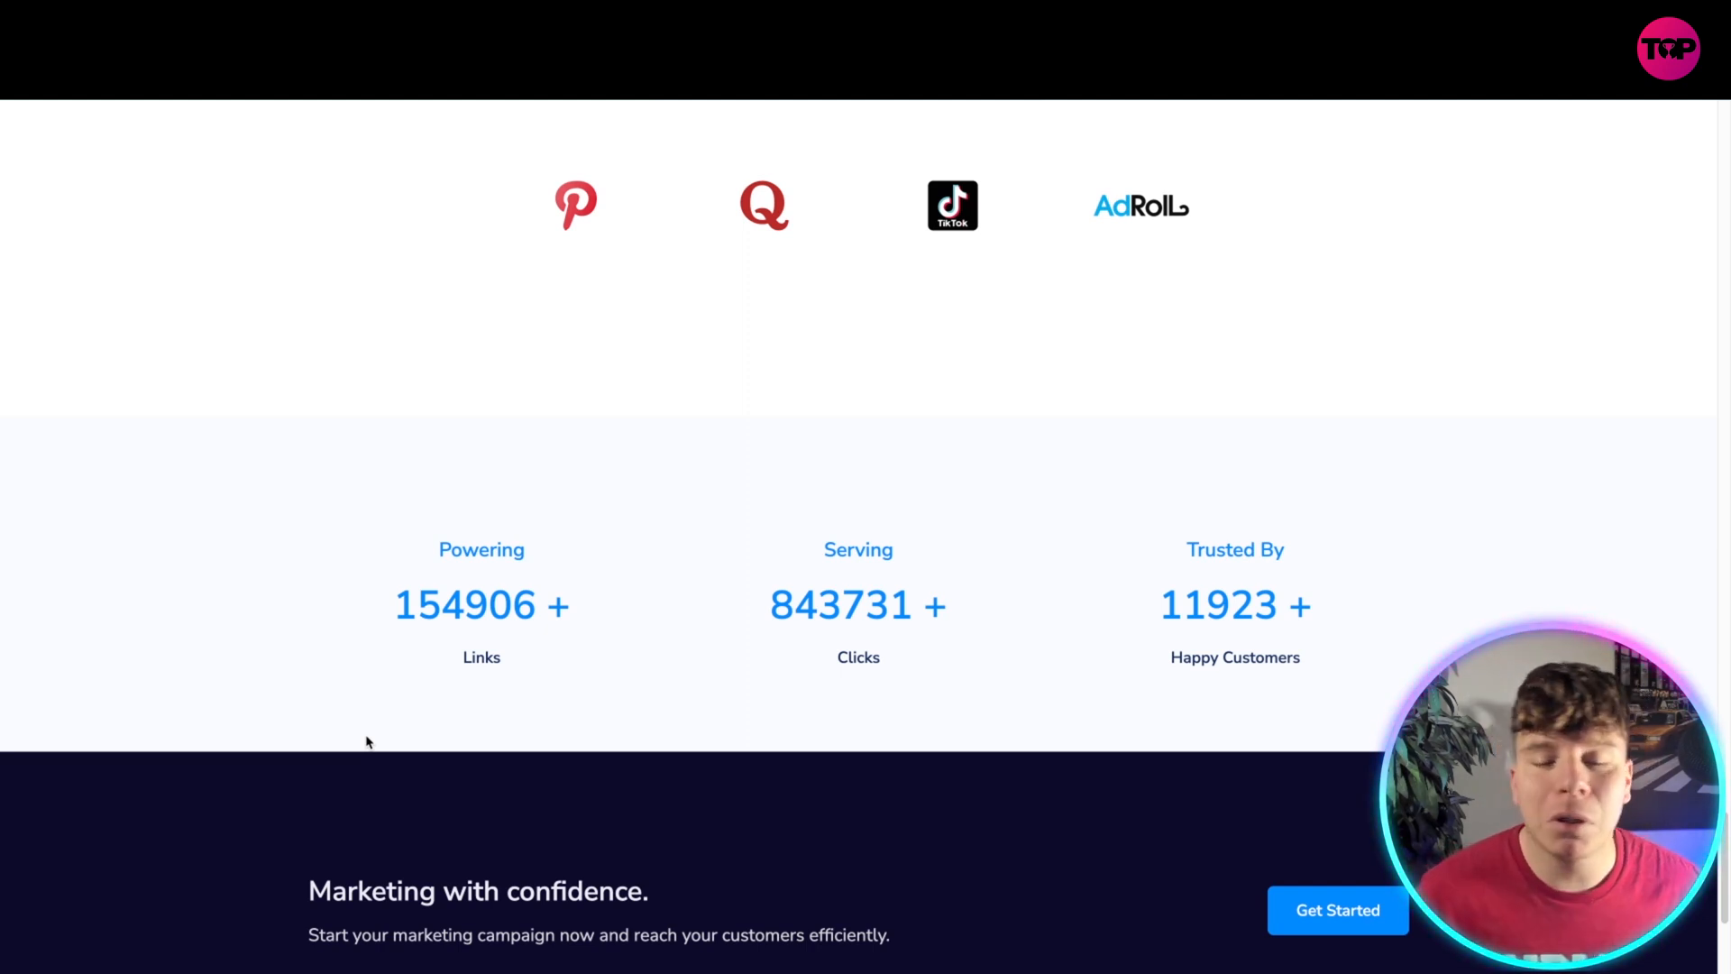
pyautogui.scroll(-3)
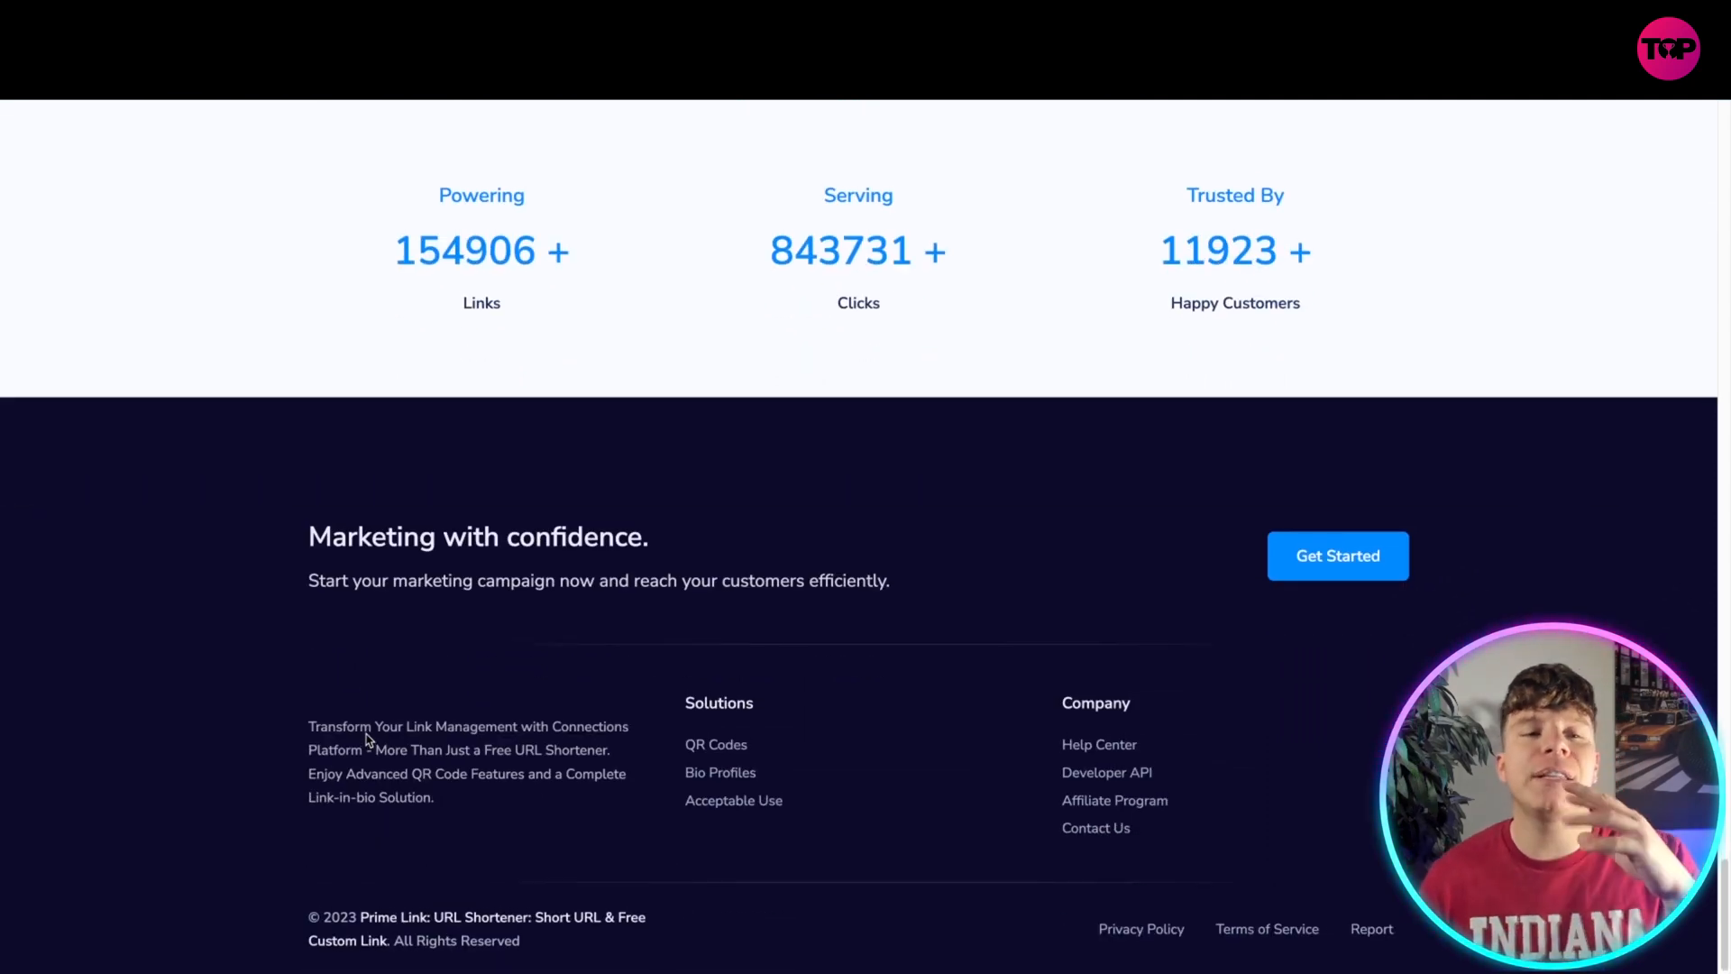
pyautogui.scroll(3)
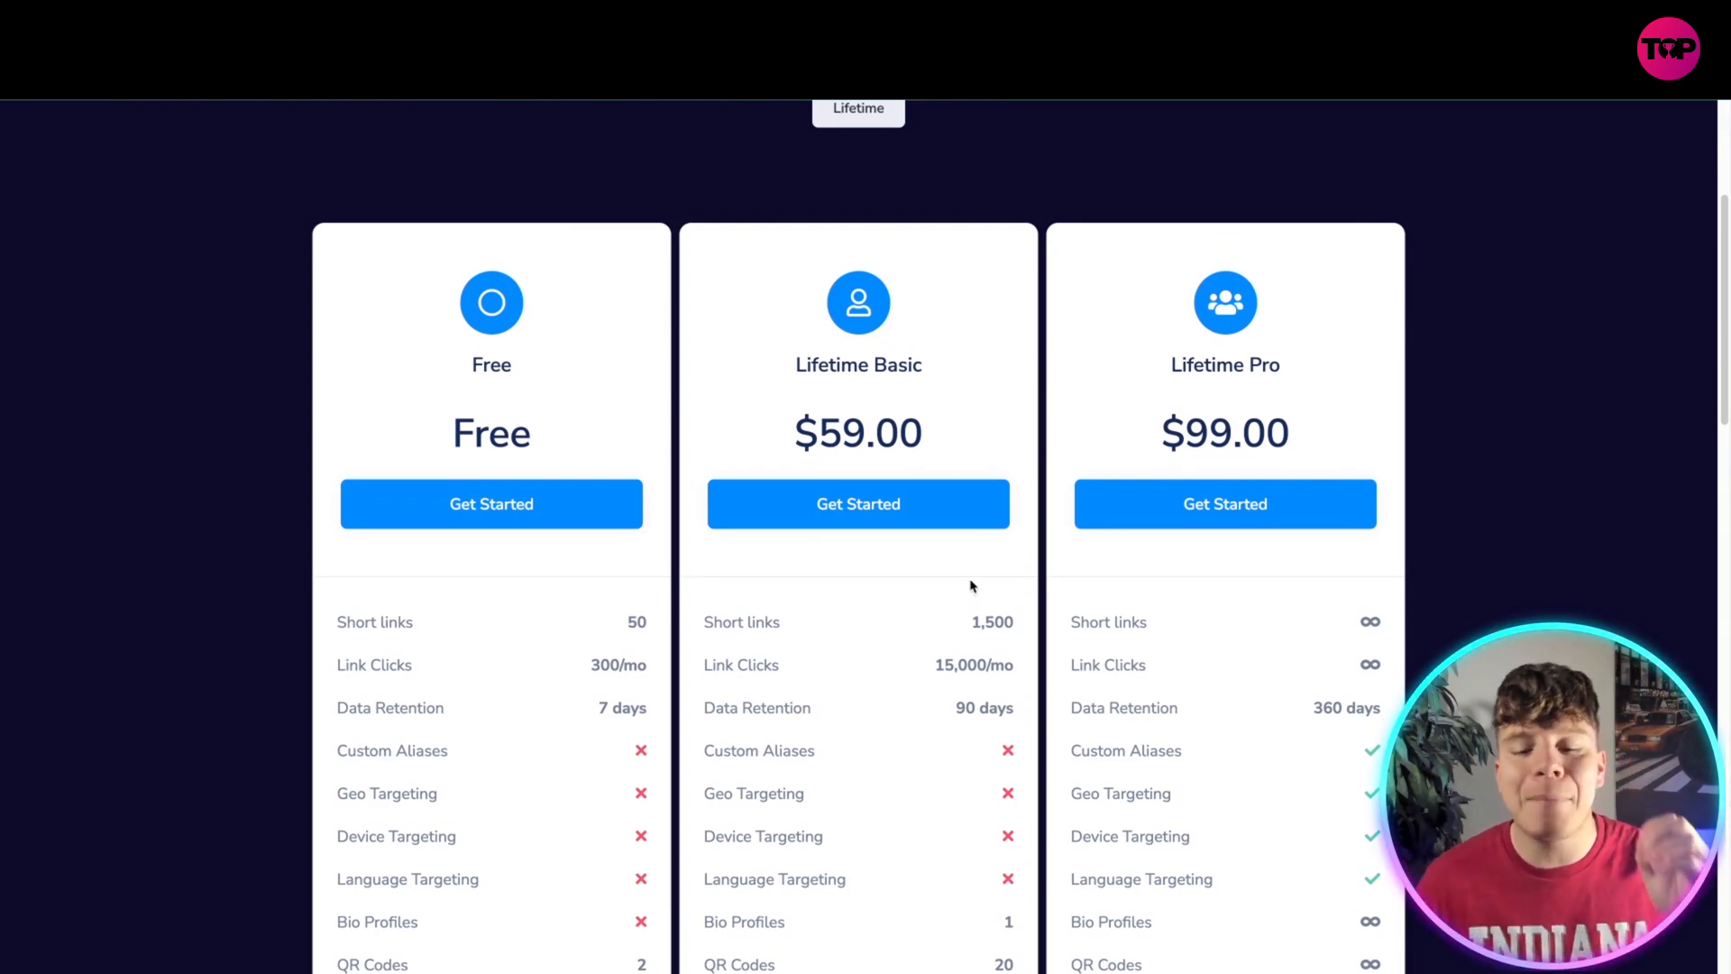
# - Choose Get Started under the $99.00 Lifetime Pro plan on the pricing page
pyautogui.scroll(-3)
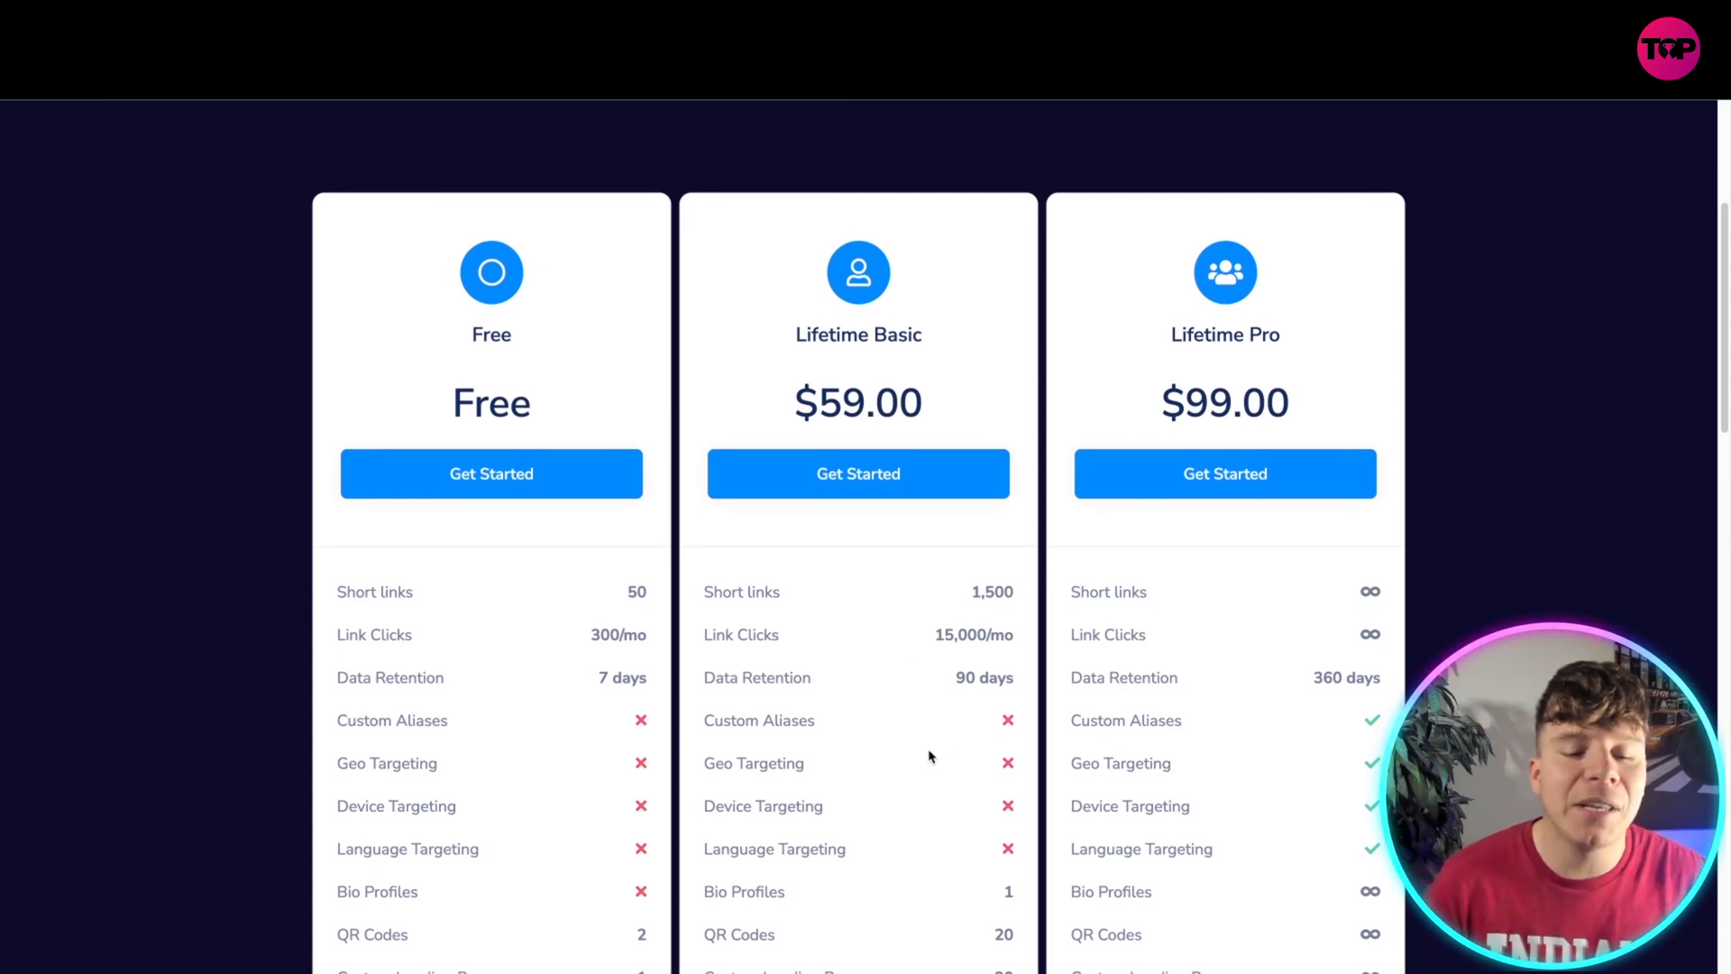
pyautogui.moveTo(1203, 579)
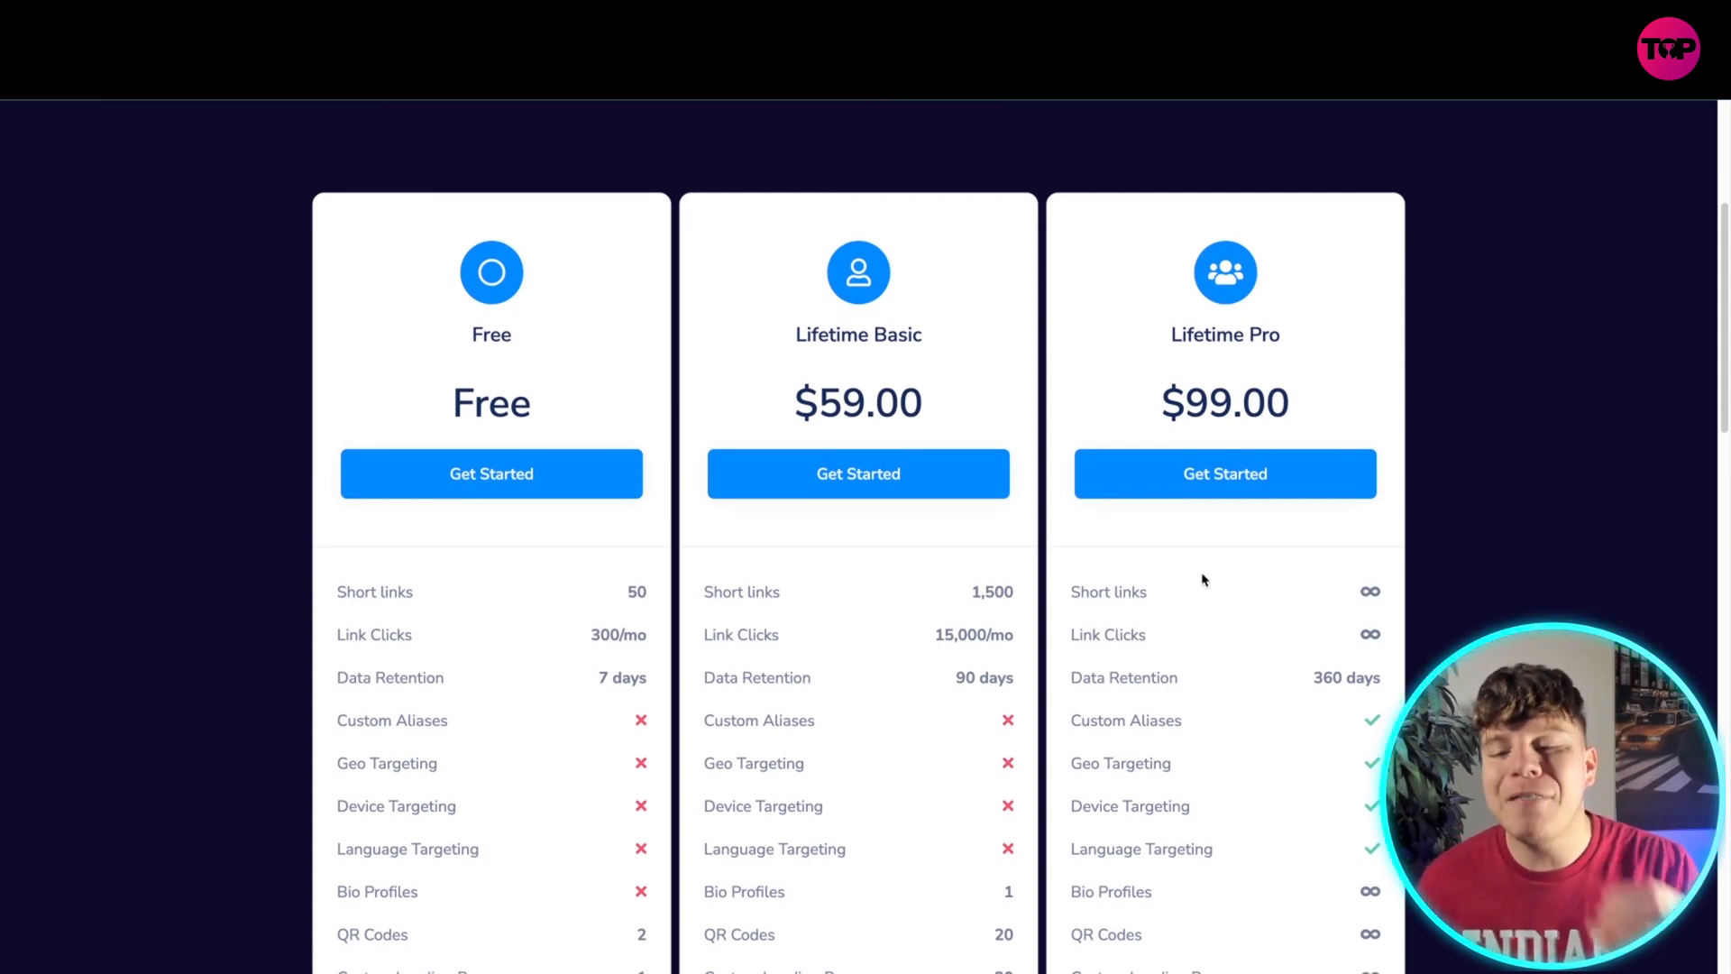
pyautogui.moveTo(1241, 604)
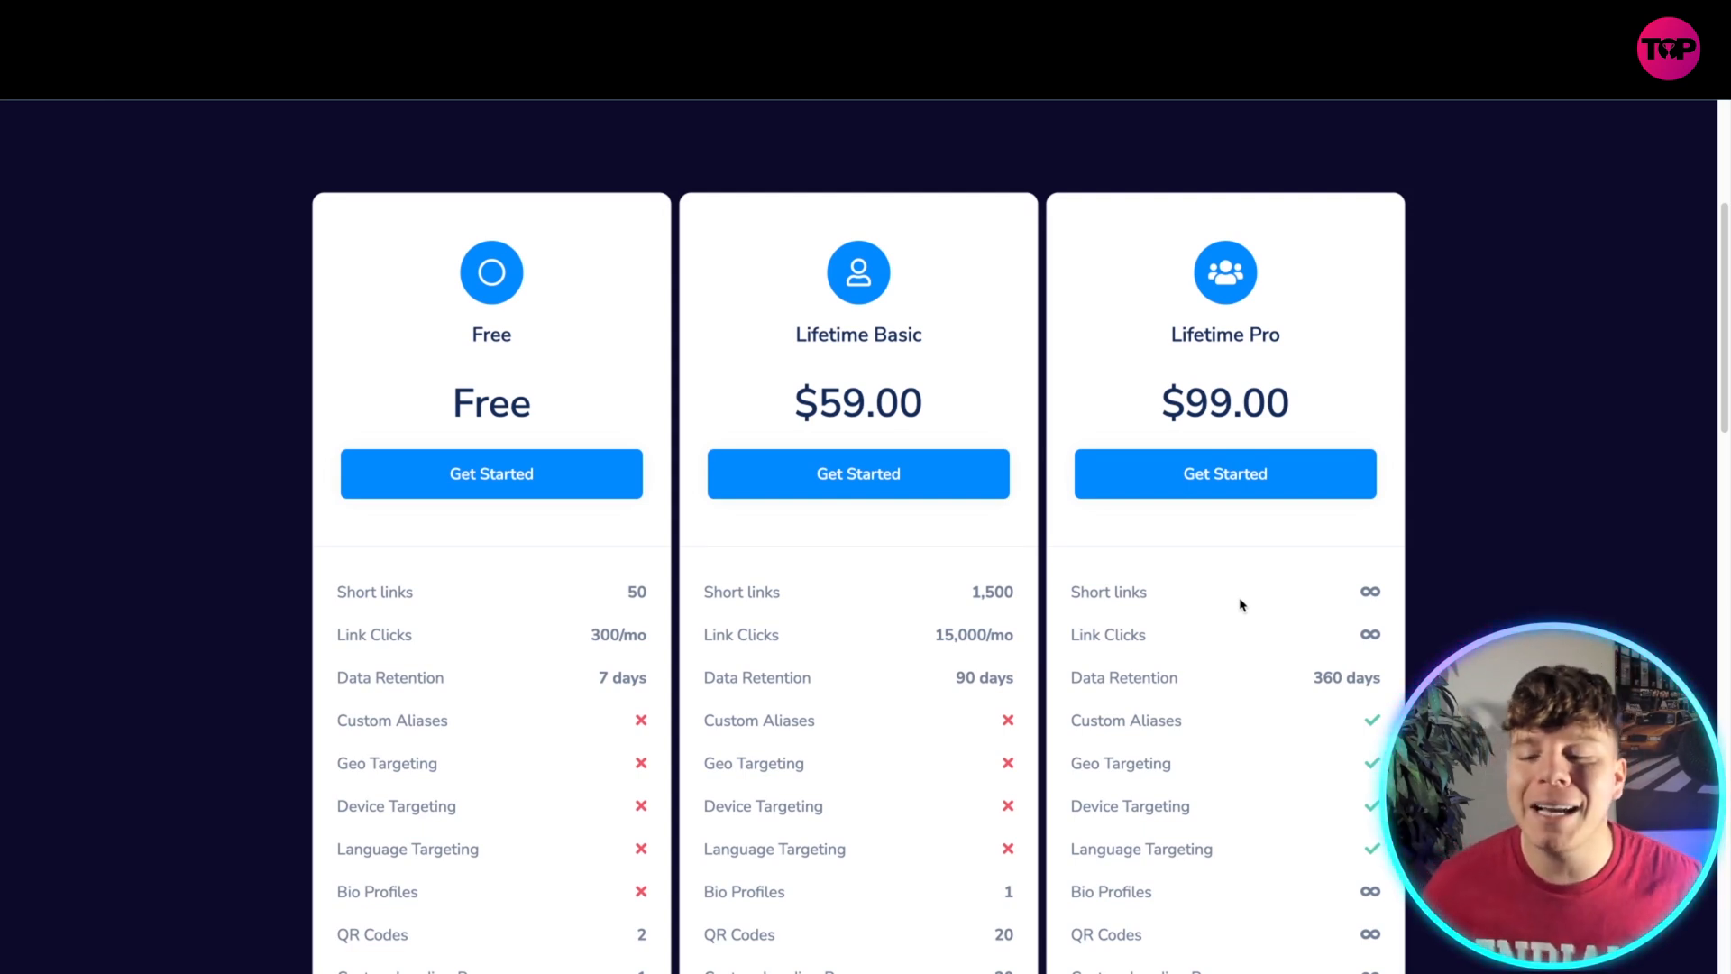
pyautogui.scroll(-3)
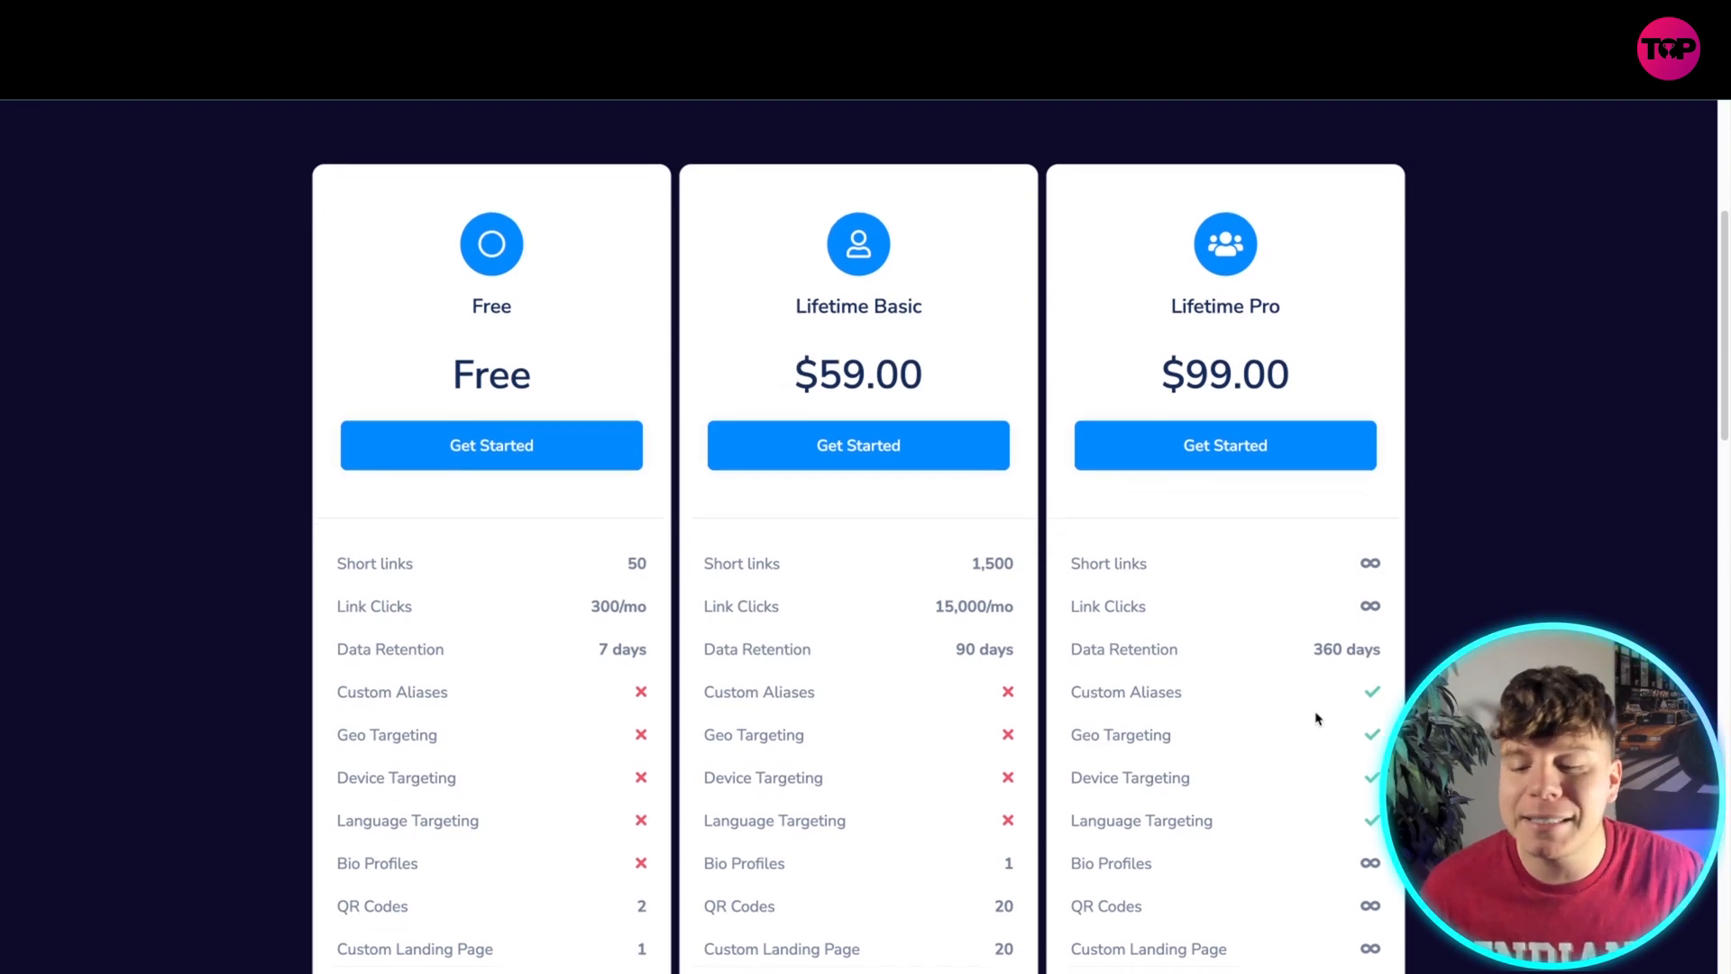
pyautogui.scroll(-3)
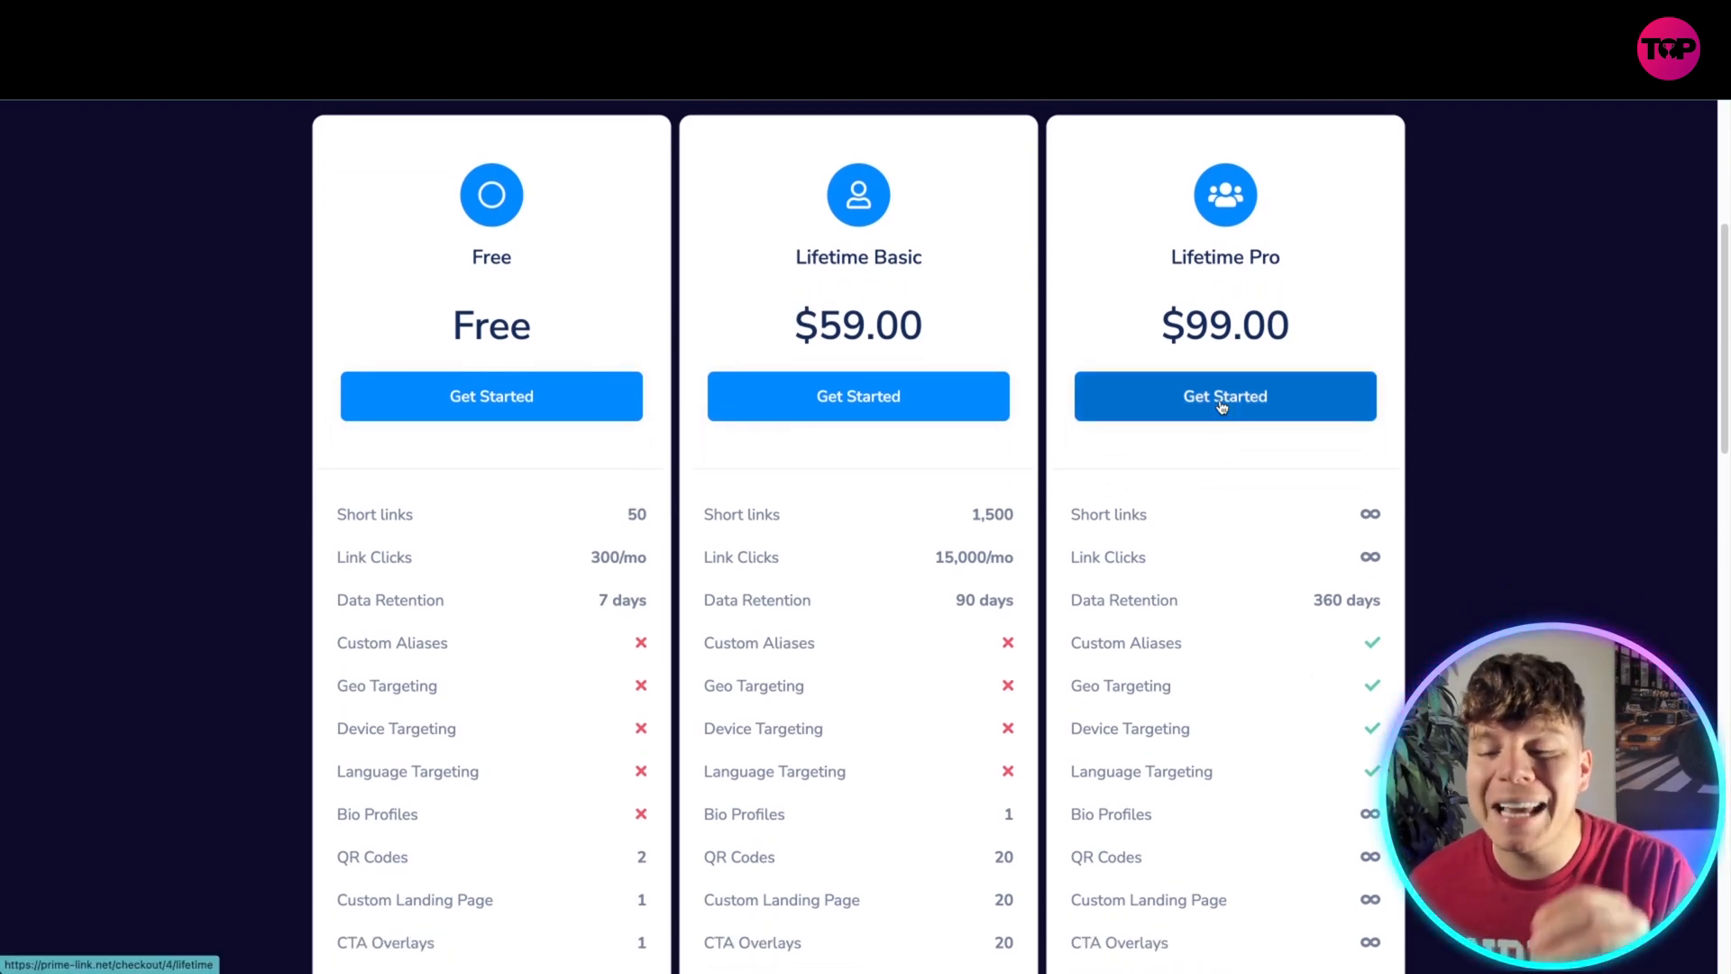
pyautogui.click(1225, 397)
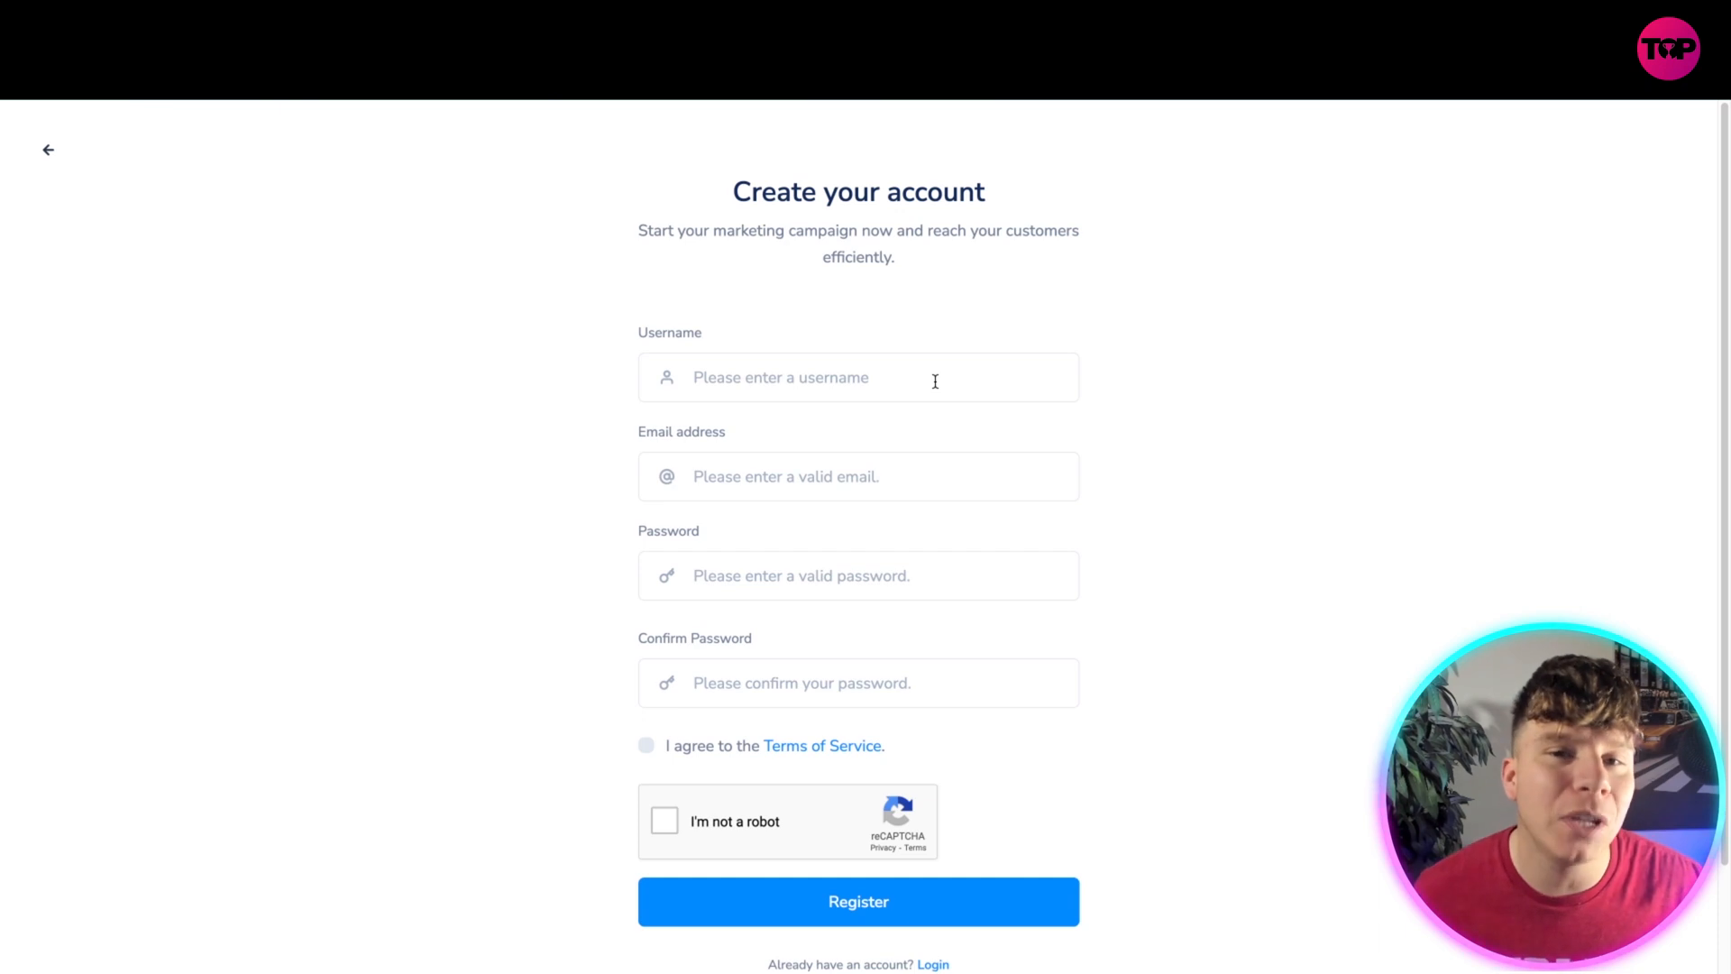
# - Submit the account registration and reveal the promo code field at checkout
pyautogui.click(858, 902)
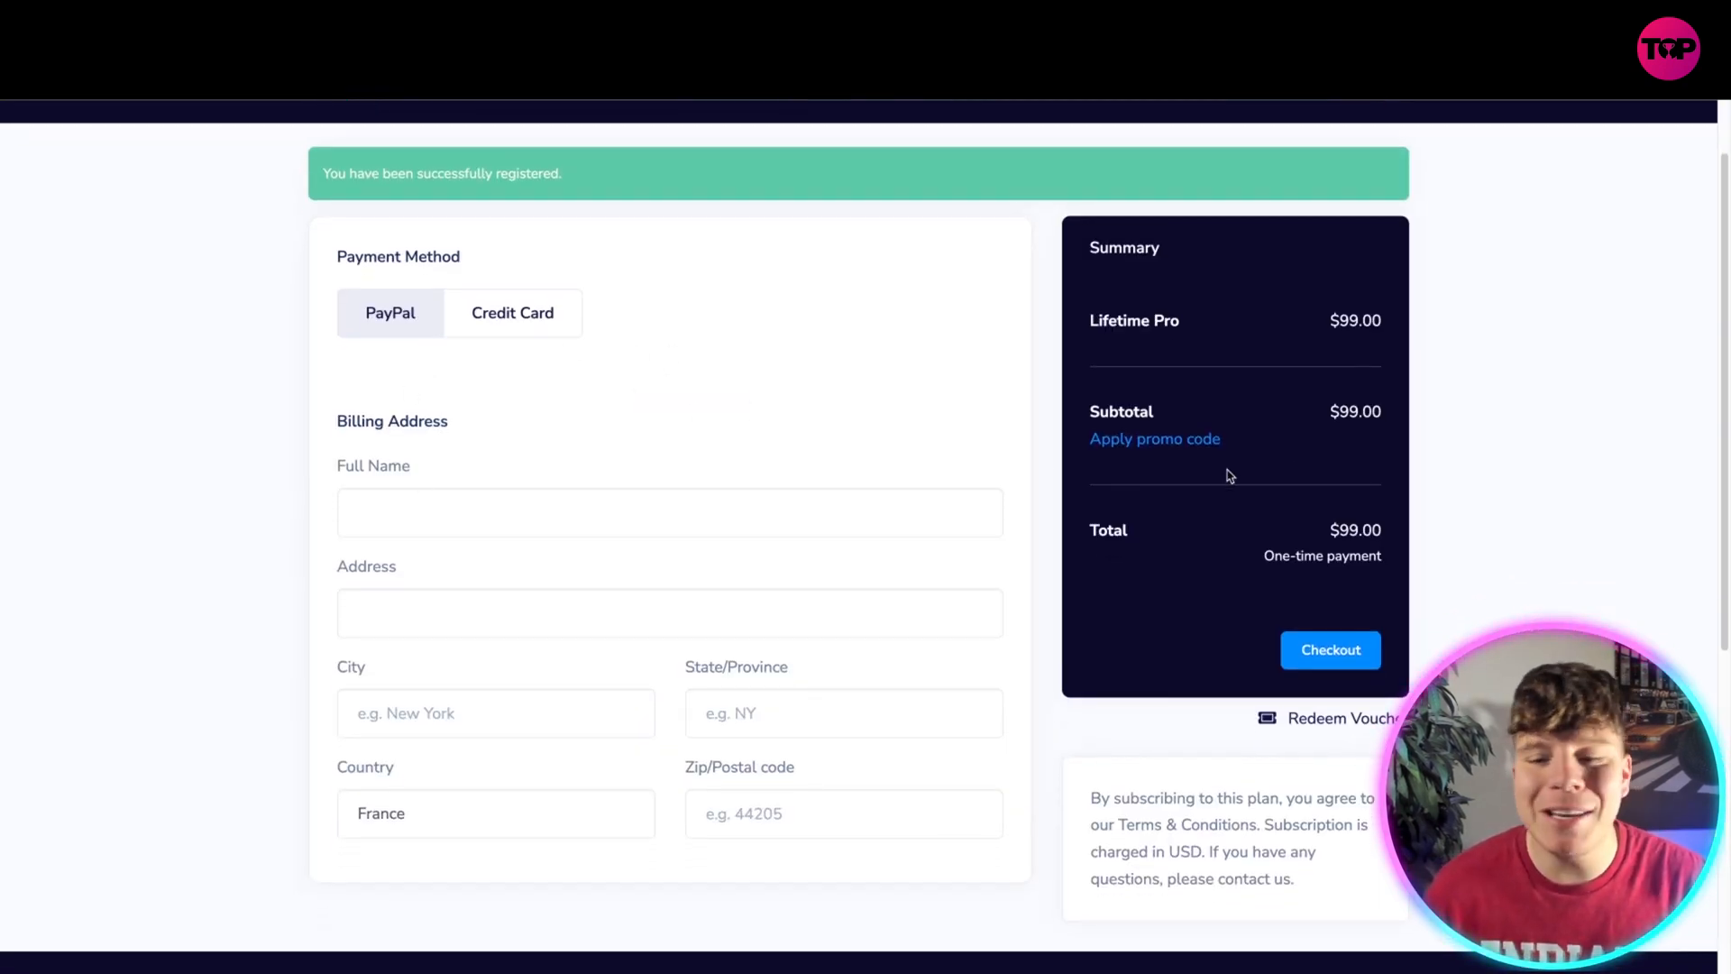
pyautogui.click(1155, 439)
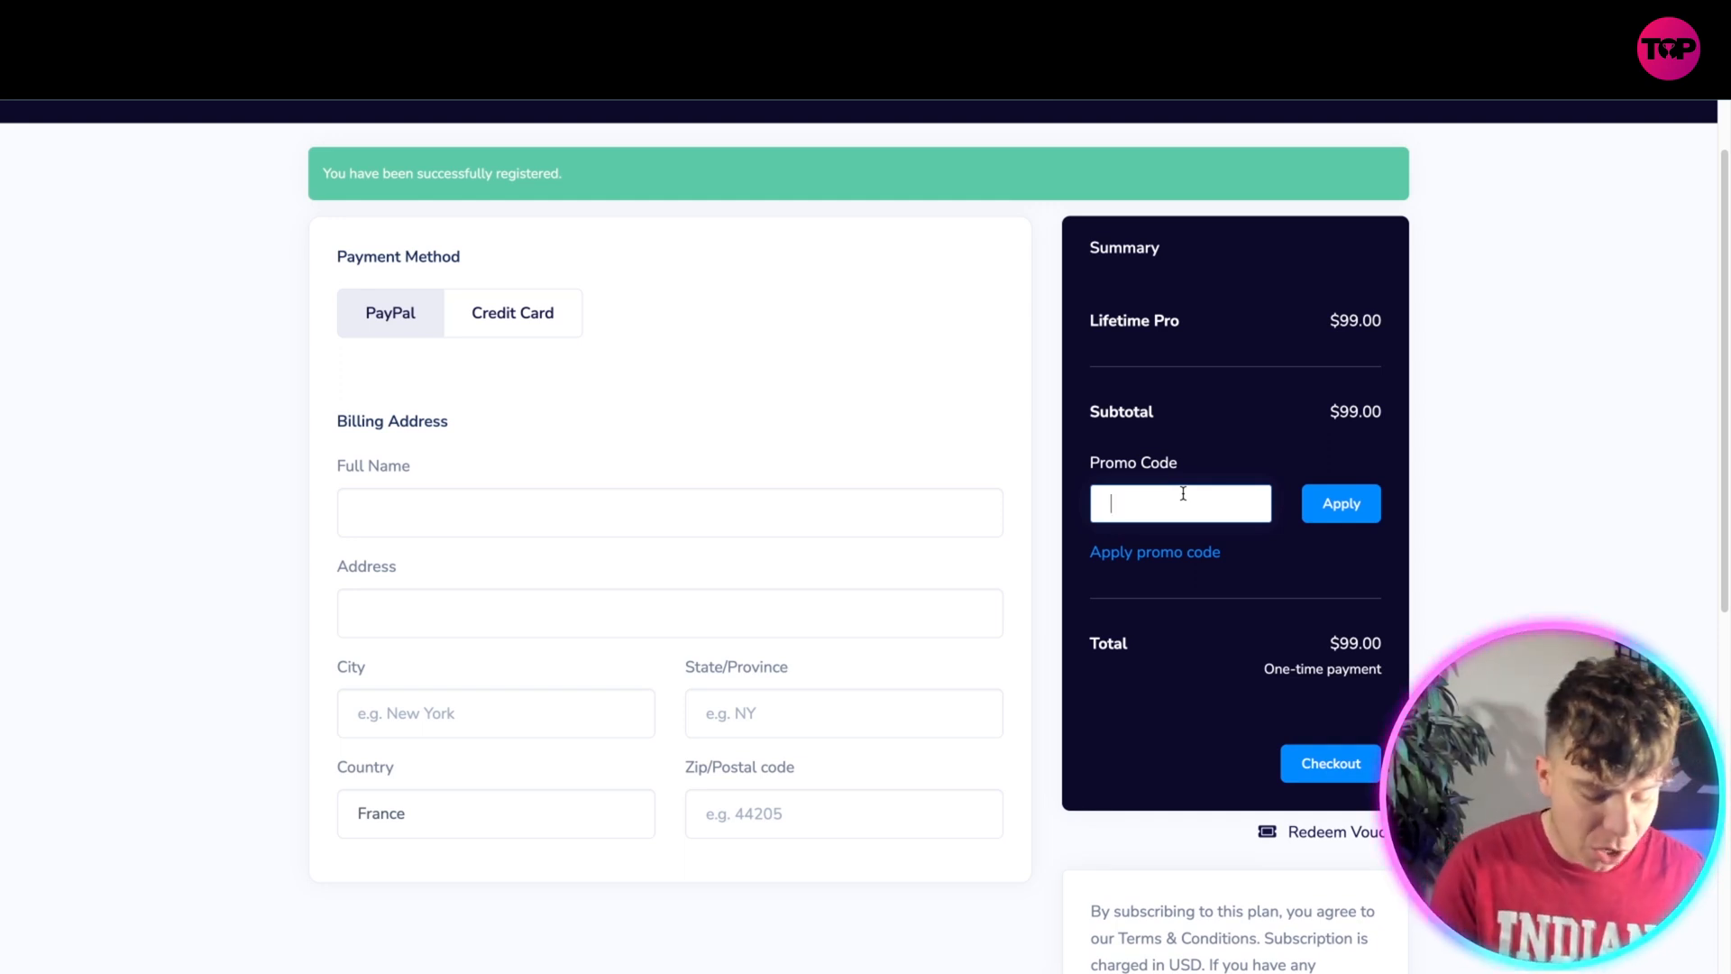
# - Apply promo code TDP20, taking $19.80 off for a $79.20 total
pyautogui.write('TDP')
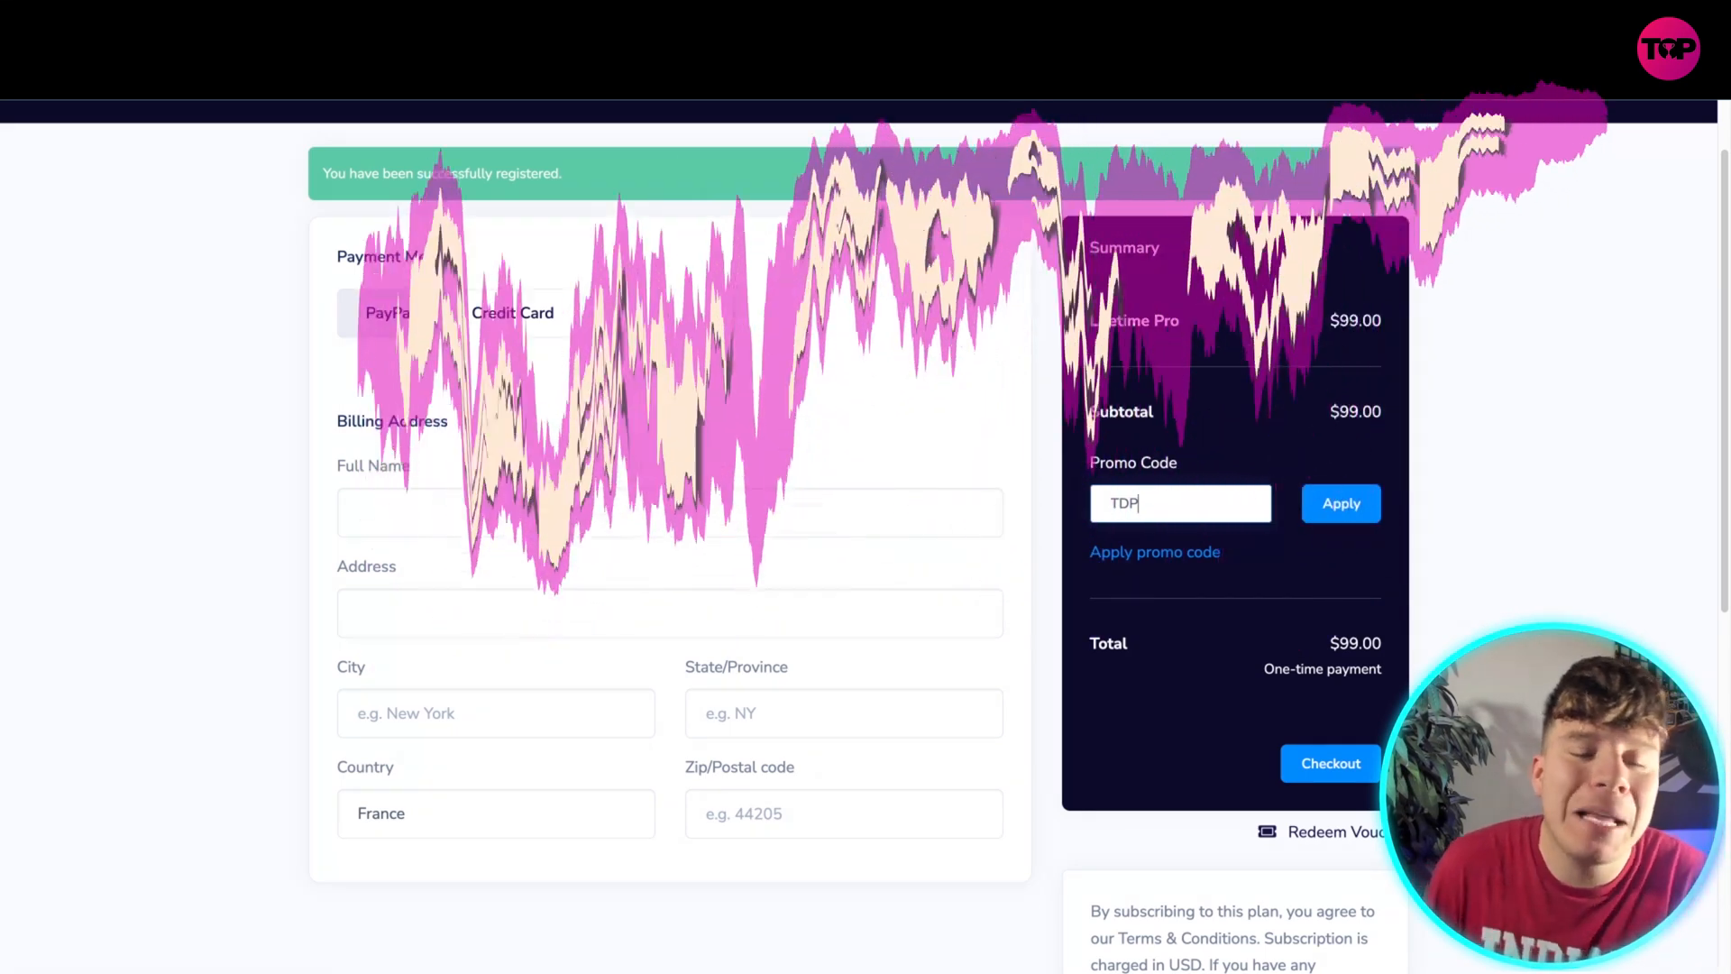
pyautogui.write('20')
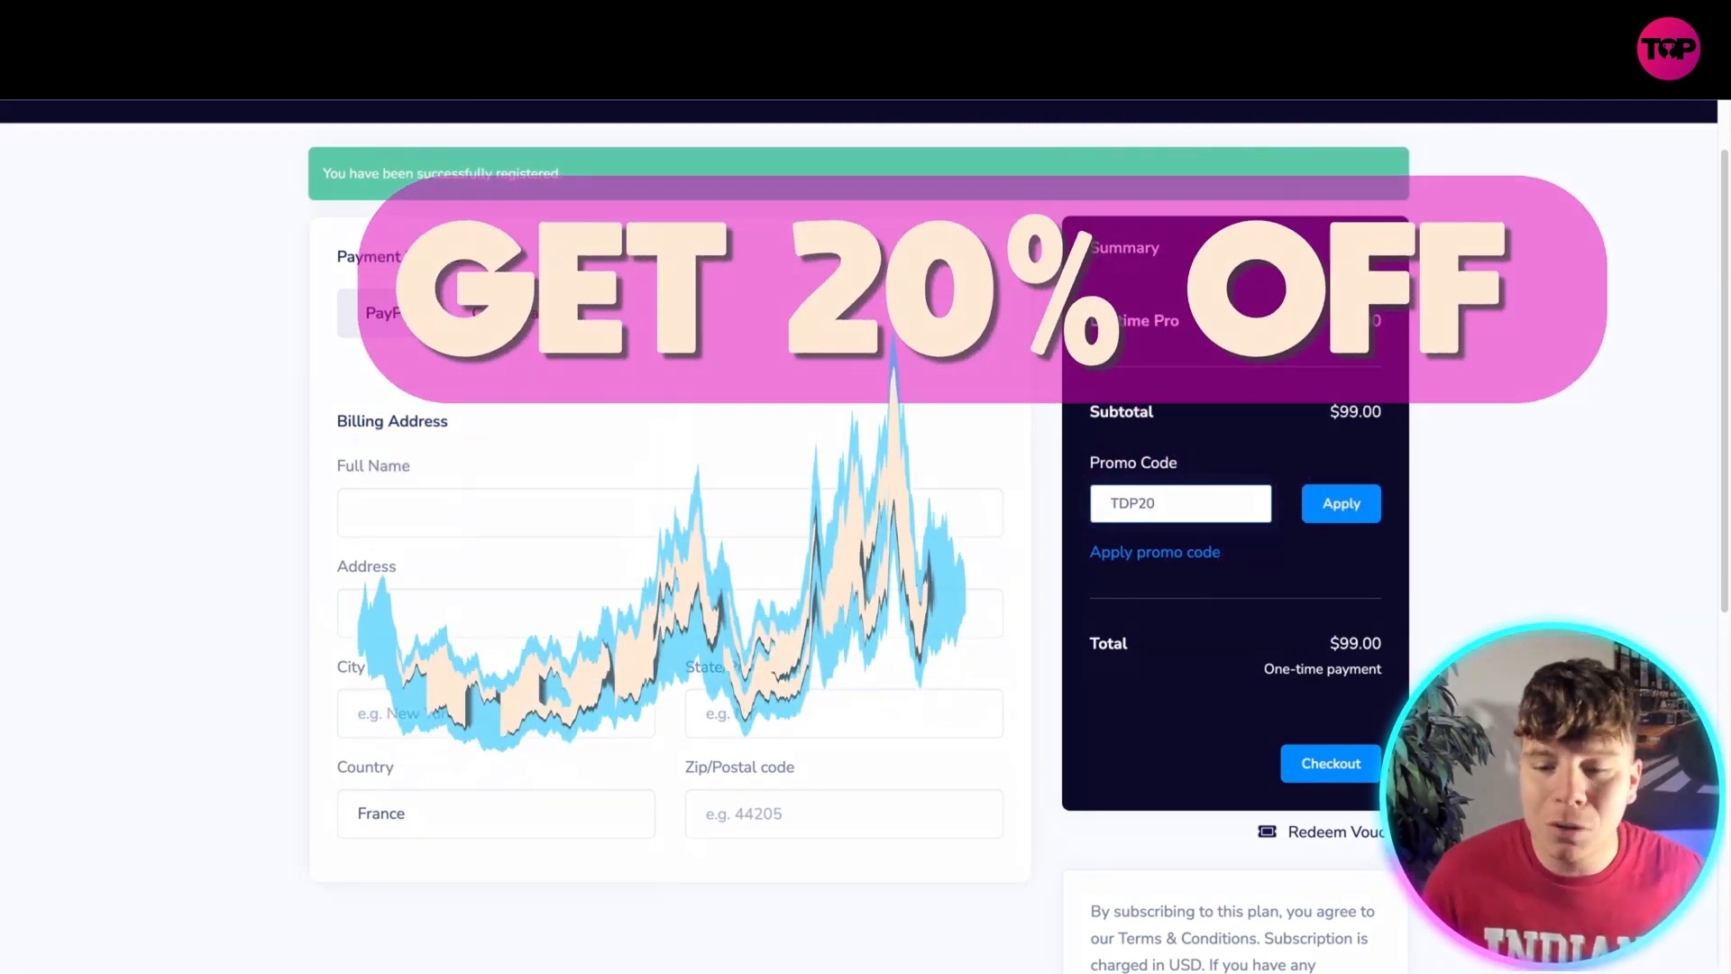
pyautogui.click(1342, 504)
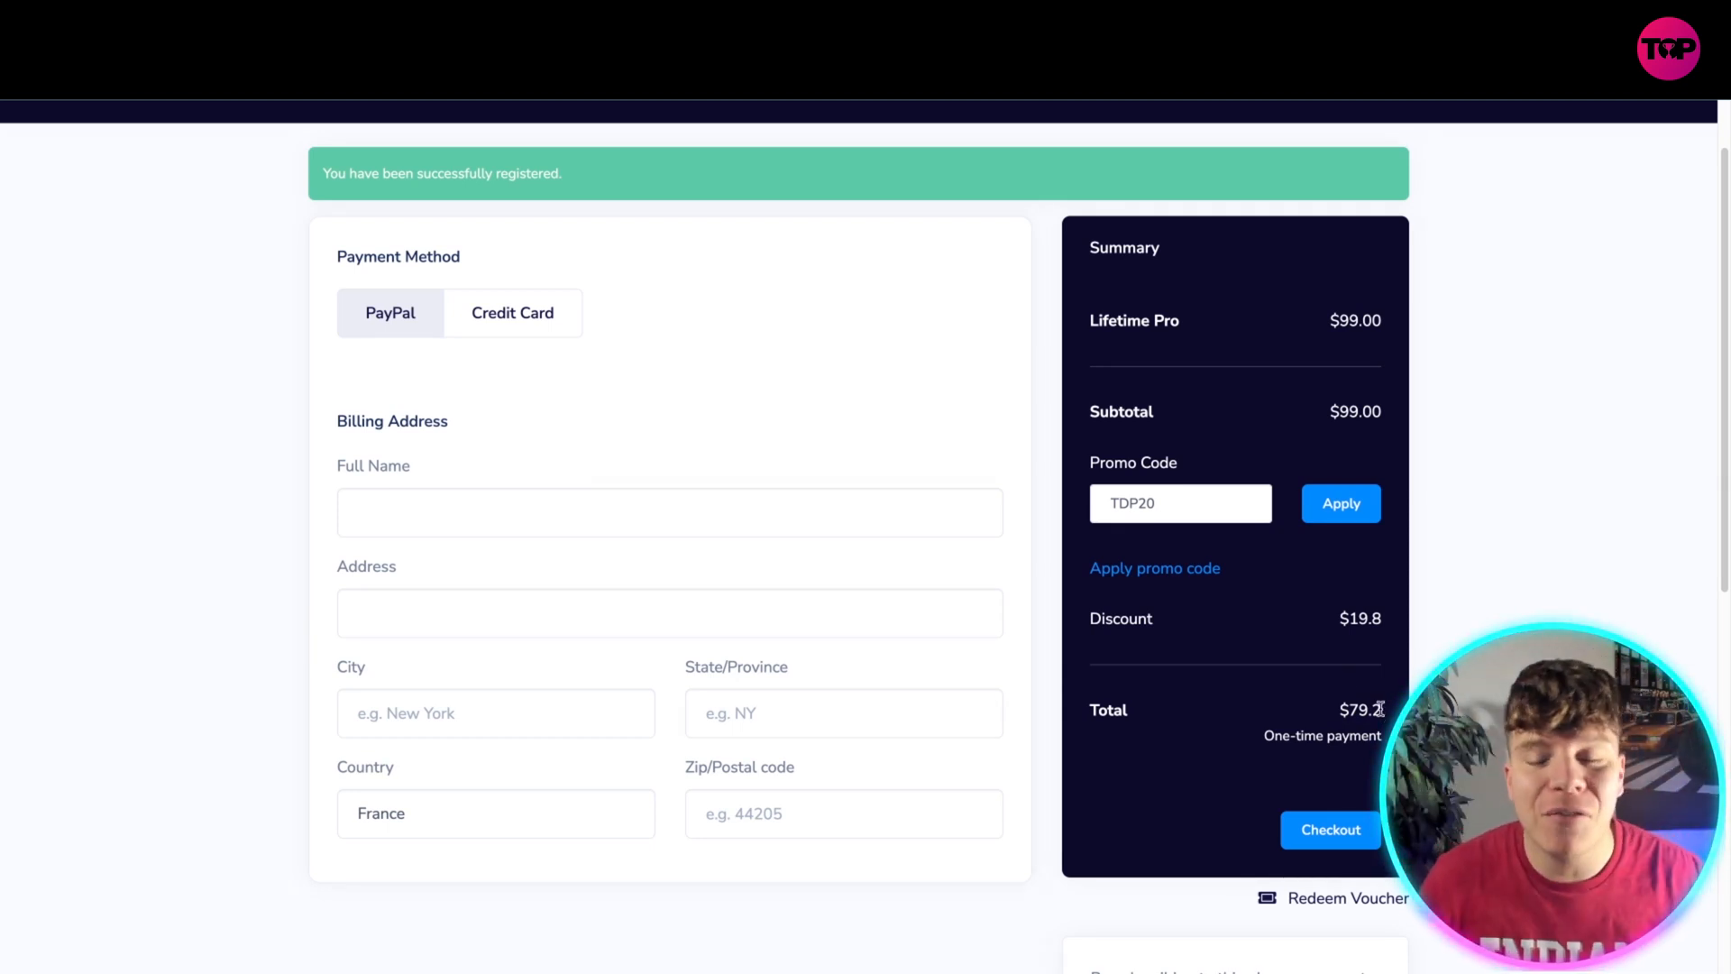
pyautogui.doubleClick(1180, 504)
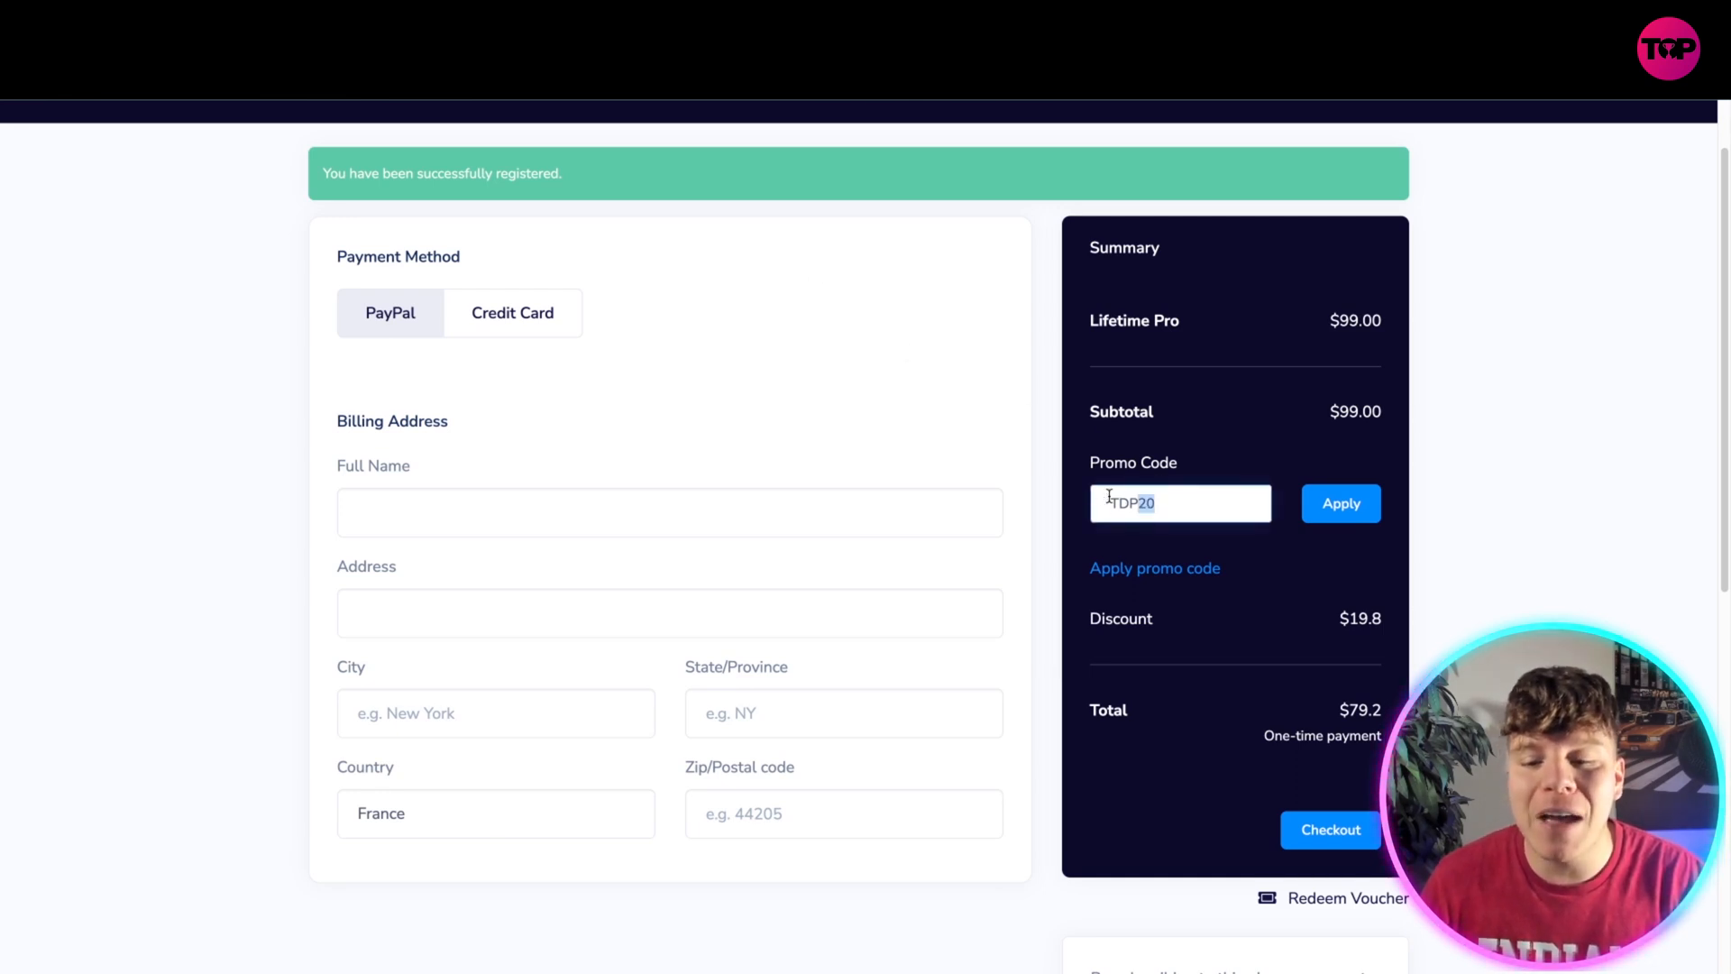